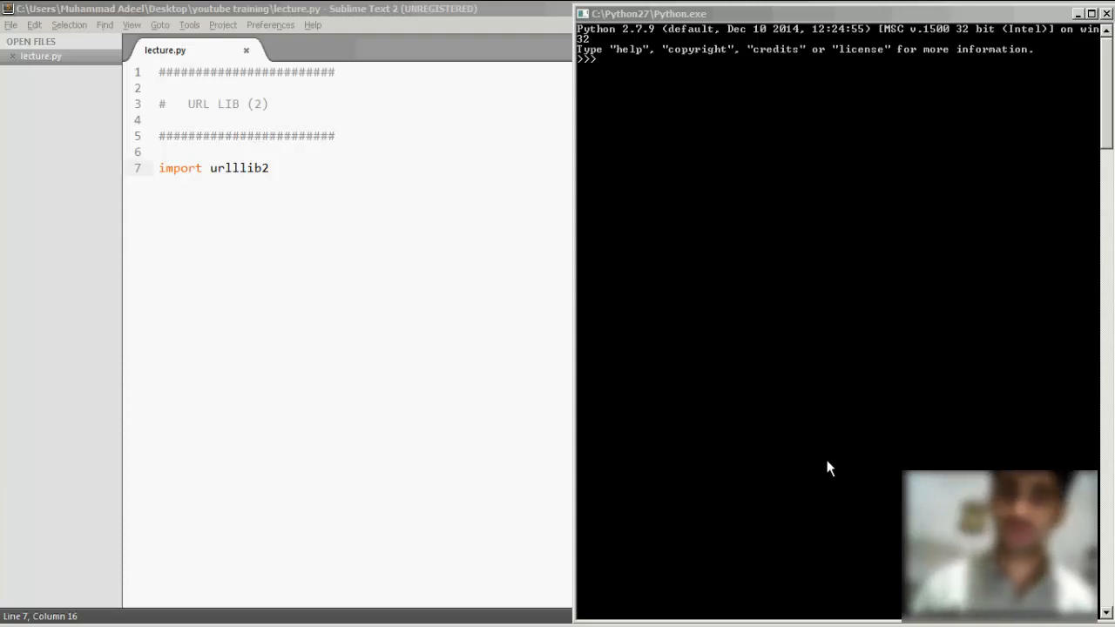
mouse_move(730, 294)
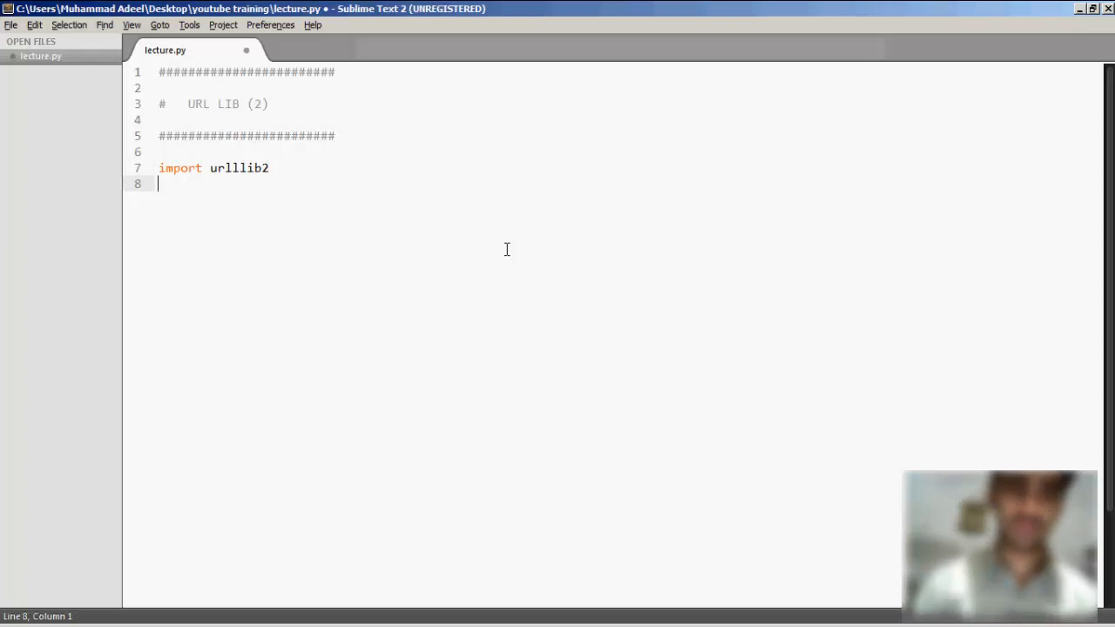
Step: Switch from lecture.py in Sublime Text back to the Python.exe console
key("alt+Tab")
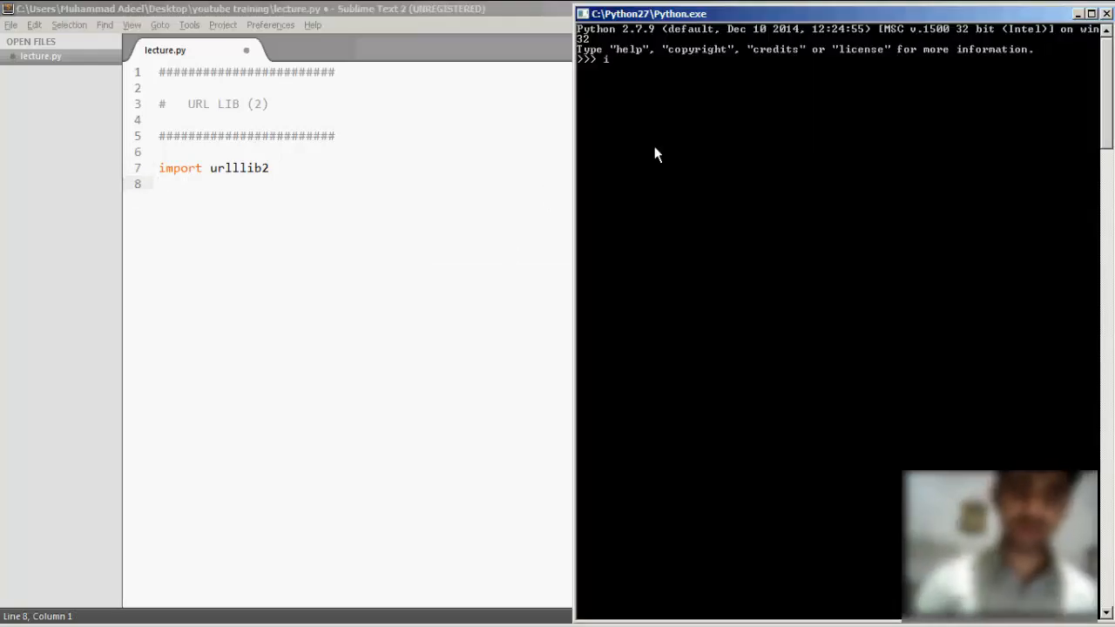
Step: Run import urllib2, then dir(urllib2) to list its attributes such as urlopen
type("mport")
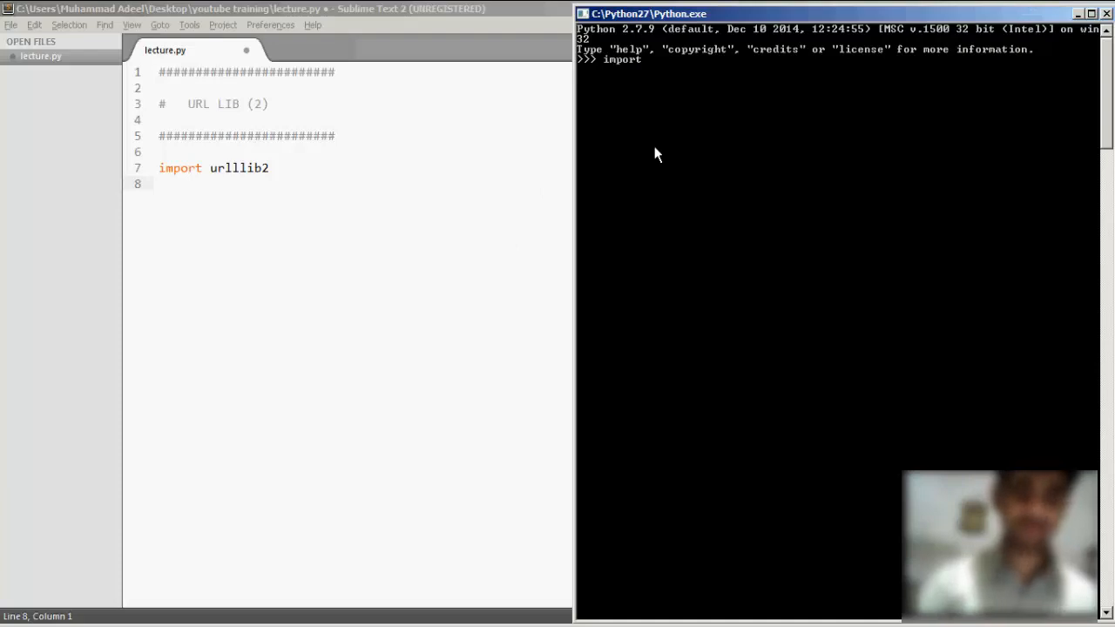
key("Return")
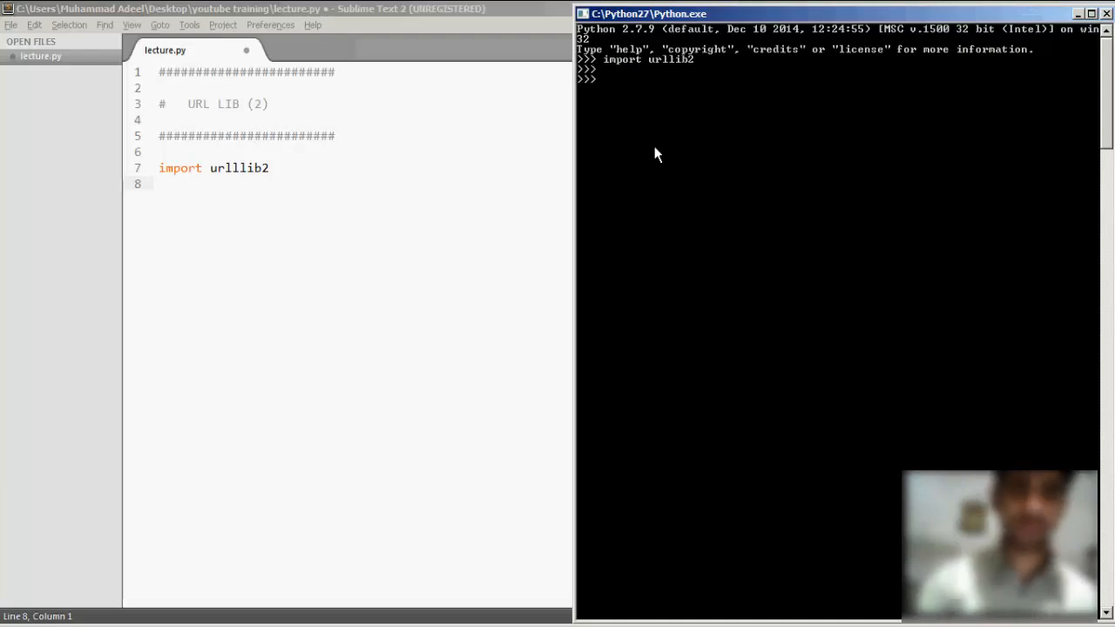
type("dir(")
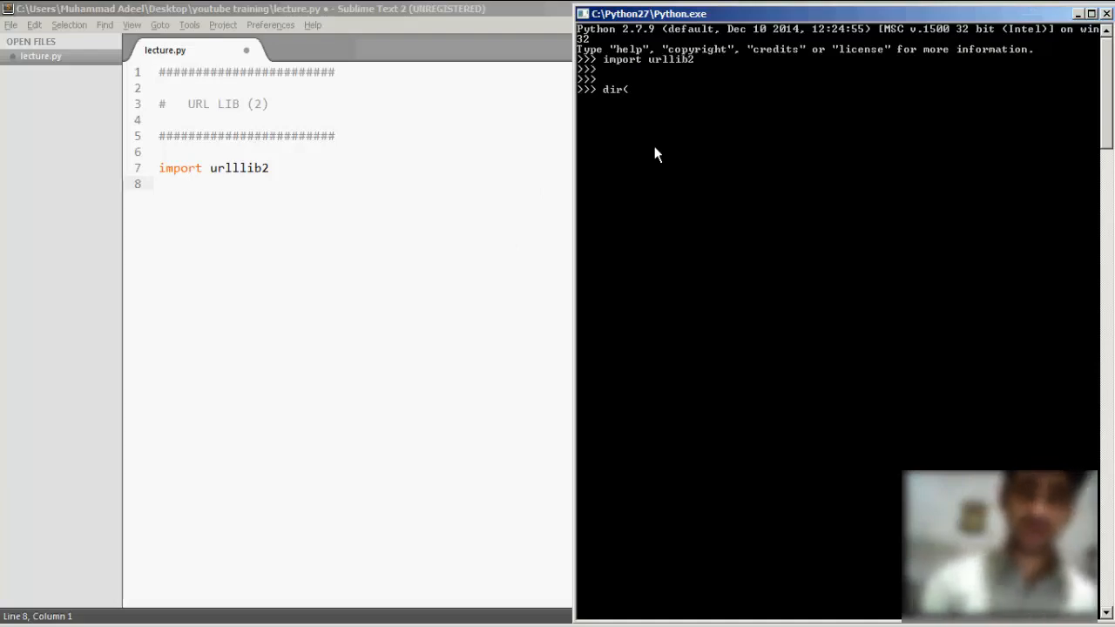
type("()")
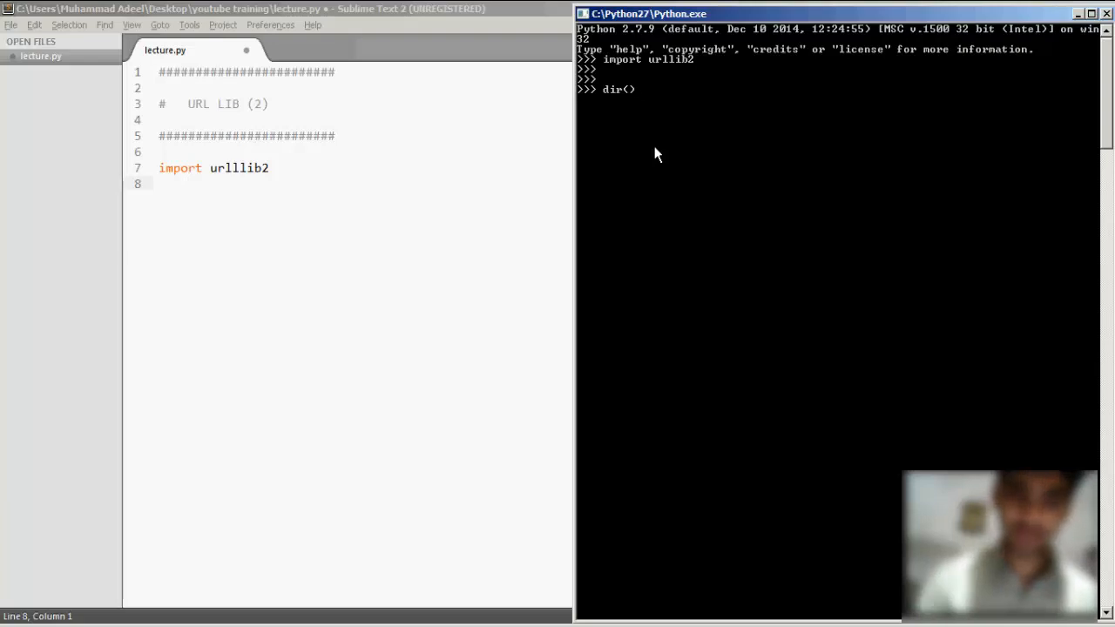
type("urllib")
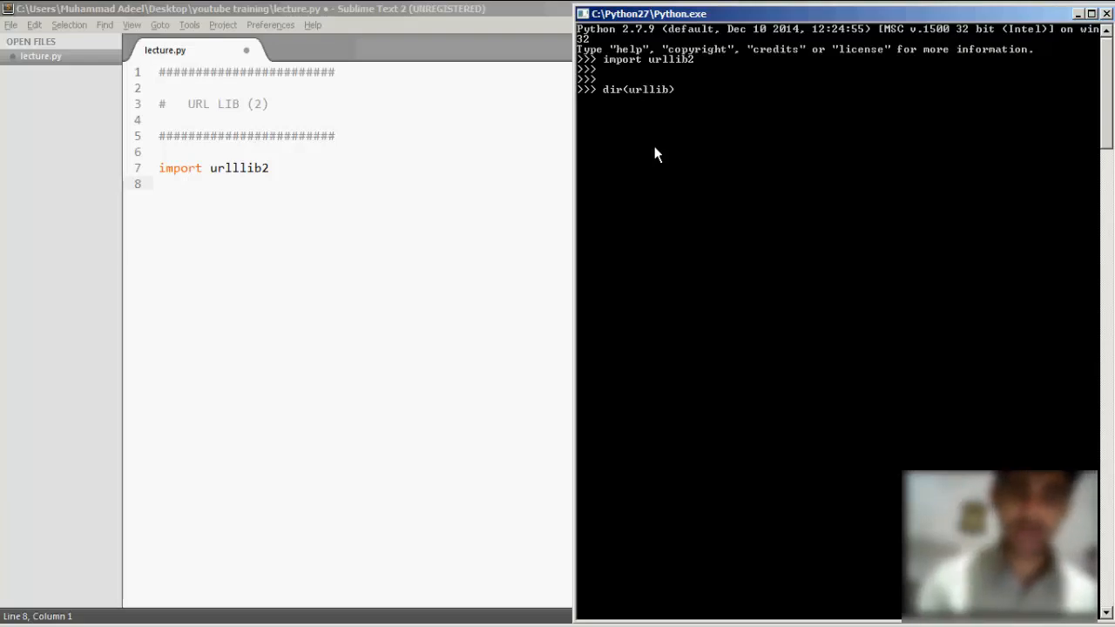
key("Return")
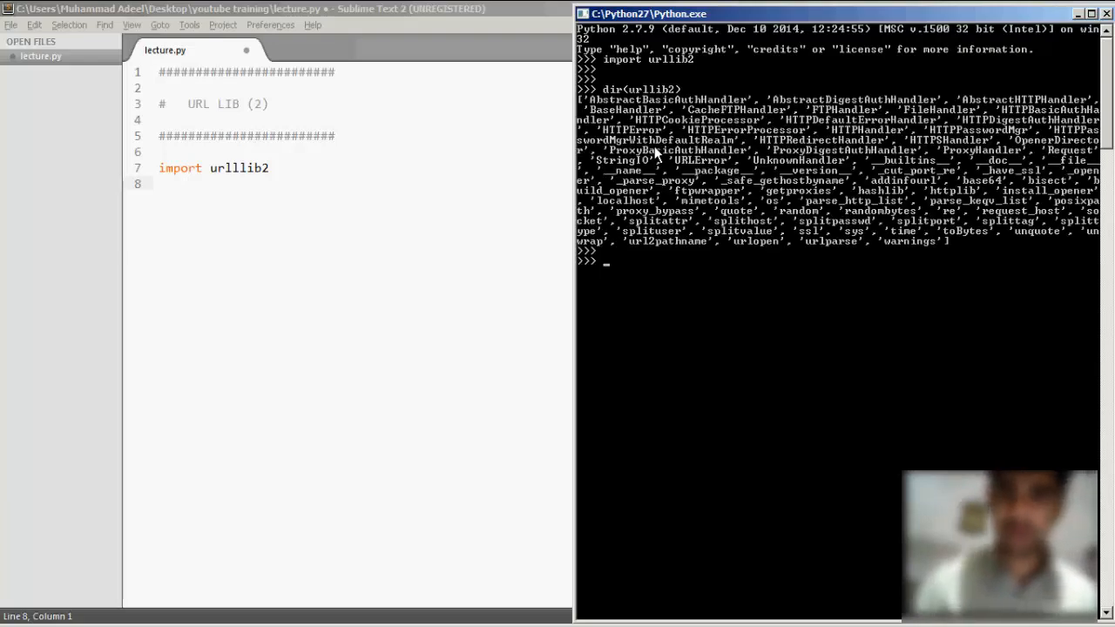
mouse_move(794, 235)
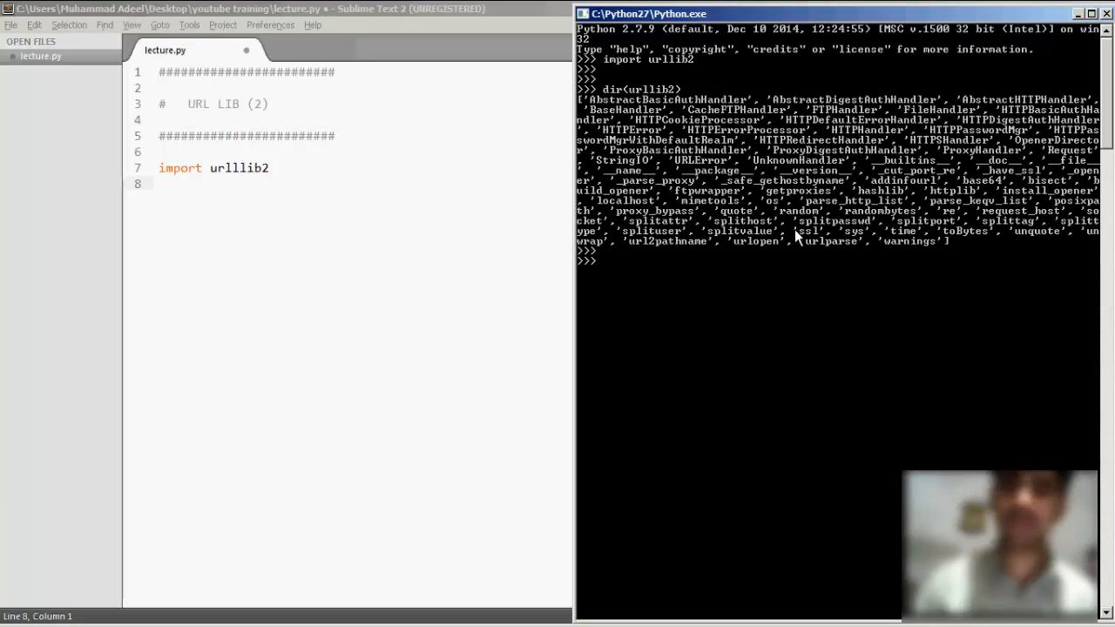
mouse_move(807, 237)
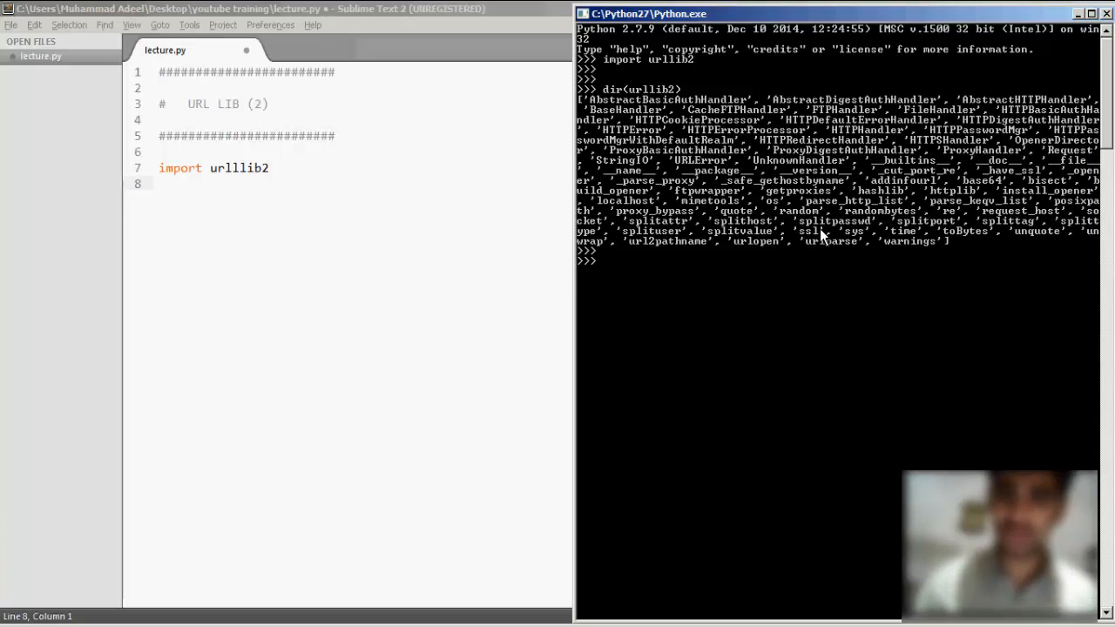
mouse_move(736, 255)
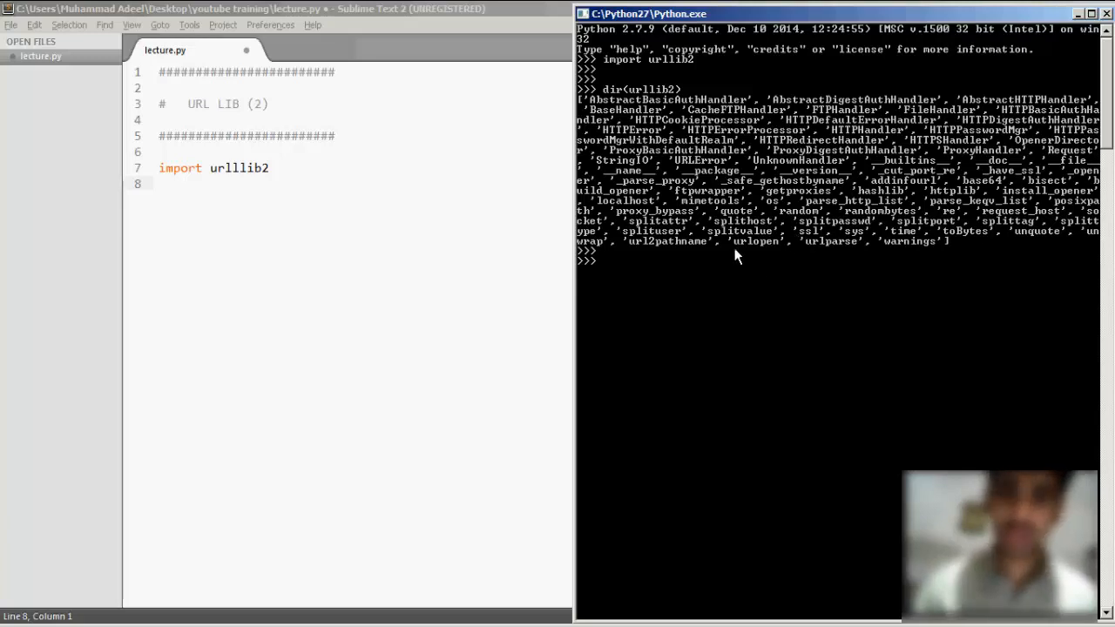
mouse_move(758, 250)
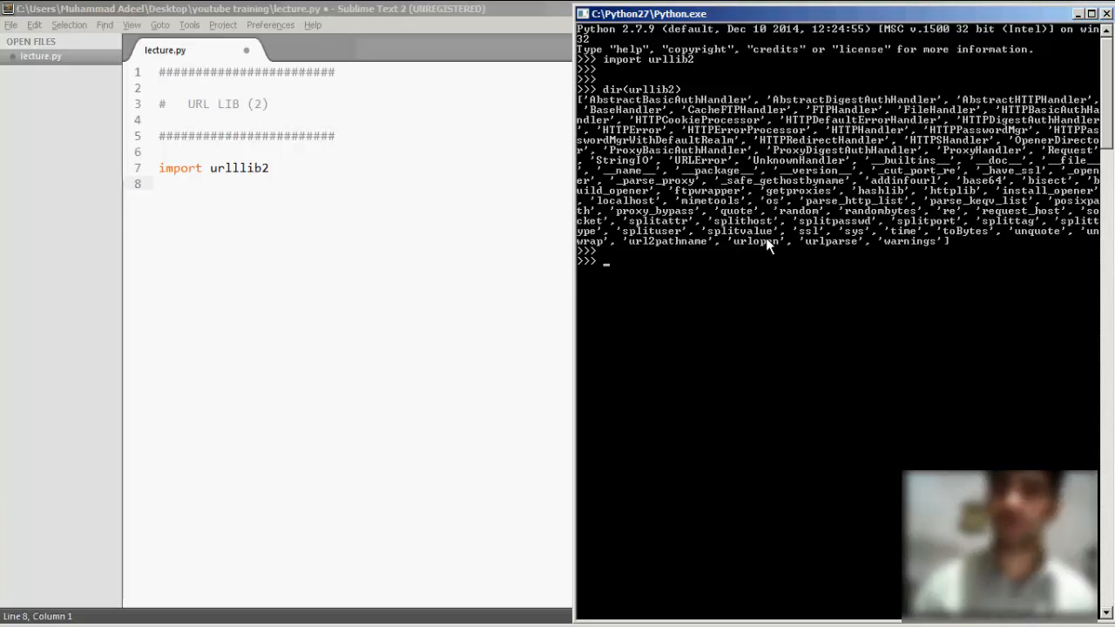
mouse_move(928, 235)
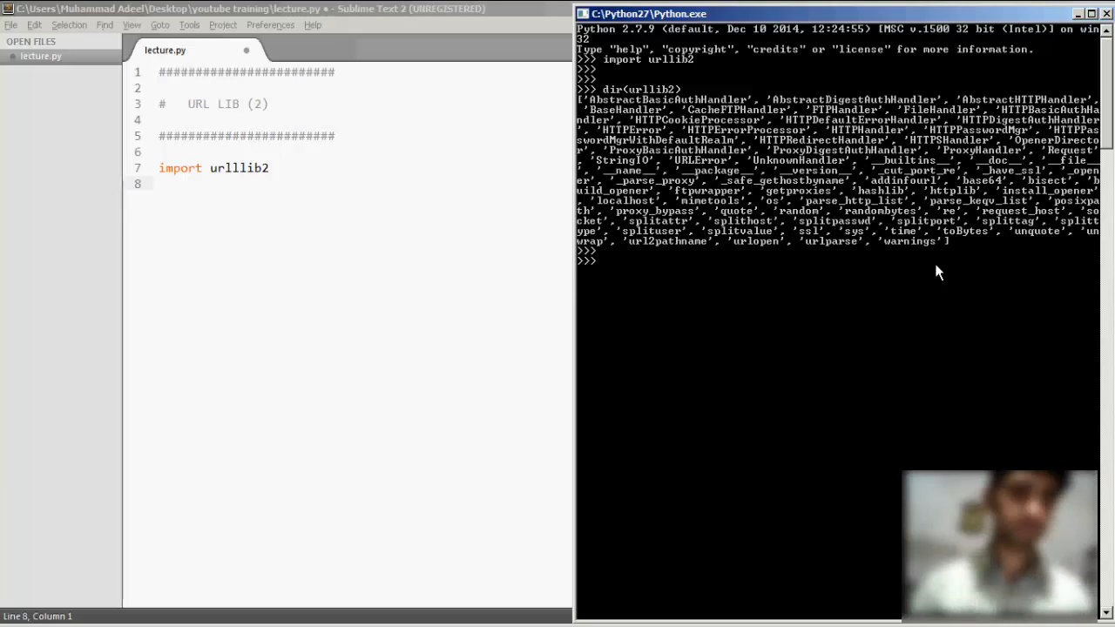
mouse_move(862, 302)
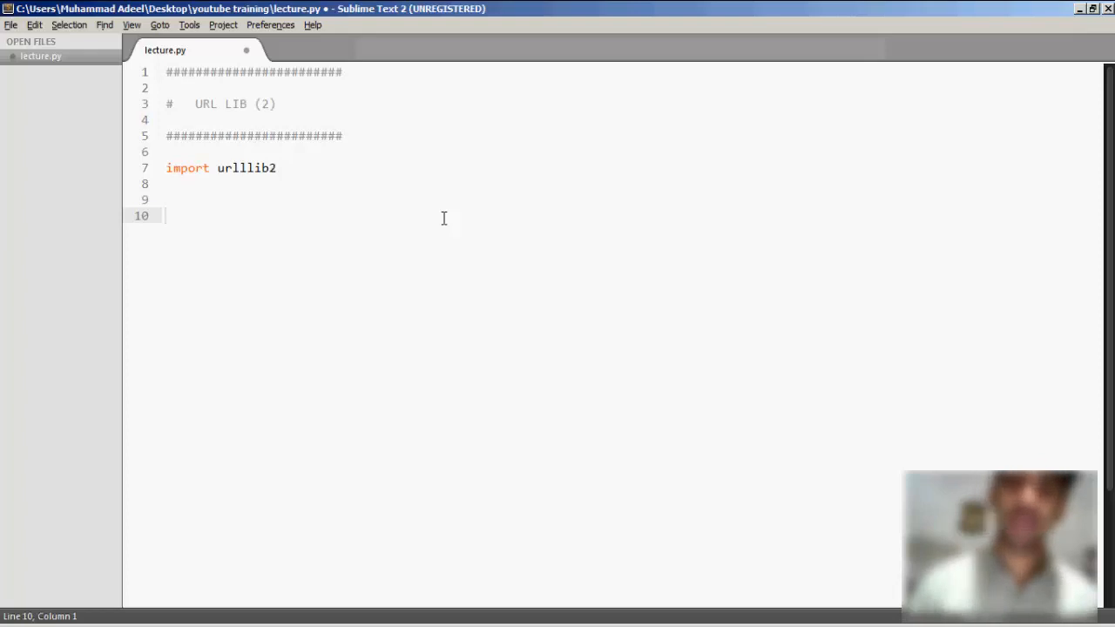
Step: Remove the extra blank line and begin line 9 with response = urllib2
key("Backspace")
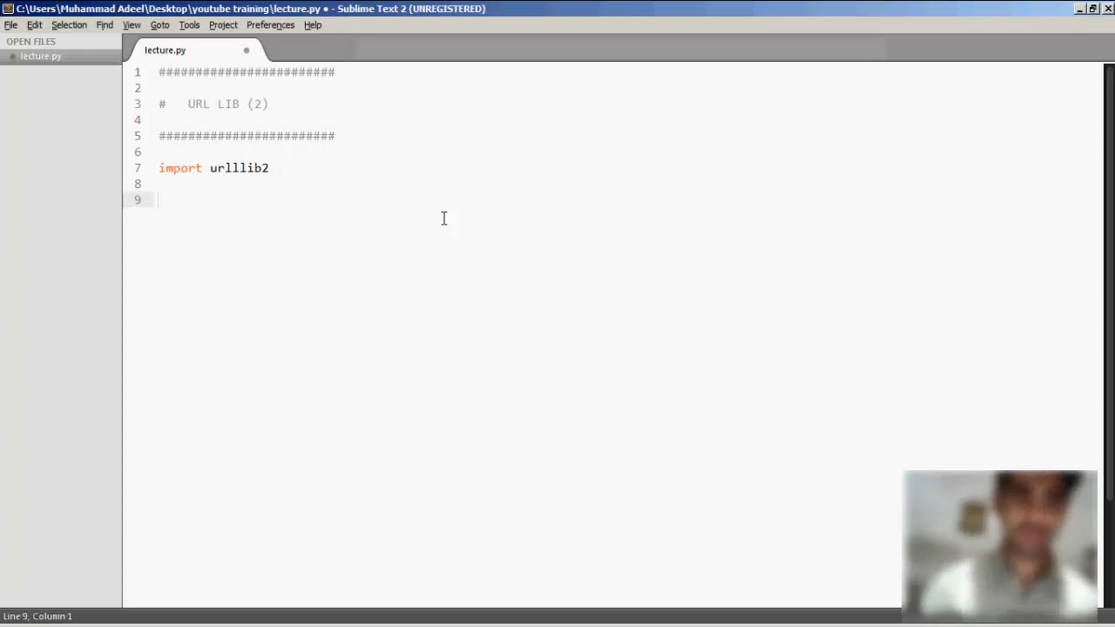
double_click(181, 167)
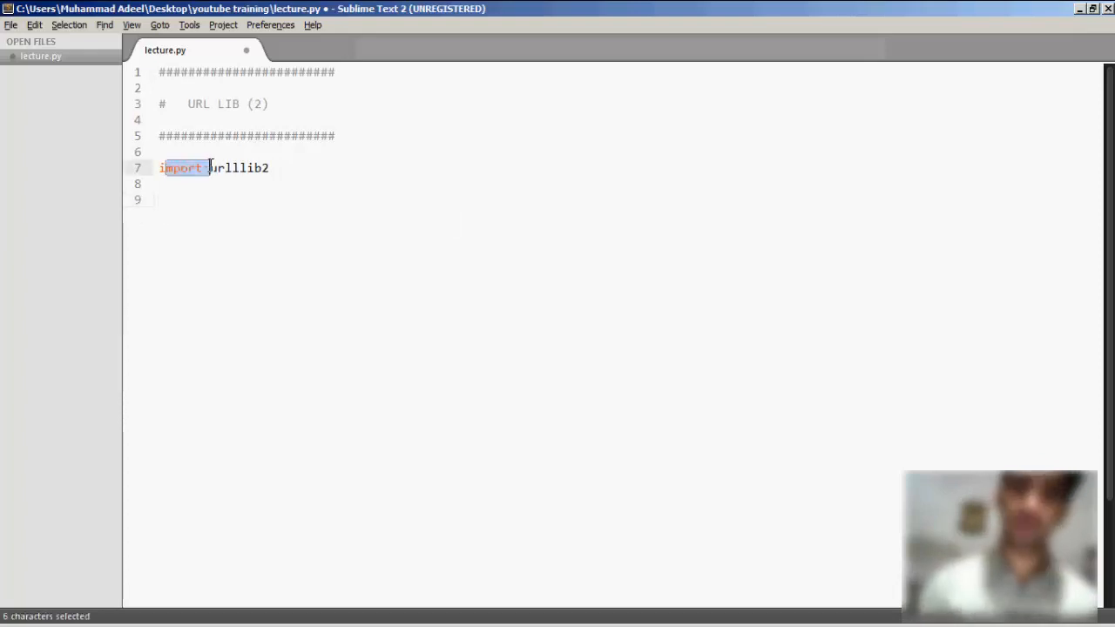
left_click(177, 199)
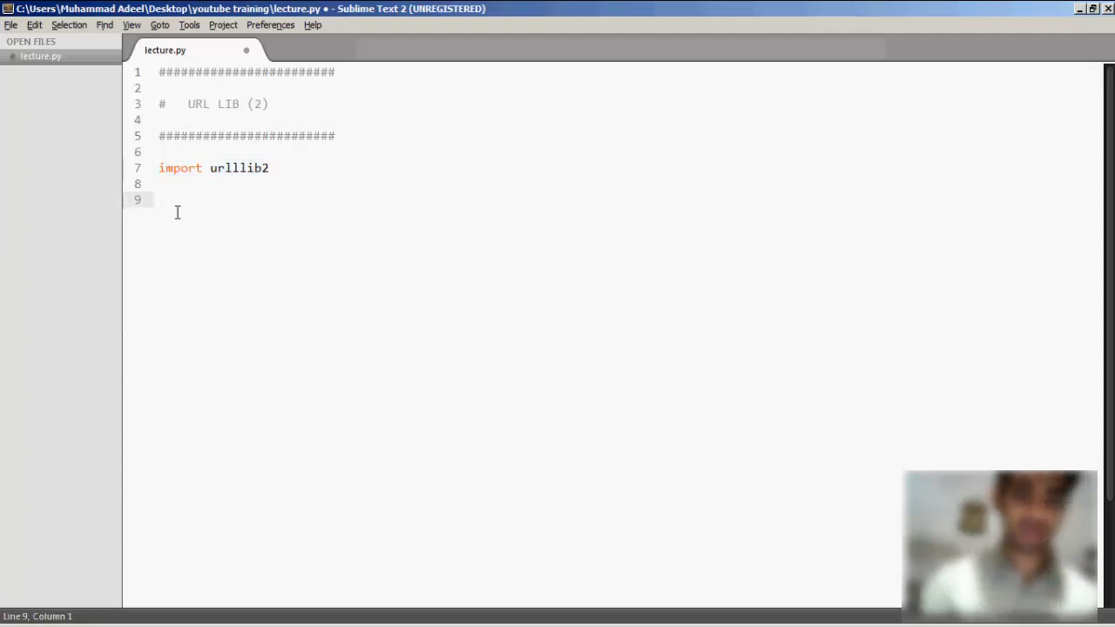
type("respon")
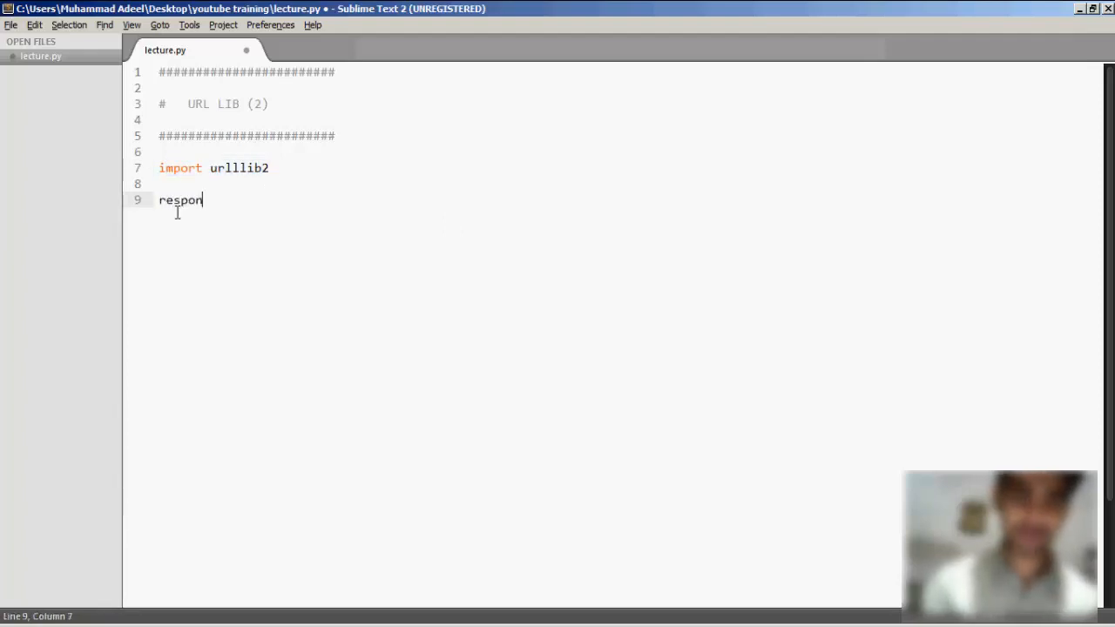
type("se = urllib")
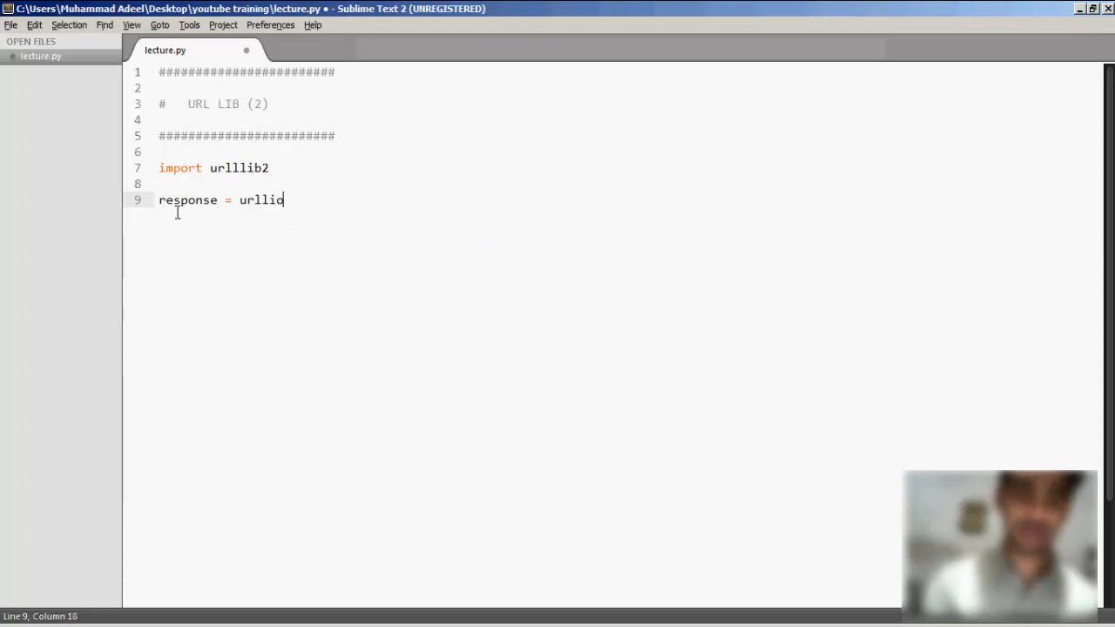
type("2")
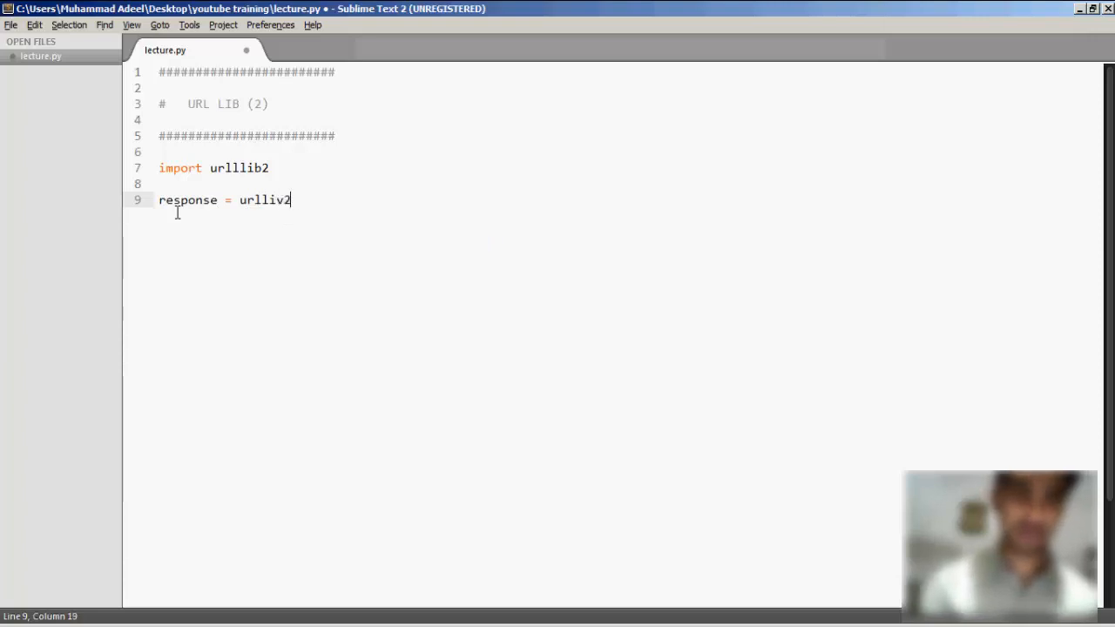
type(".urlopen(")
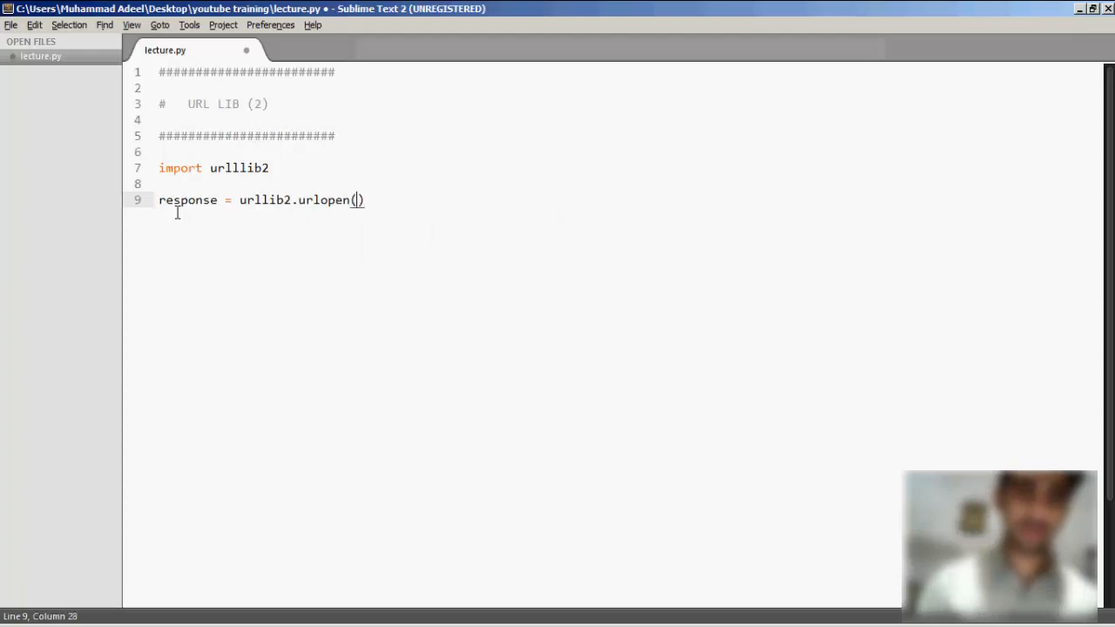
type("''")
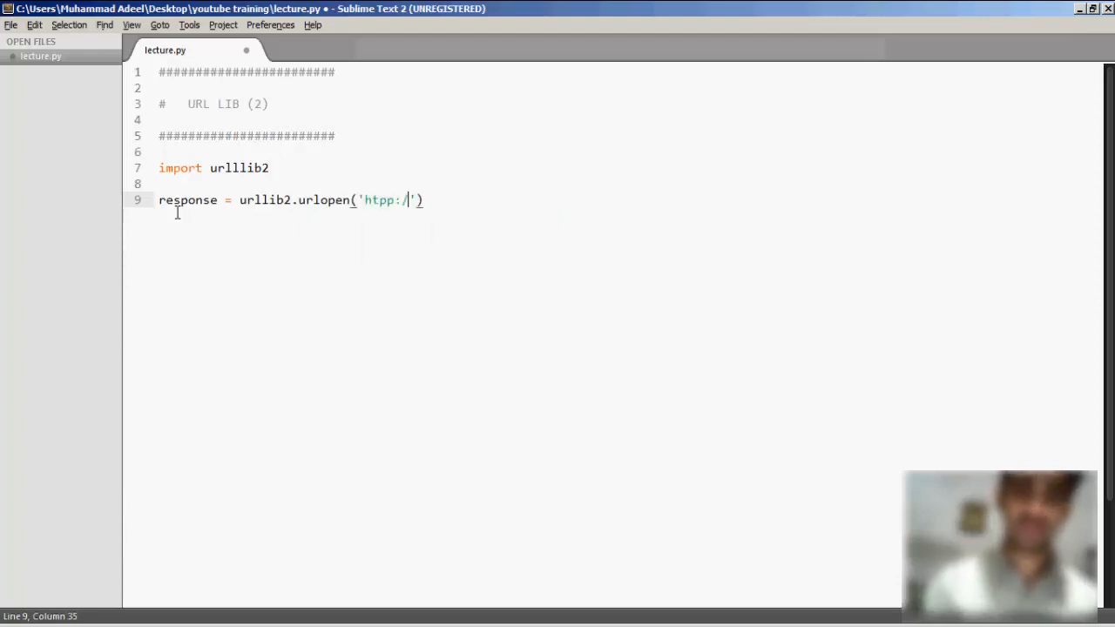
key("BackSpace")
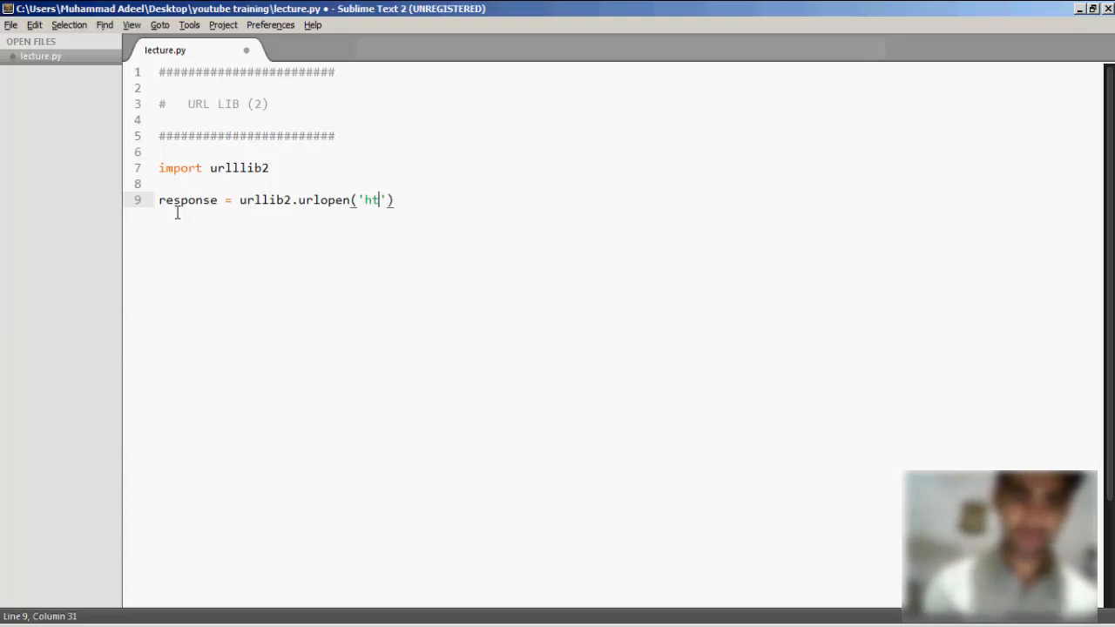
type("tp:")
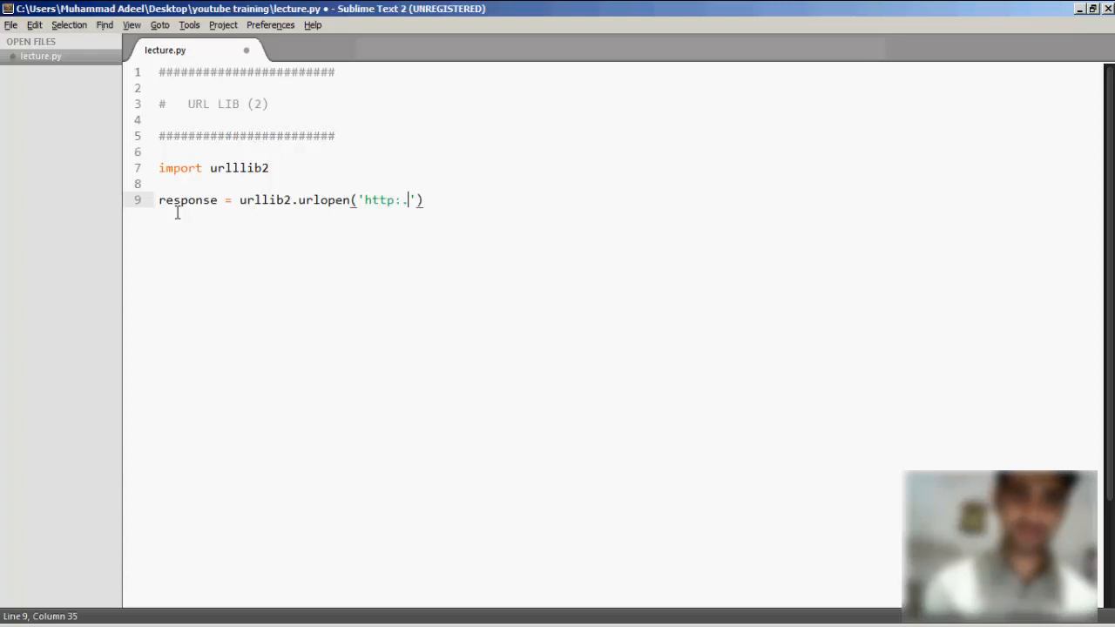
type("/")
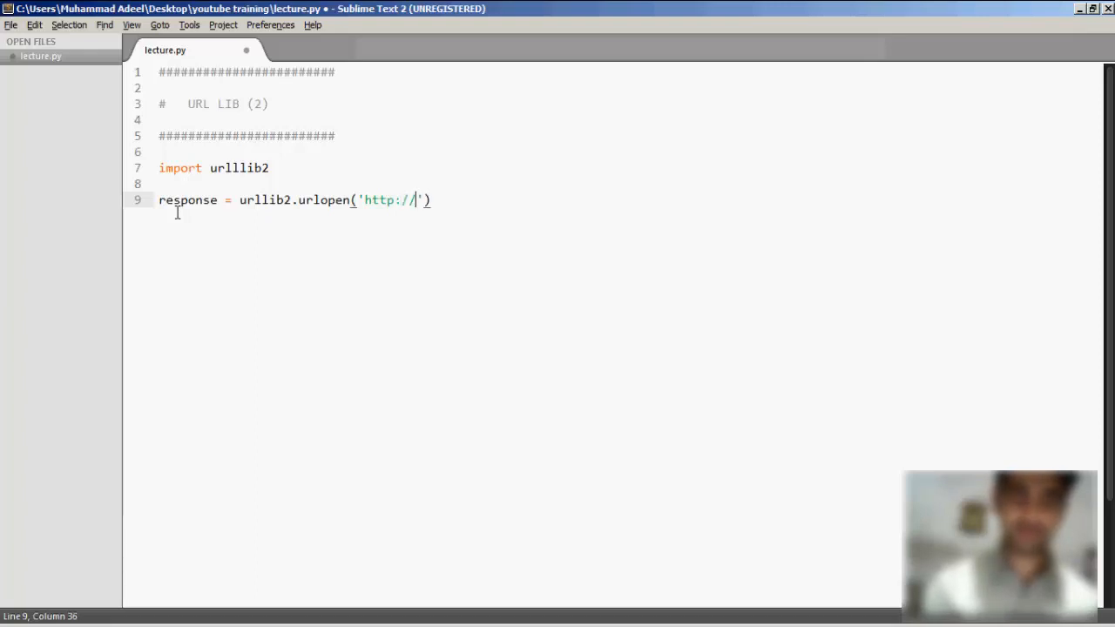
type("gogl")
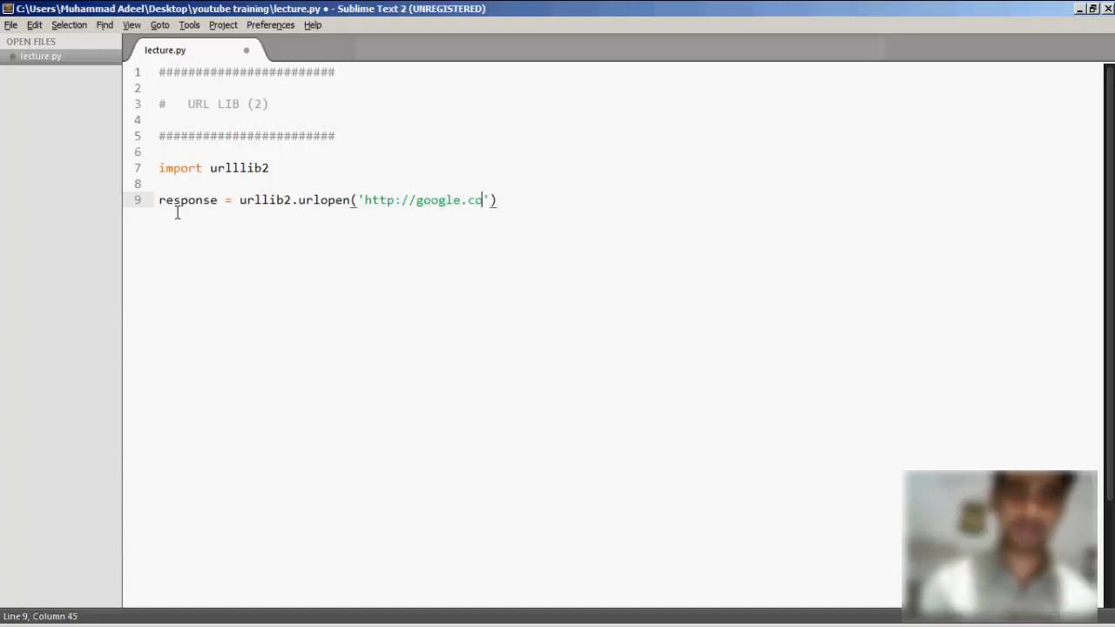
type("m')/")
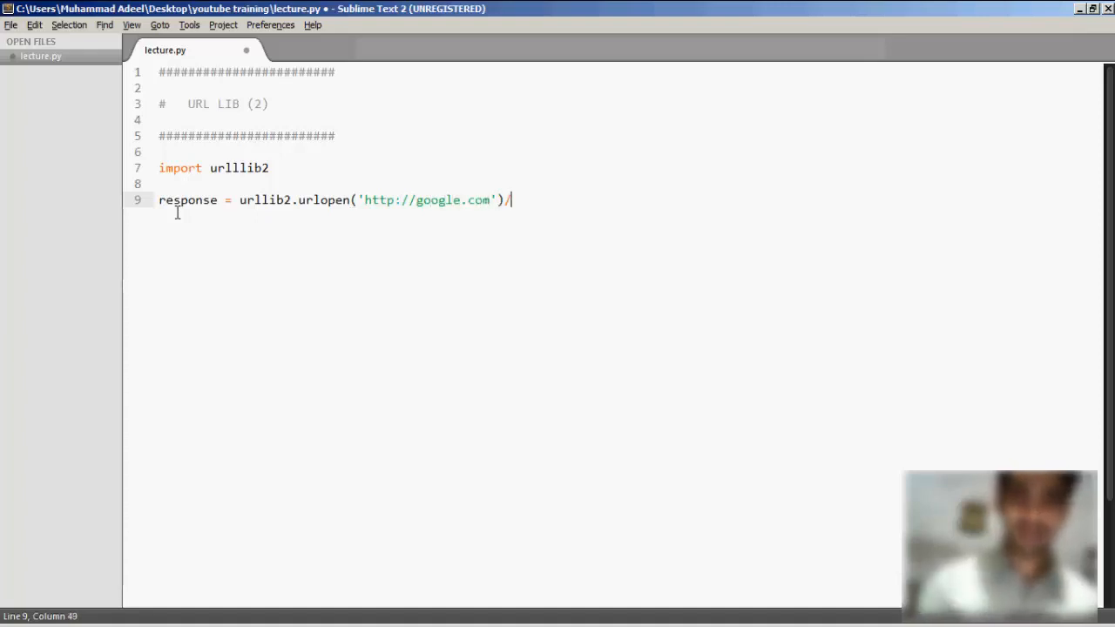
type(".read()")
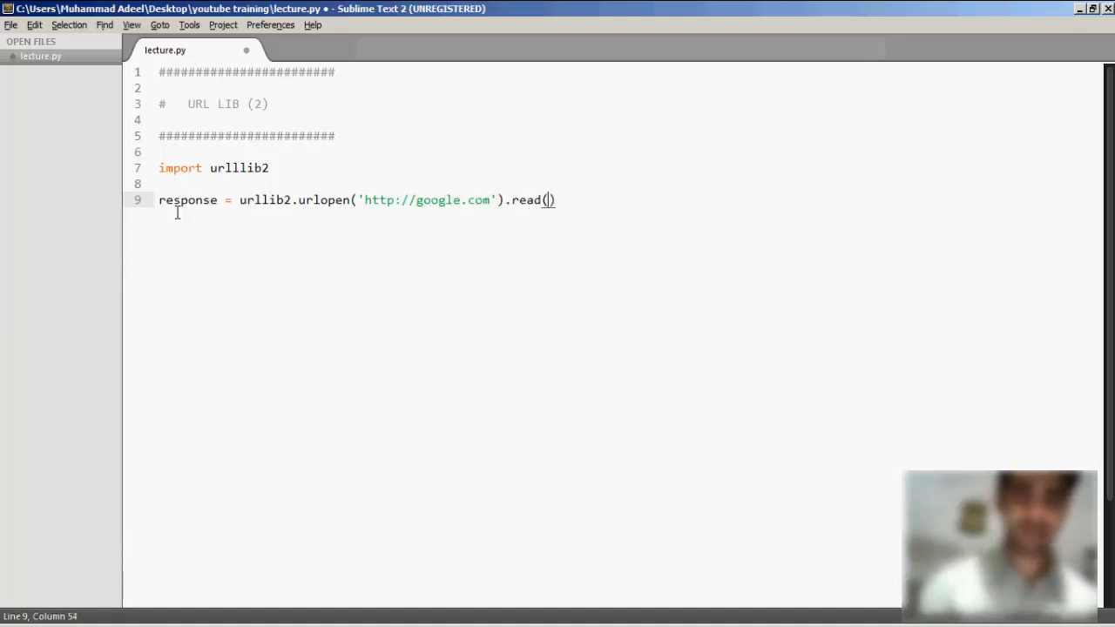
key("enter")
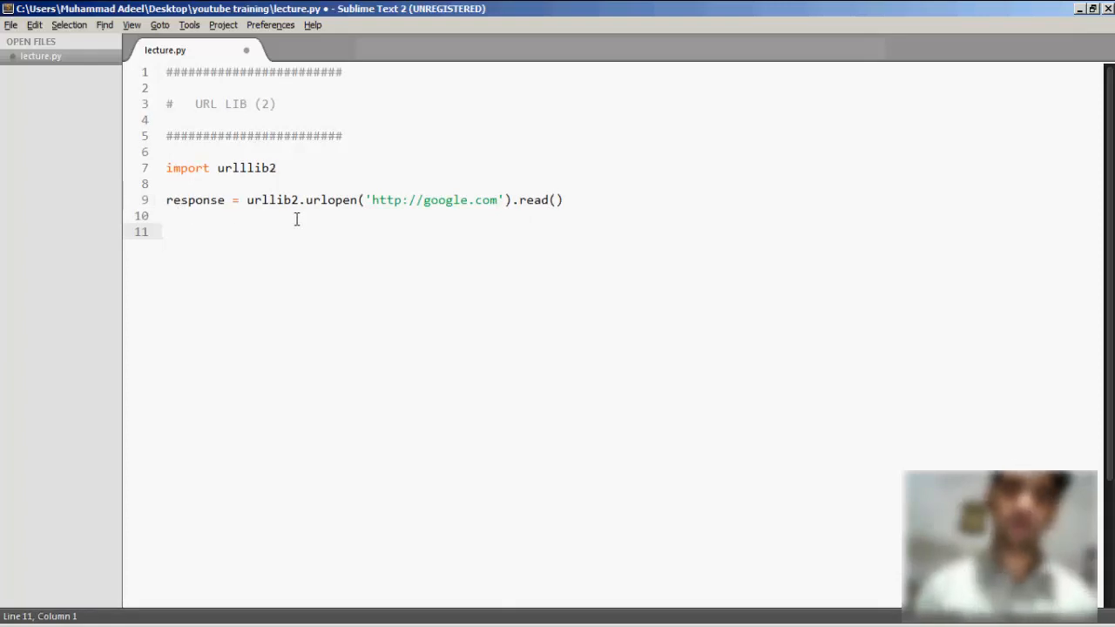
mouse_move(216, 212)
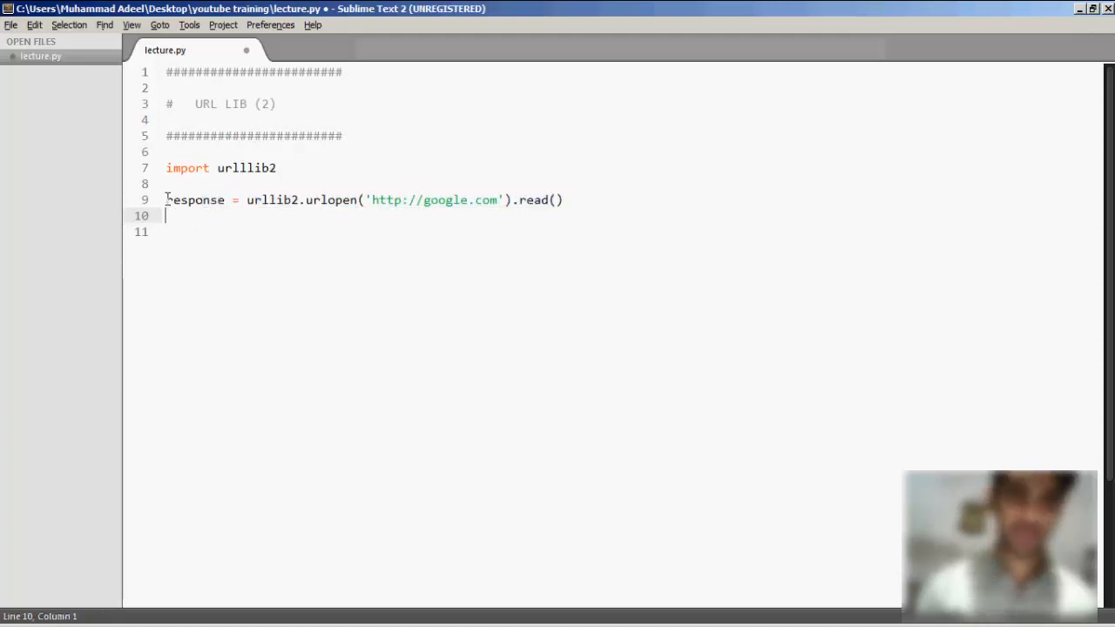
Step: Write the condition if 'google' in response: on line 11
left_click(389, 199)
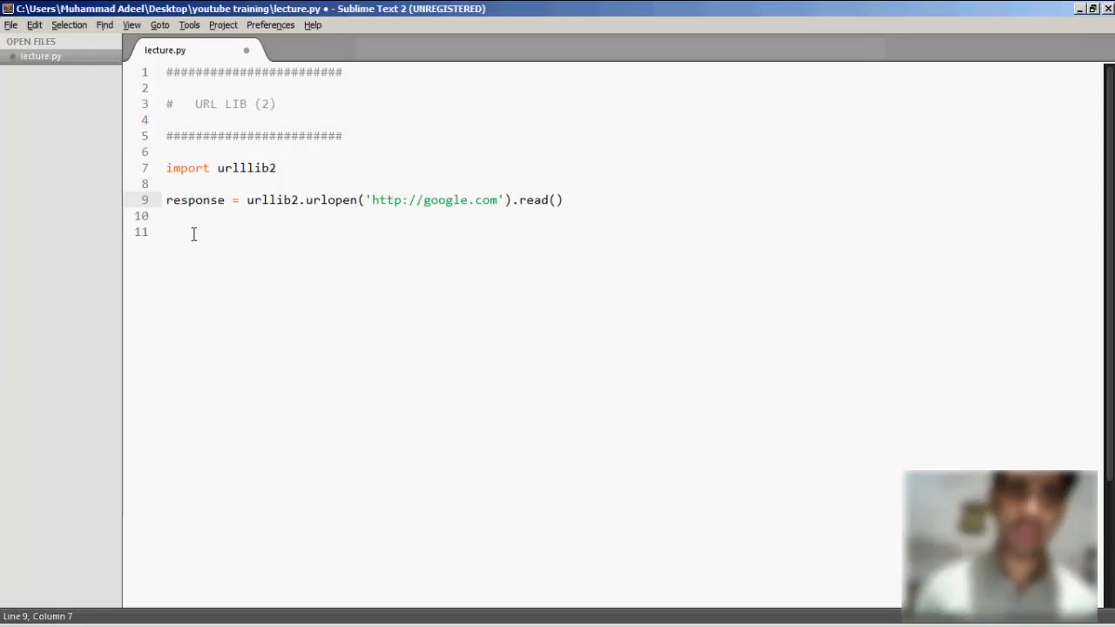
left_click(192, 231)
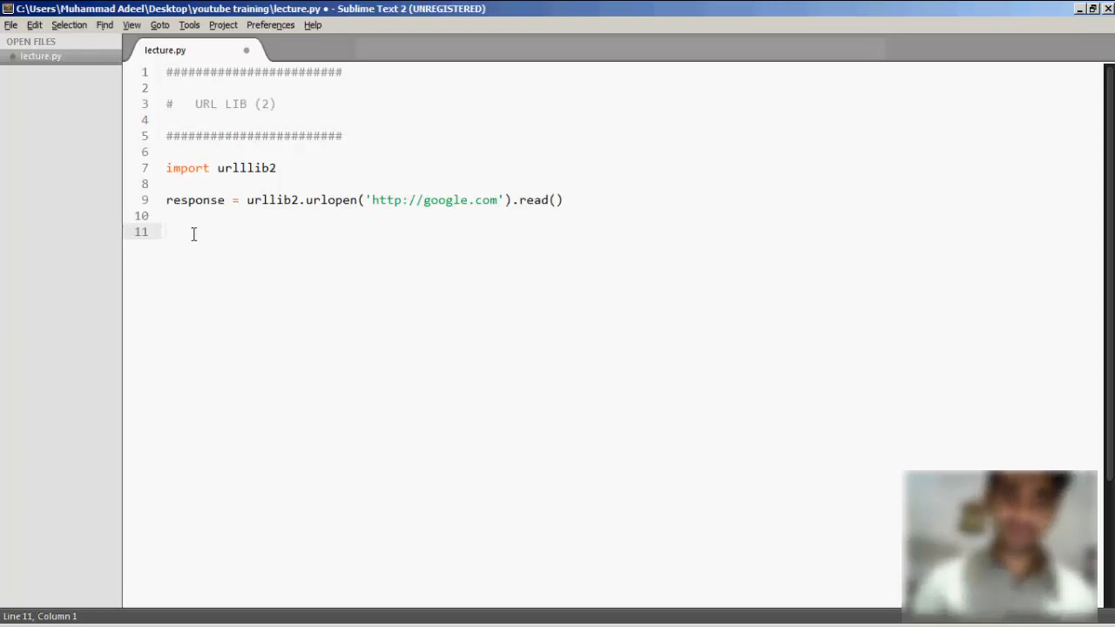
type("if")
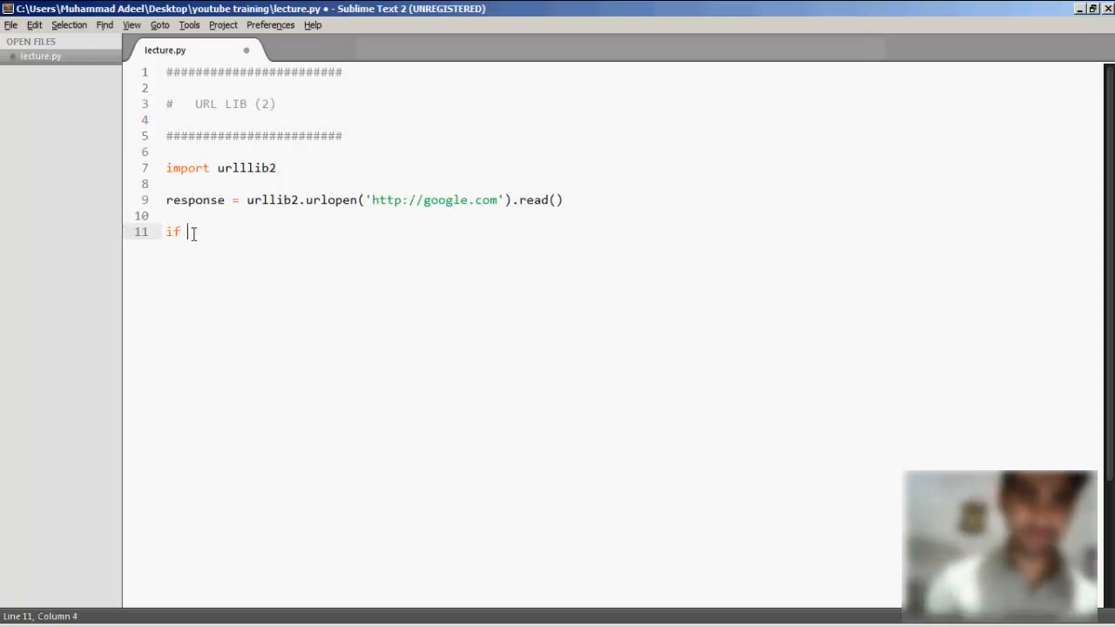
type("'")
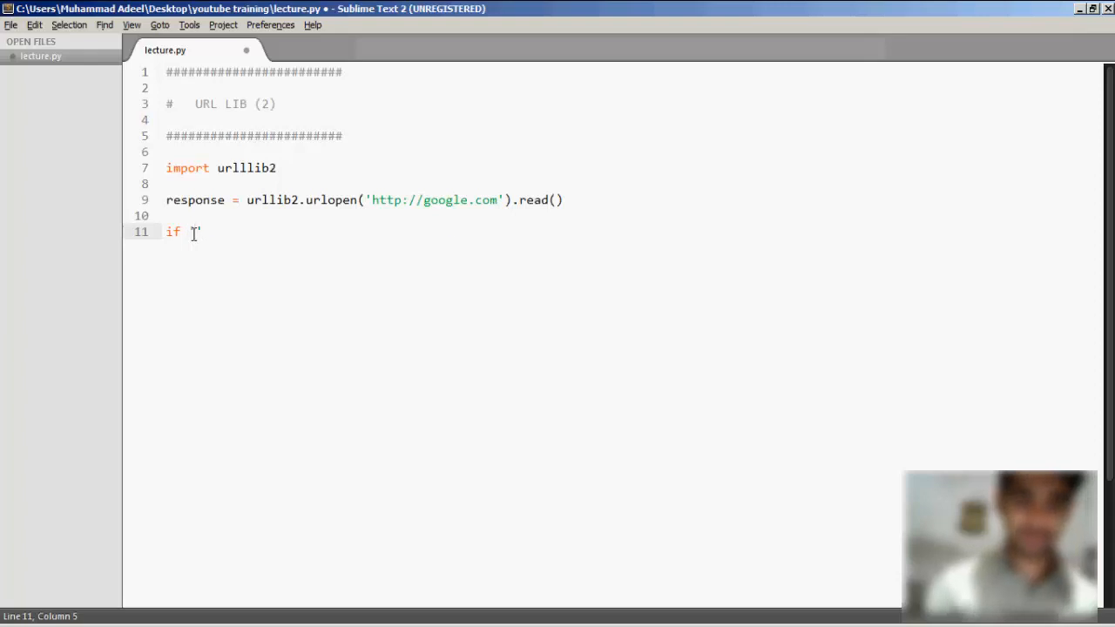
type("response")
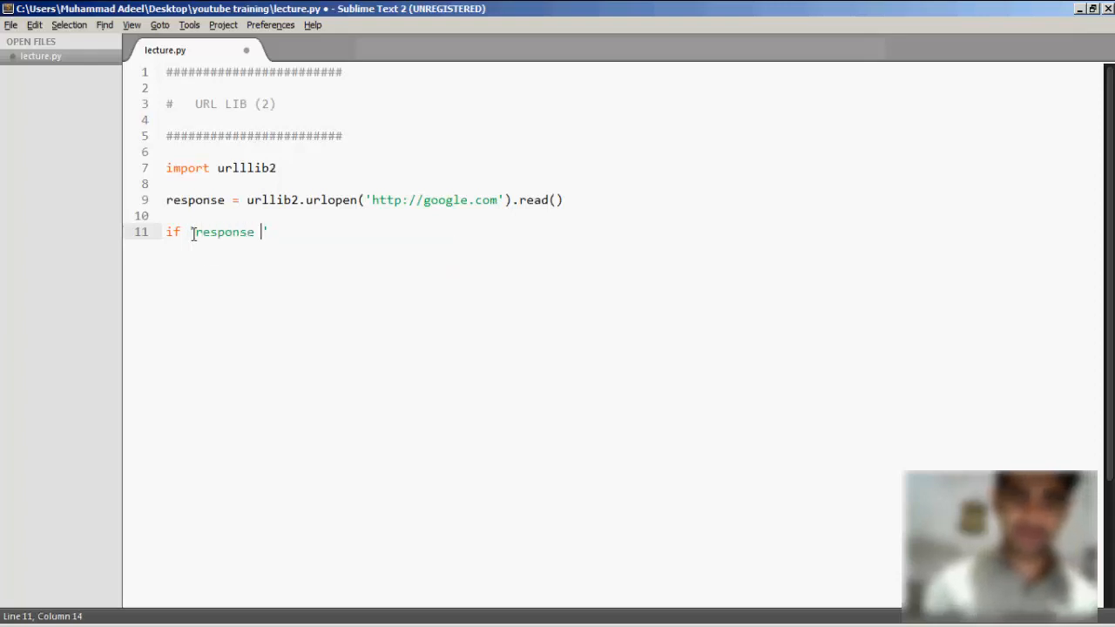
key("Backspace")
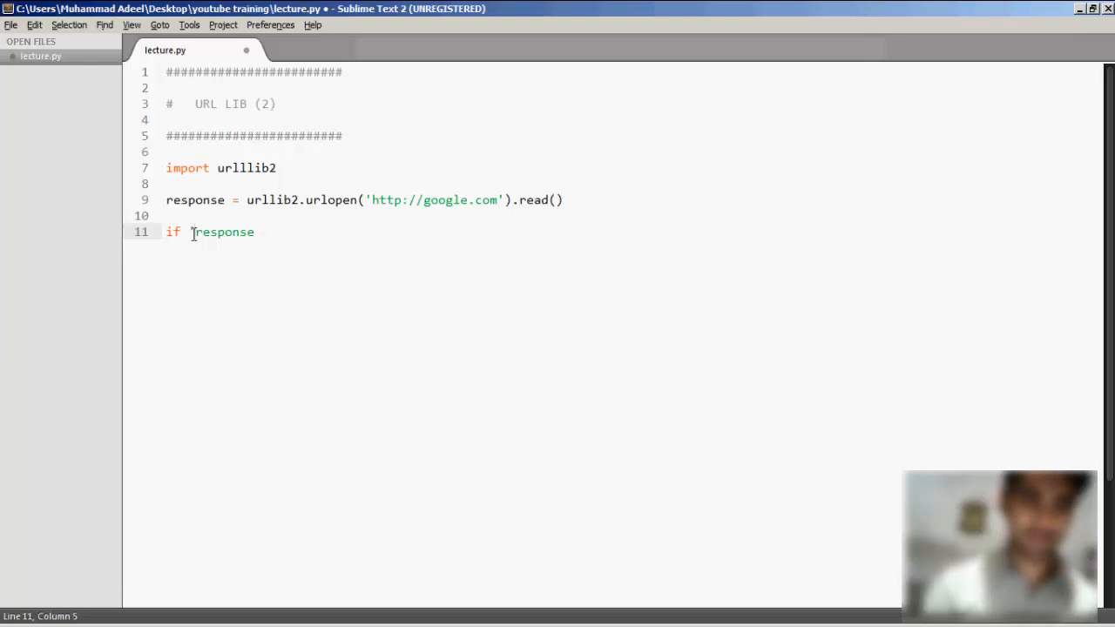
double_click(223, 231)
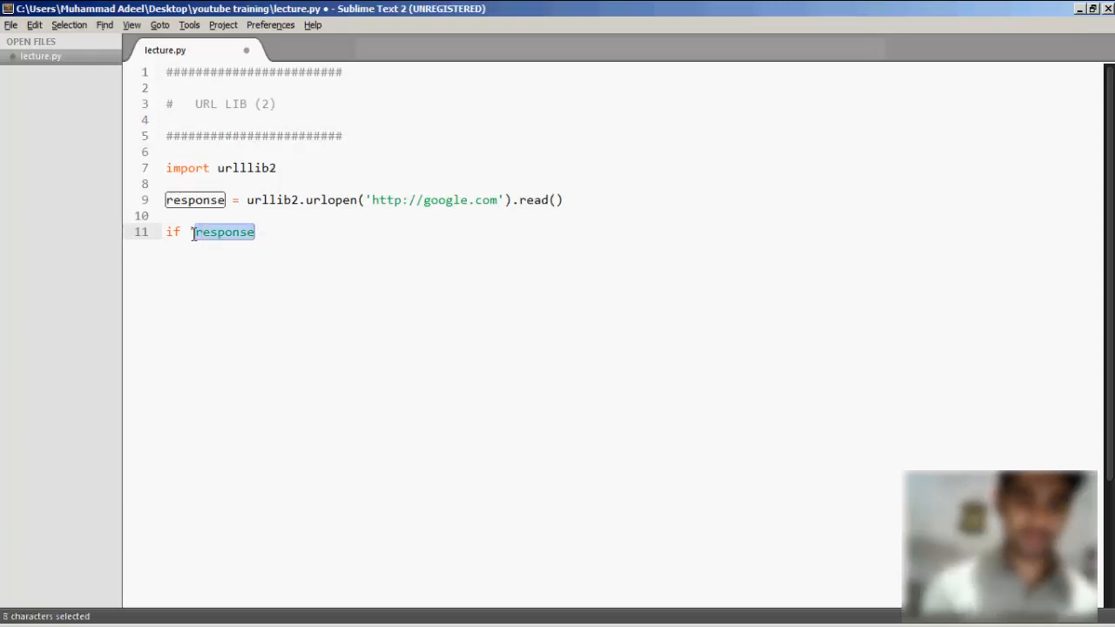
type("'google'")
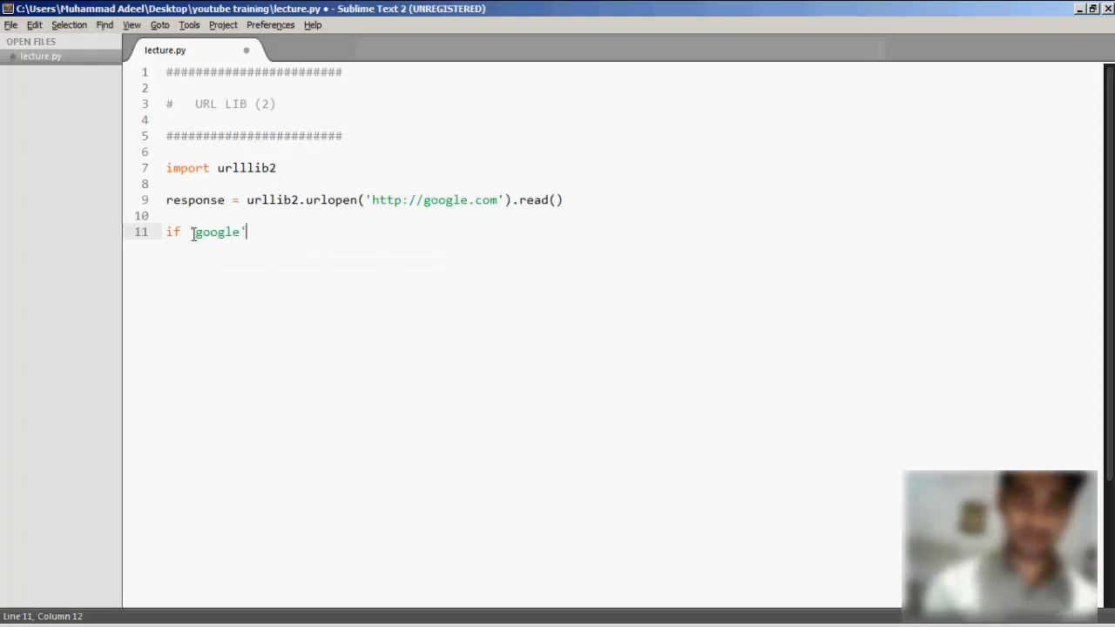
type("in response:")
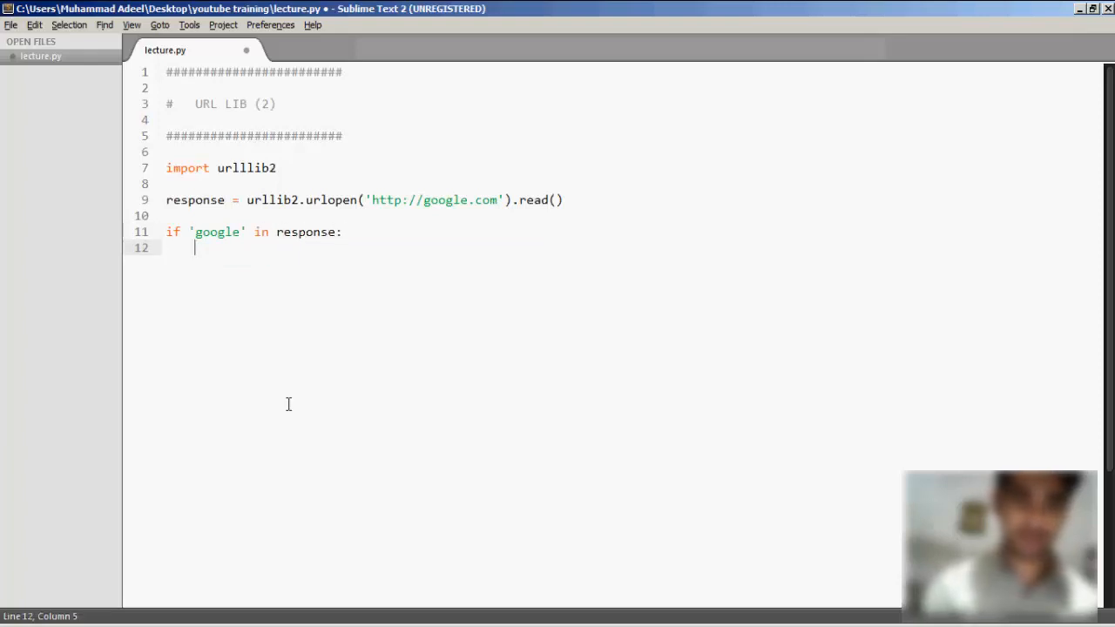
Step: Add a print of "URL is:" with response.geturl() inside the if block
type("print")
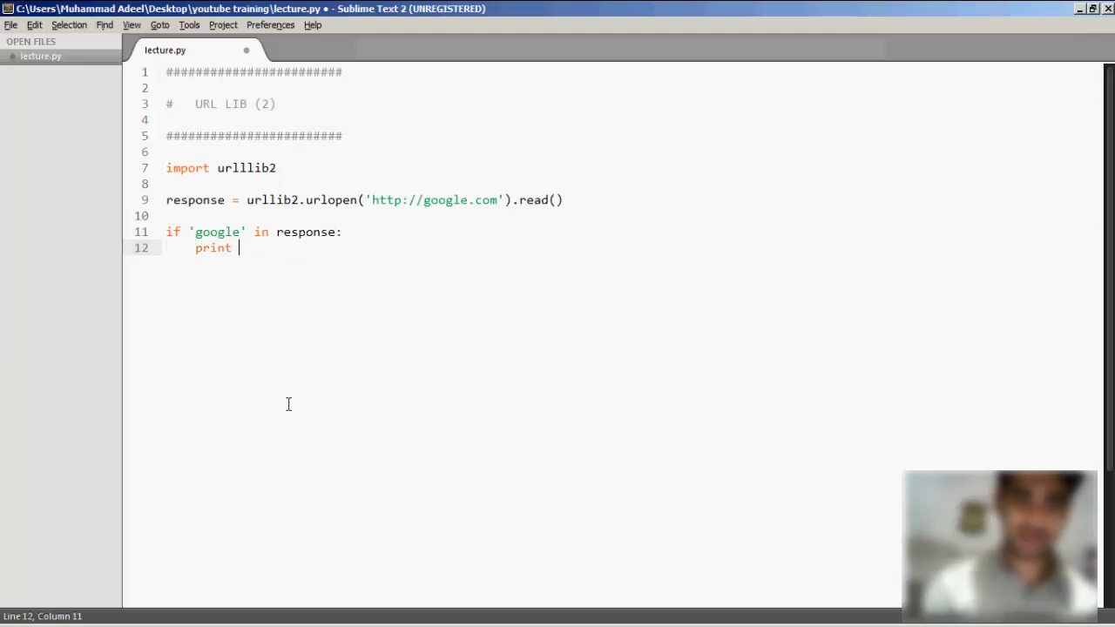
type("\"")
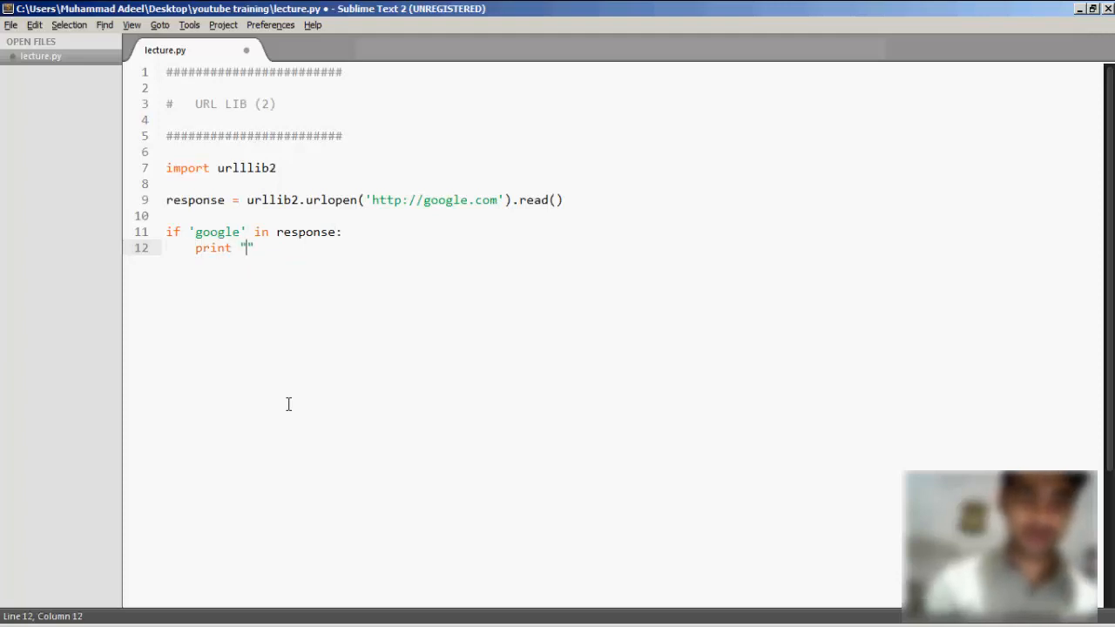
type("URL is: \" +")
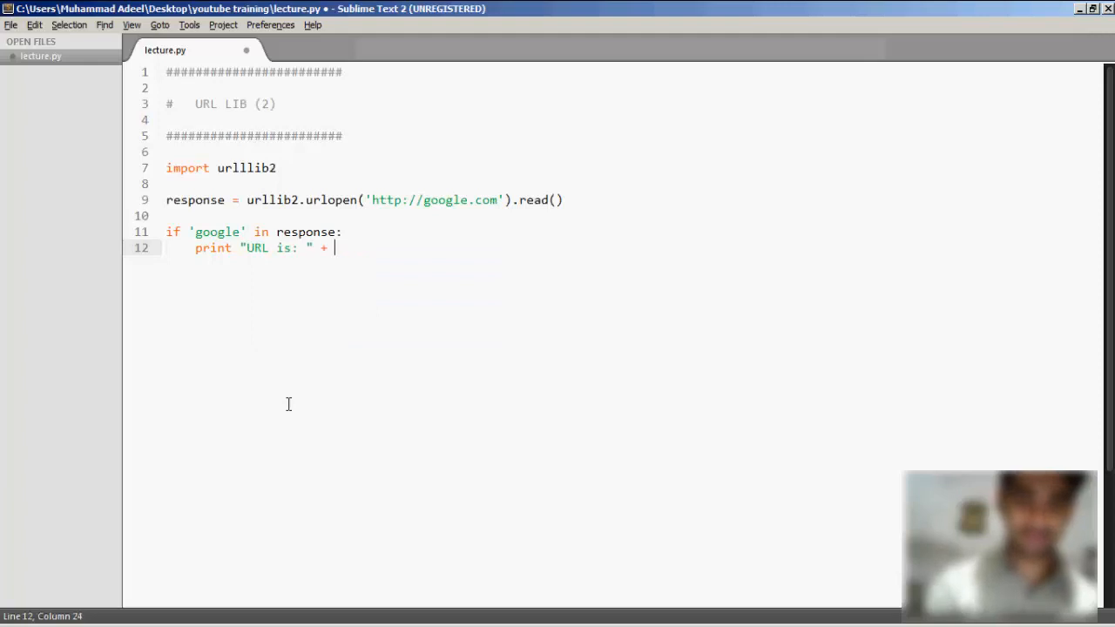
type("response.")
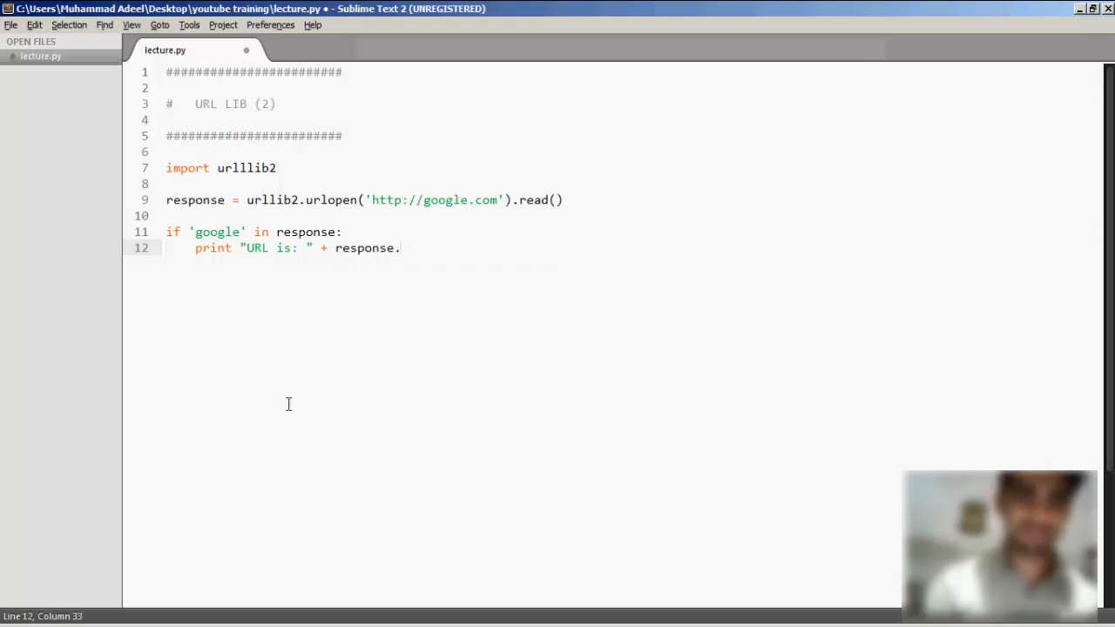
key("BackSpace")
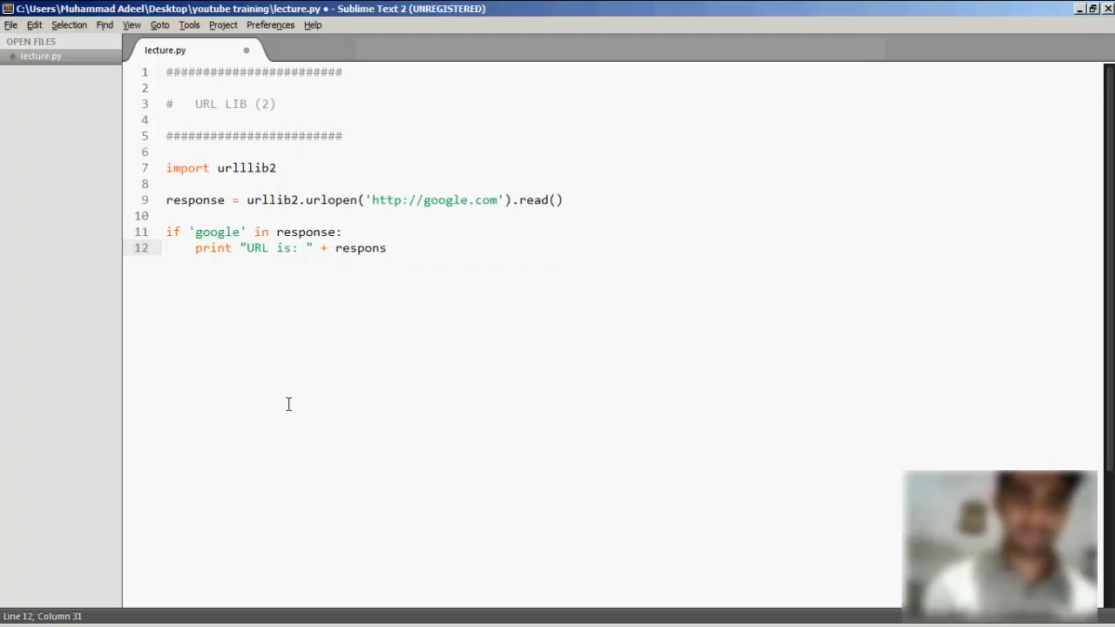
type("se.geturl")
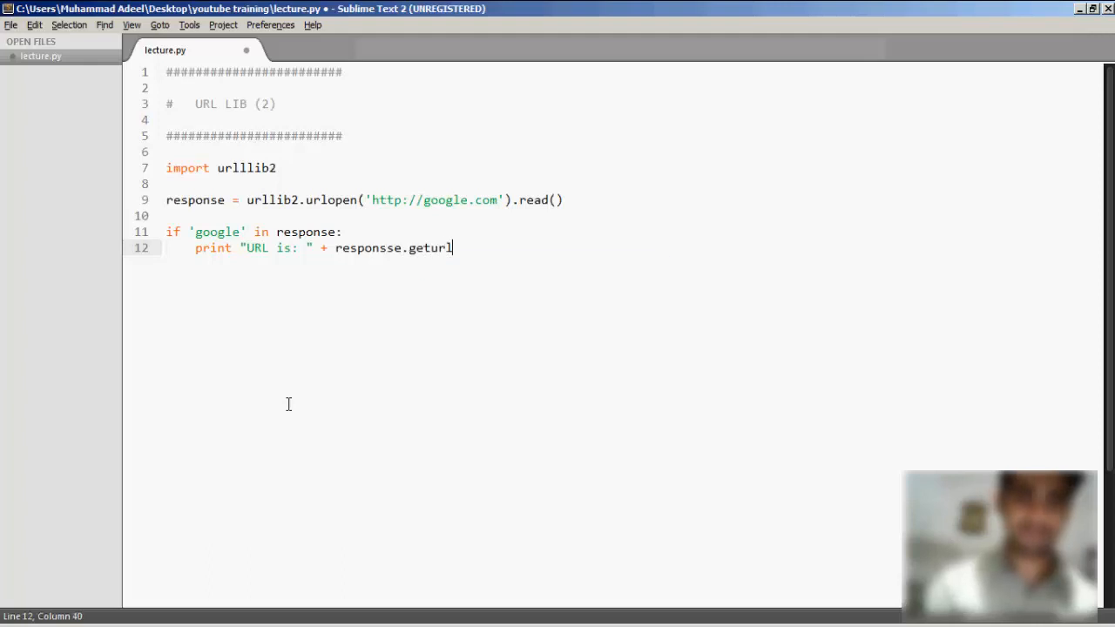
type("()")
type("print")
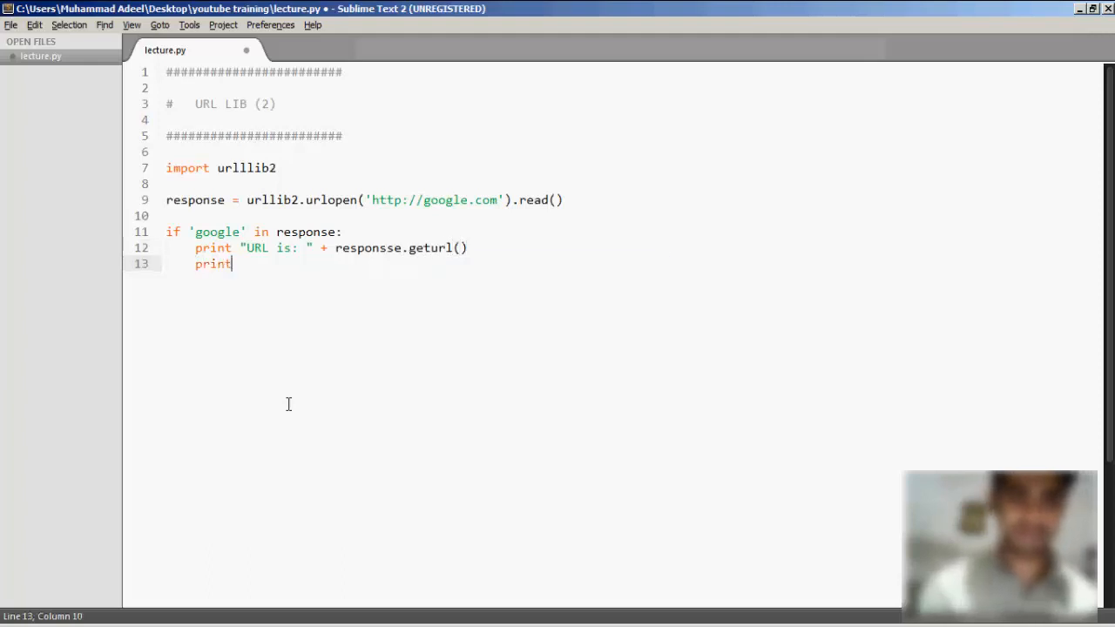
Step: Add the print "Yes i found Google." and begin the else branch
type("\"\"")
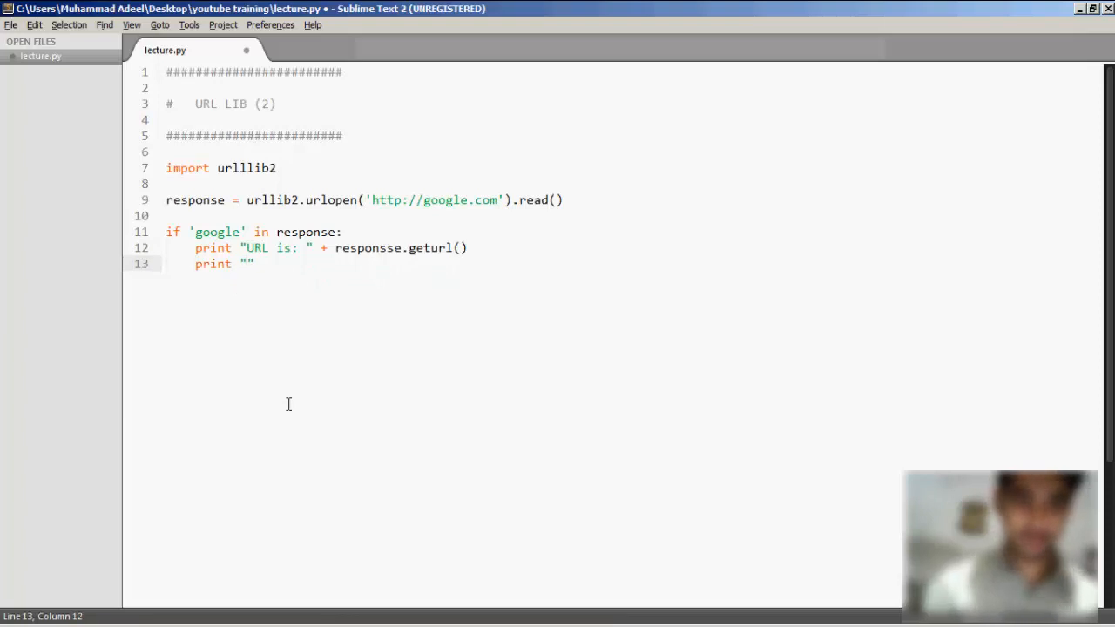
type("Yes i")
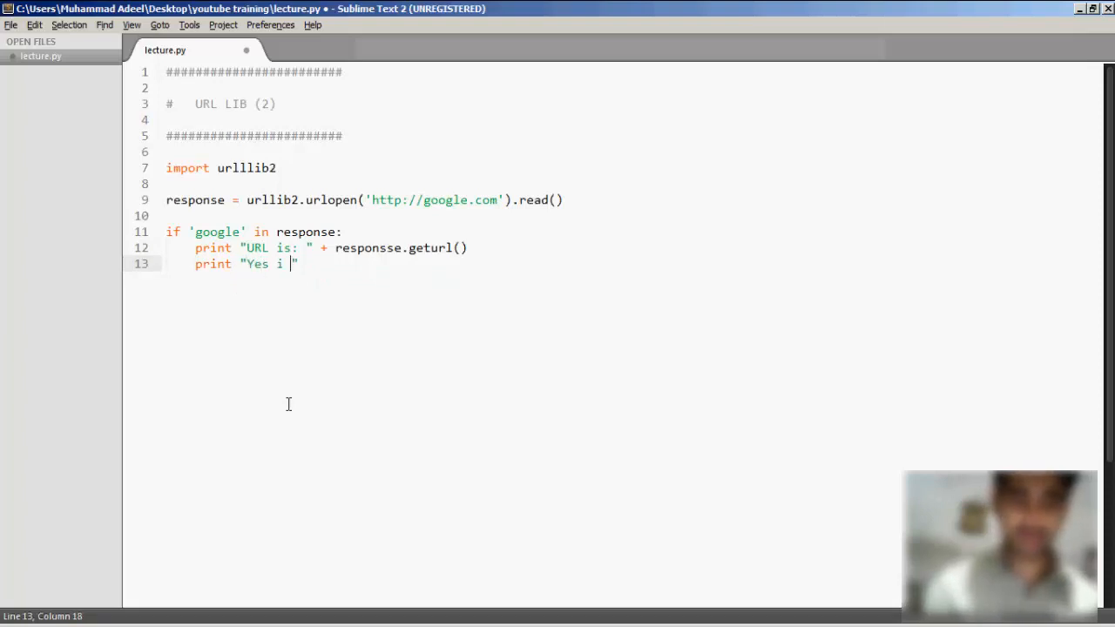
type("found G")
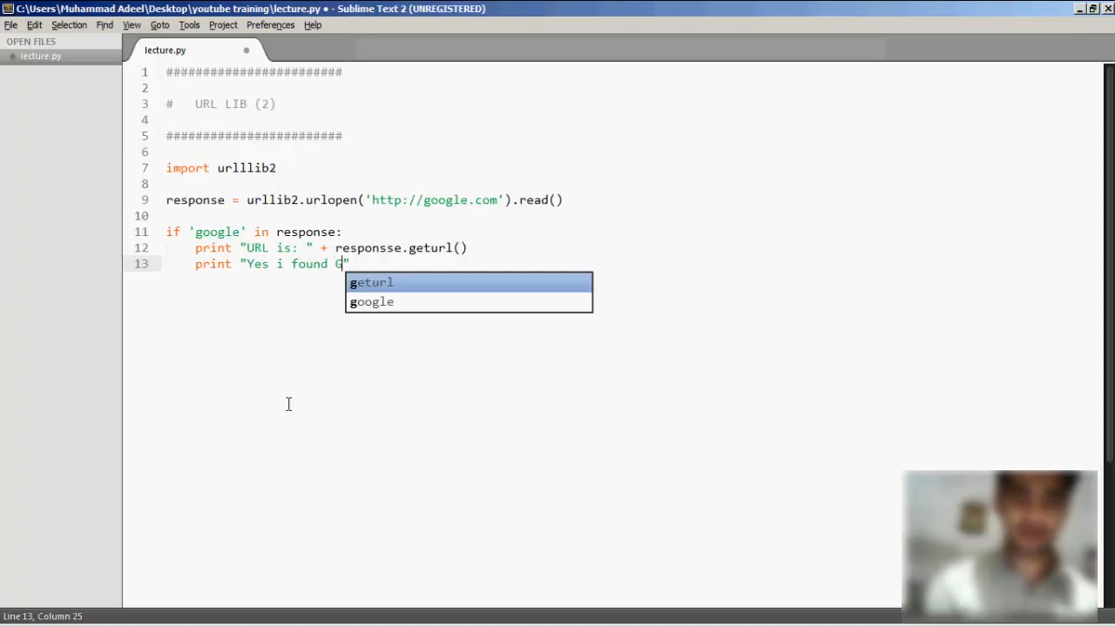
type("oogle.")
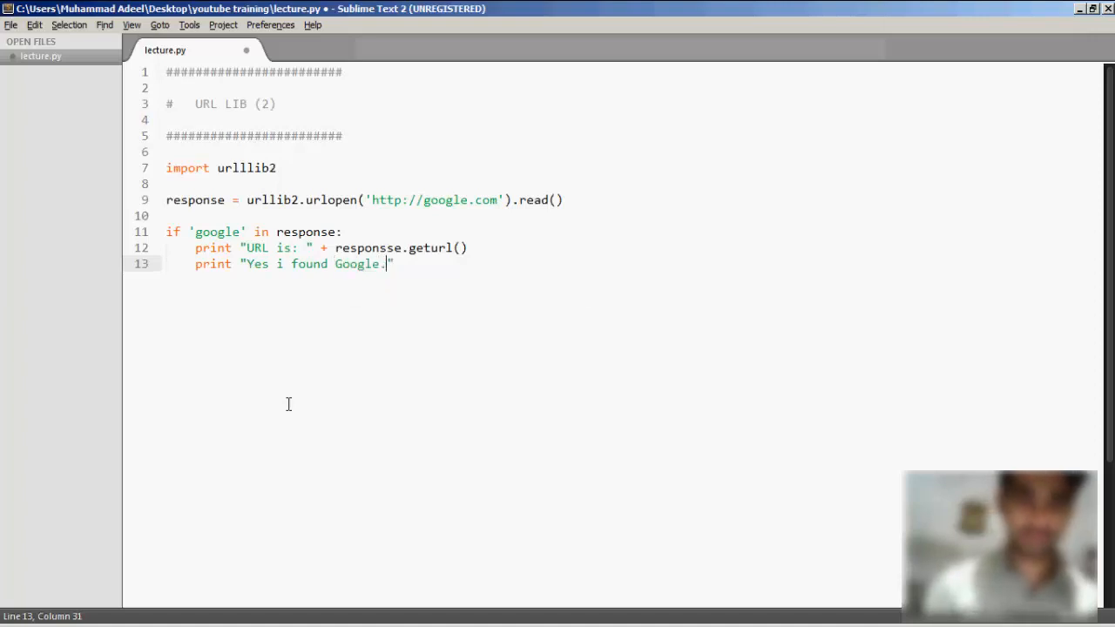
type("else:")
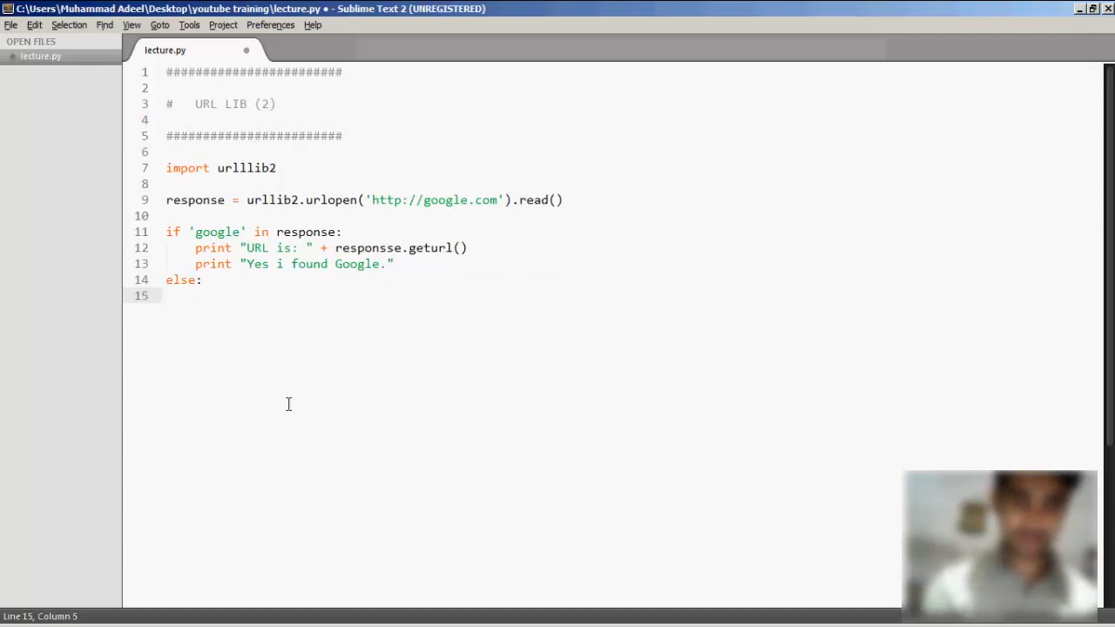
Step: Make the else branch print "Sorry, I'vent Found anything."
type("print \"")
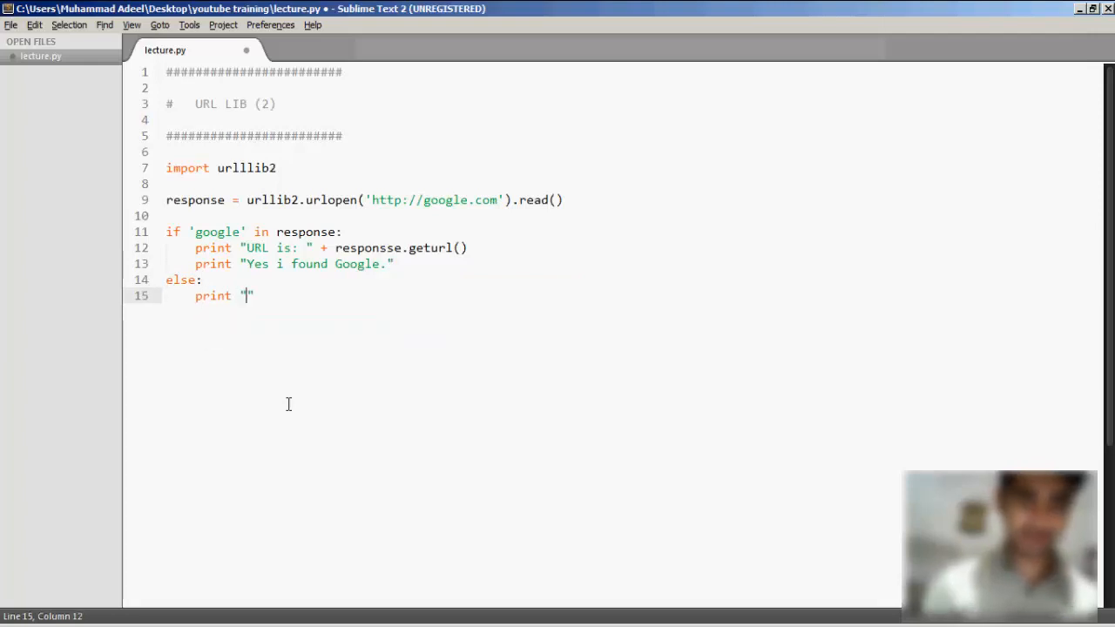
type("Sorry, I")
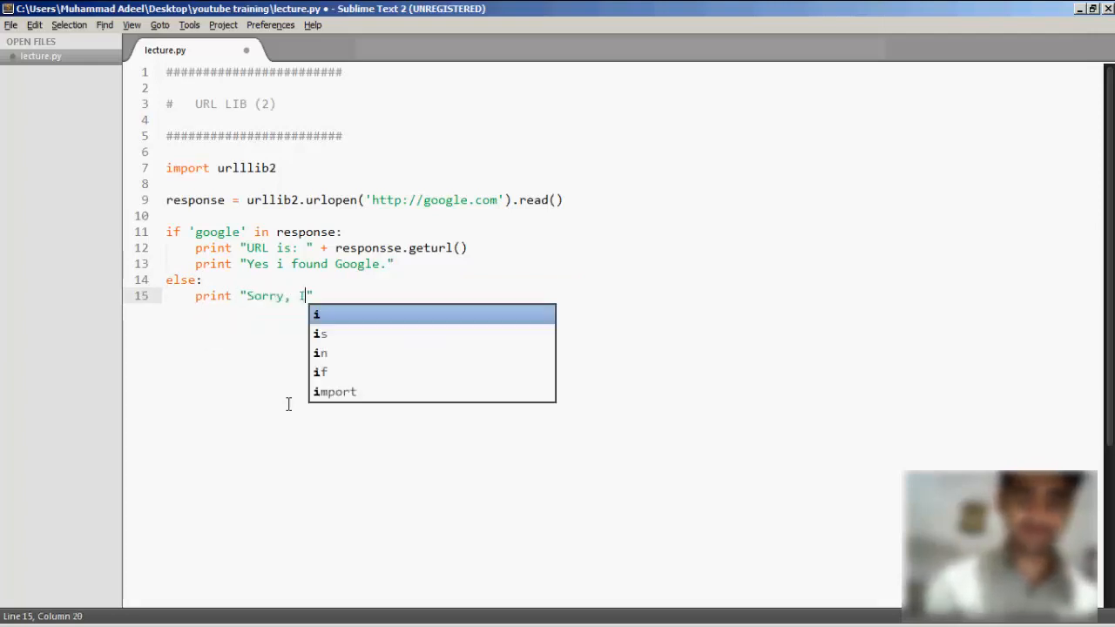
type("'vent")
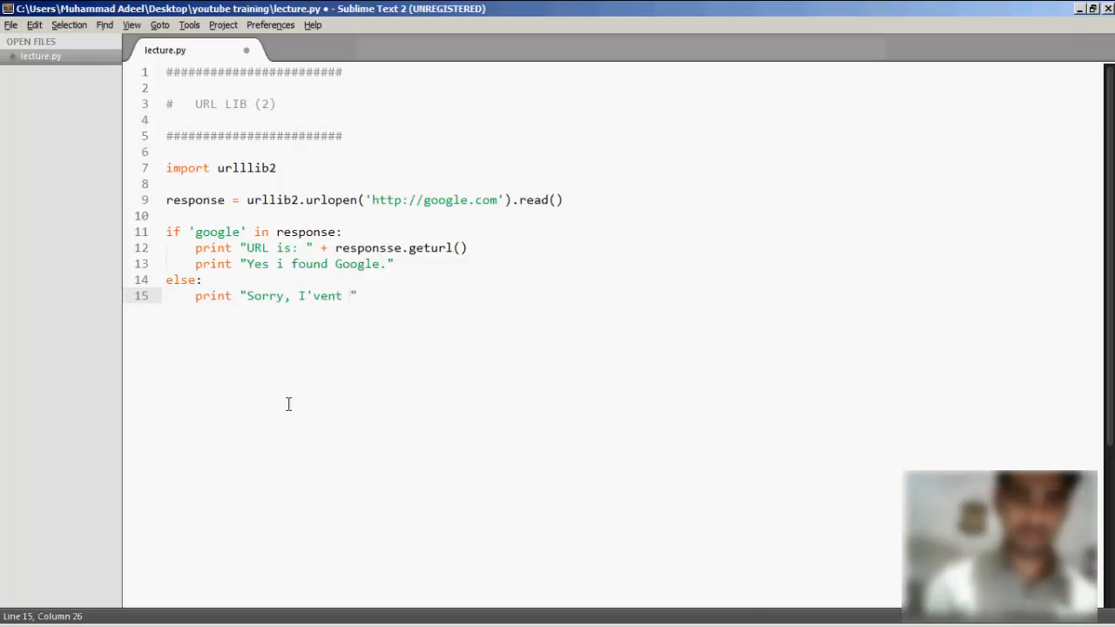
type("Found anyth")
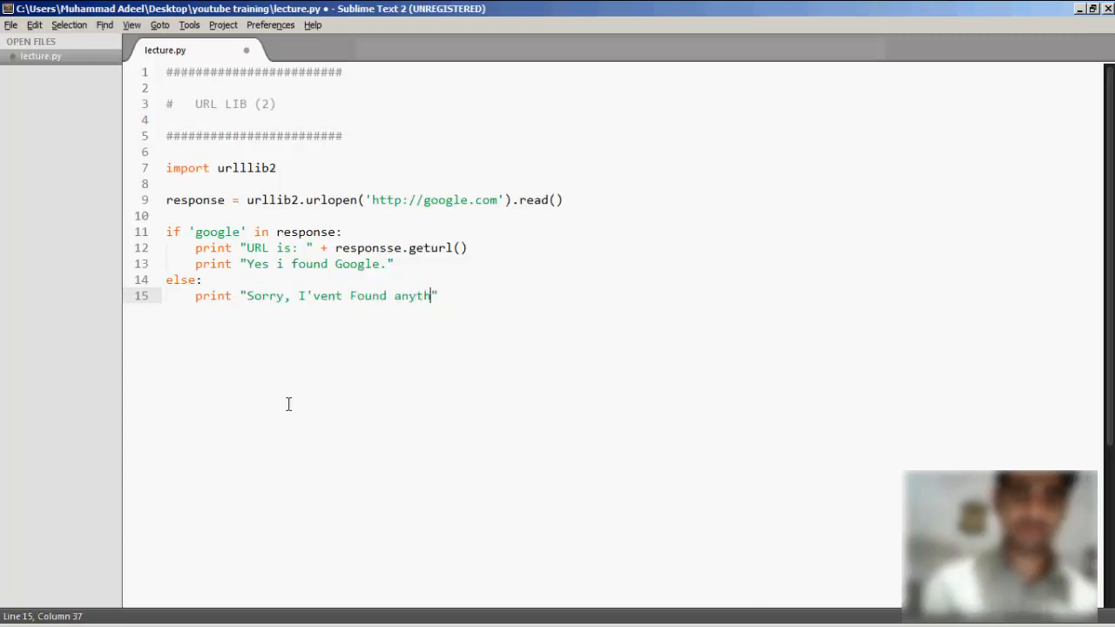
type("ing.")
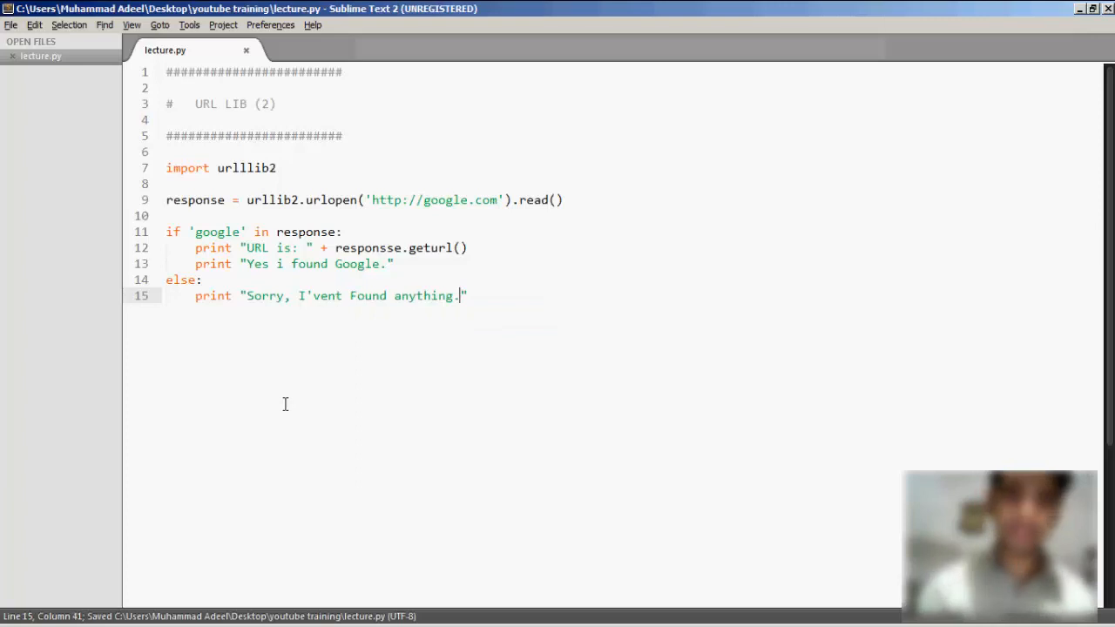
type("\"")
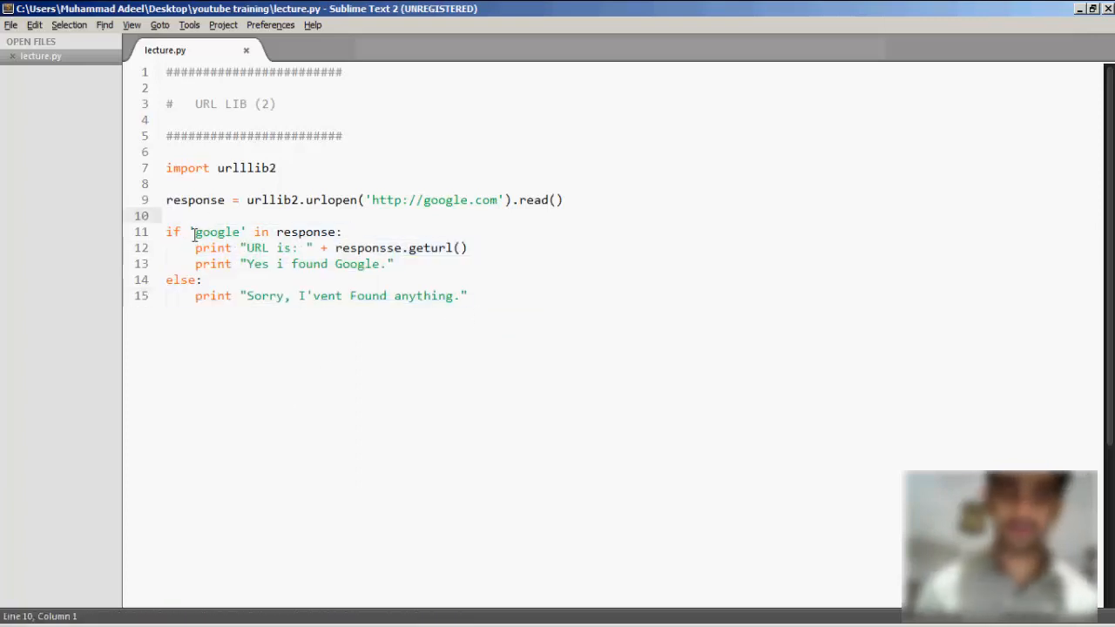
Step: Save lecture.py and run it in Command Prompt, reaching the 'str' has no geturl AttributeError
double_click(216, 231)
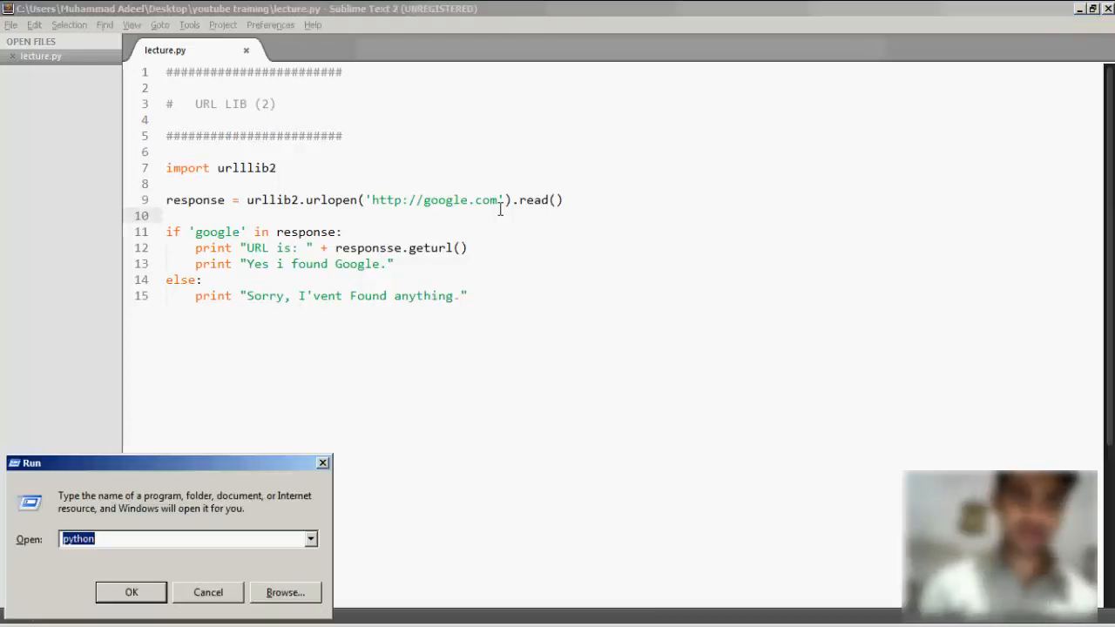
left_click(130, 592)
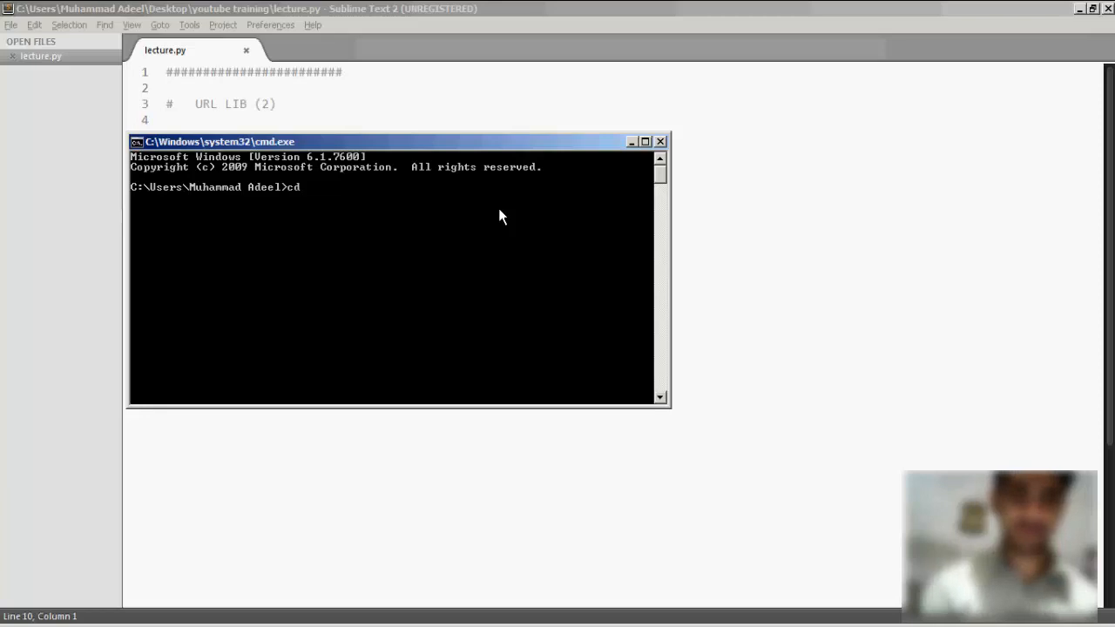
key("Return")
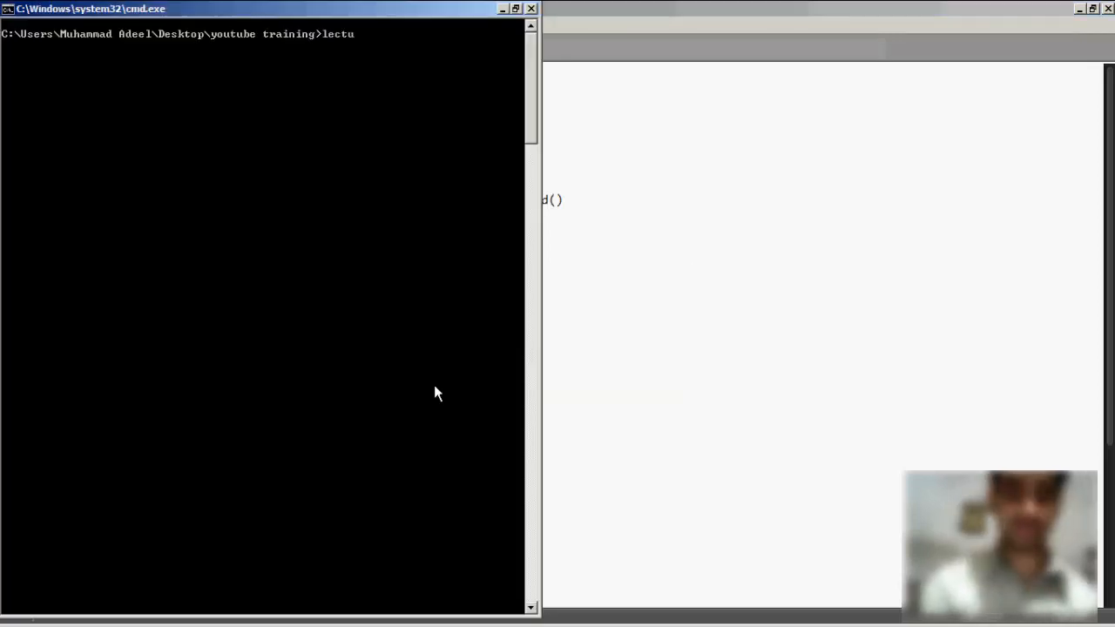
key("Return")
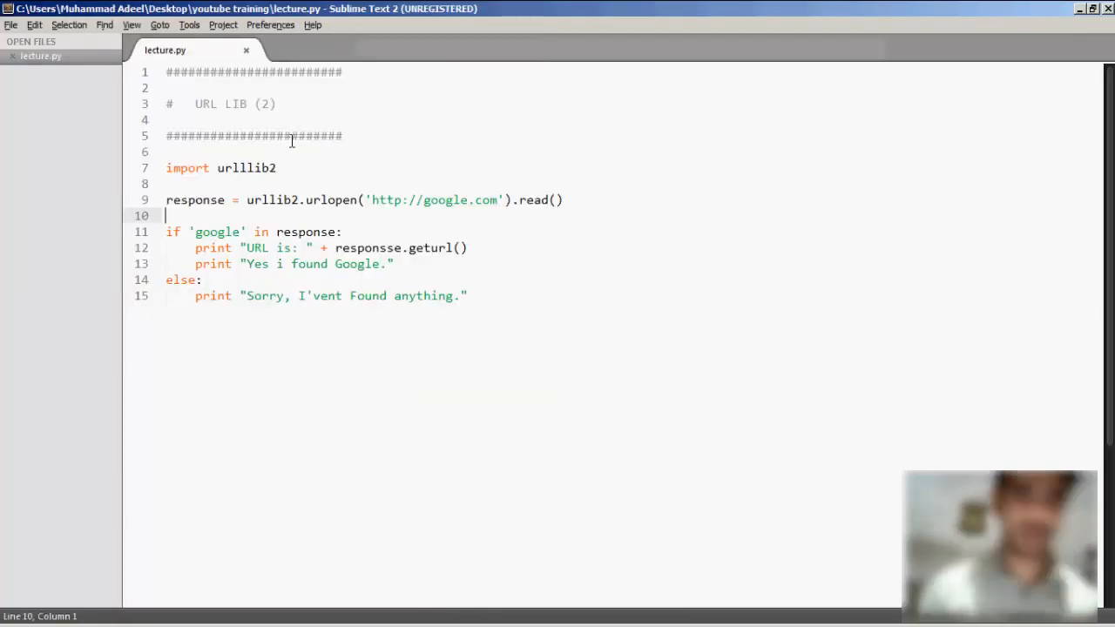
key("ctrl+s")
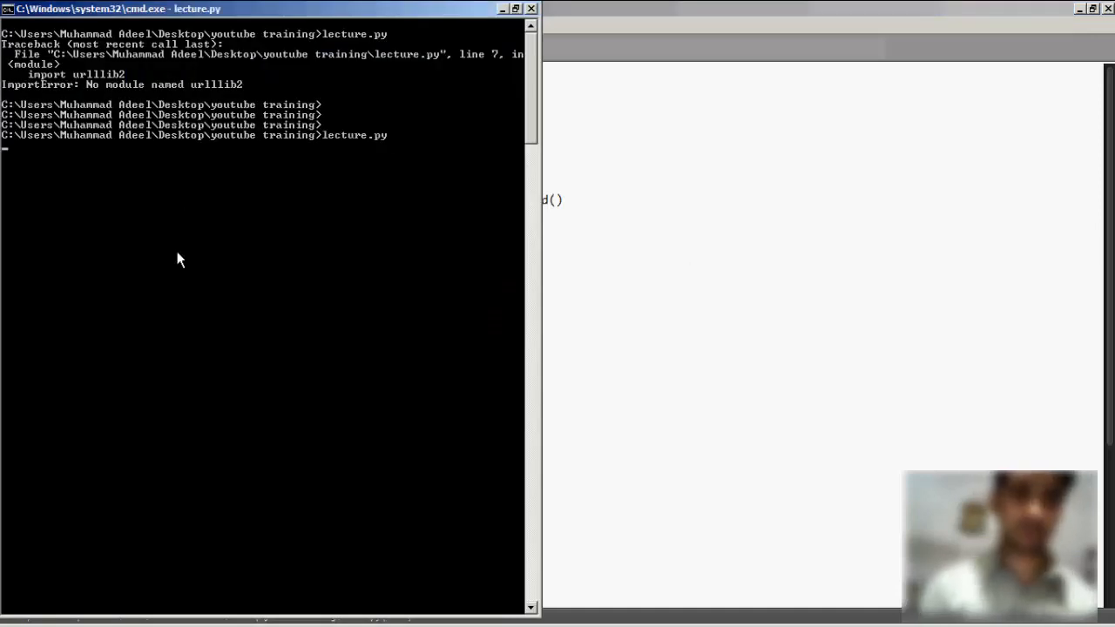
mouse_move(223, 424)
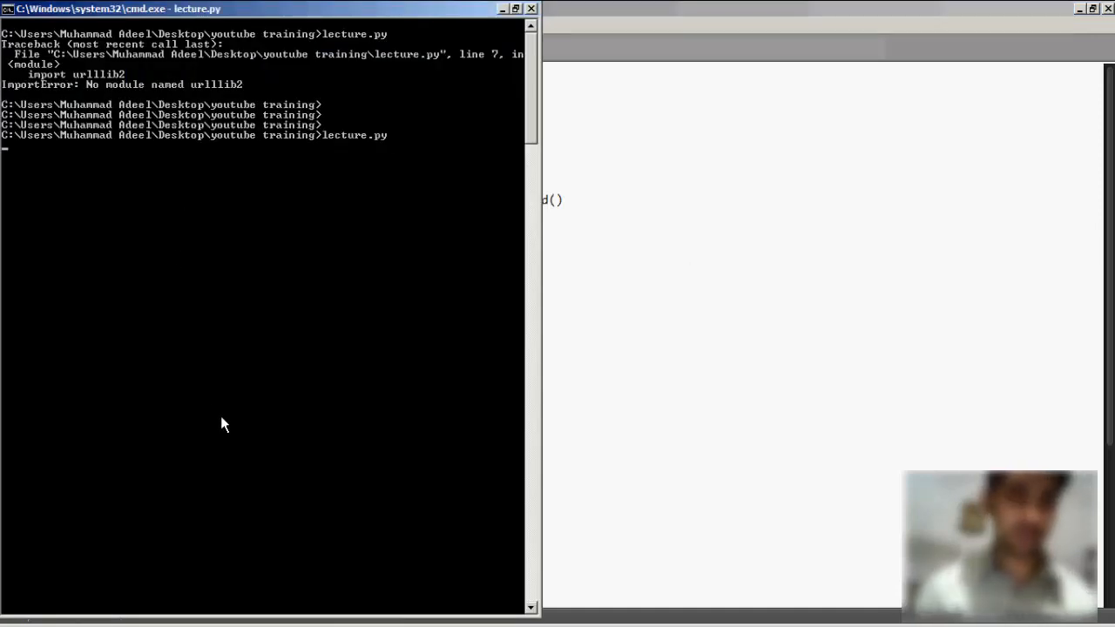
key("Return")
type("lecture.py")
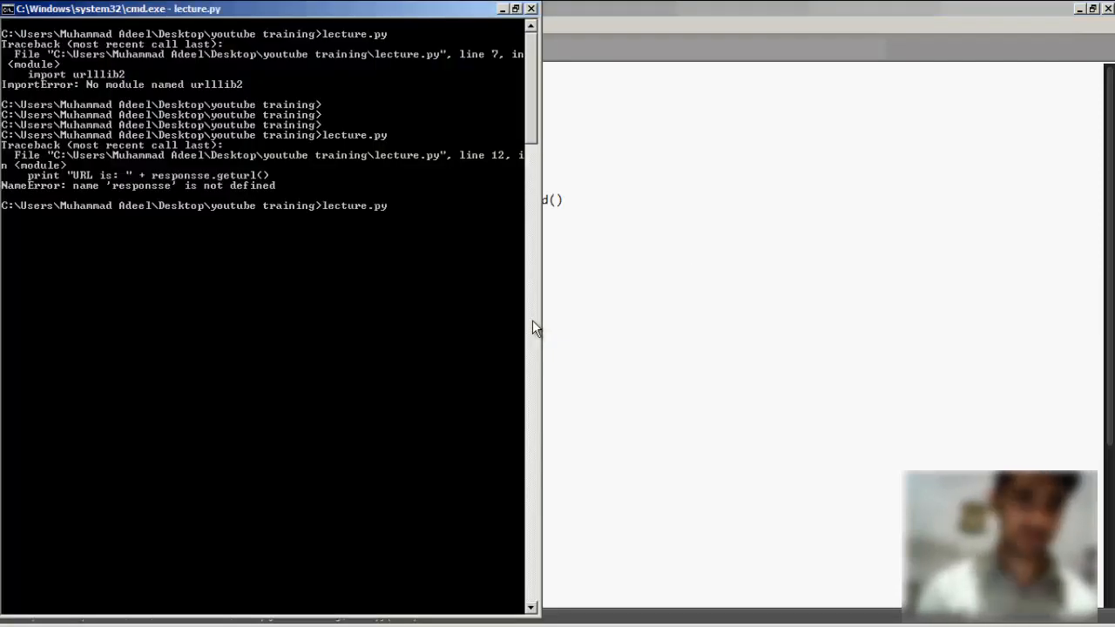
mouse_move(293, 435)
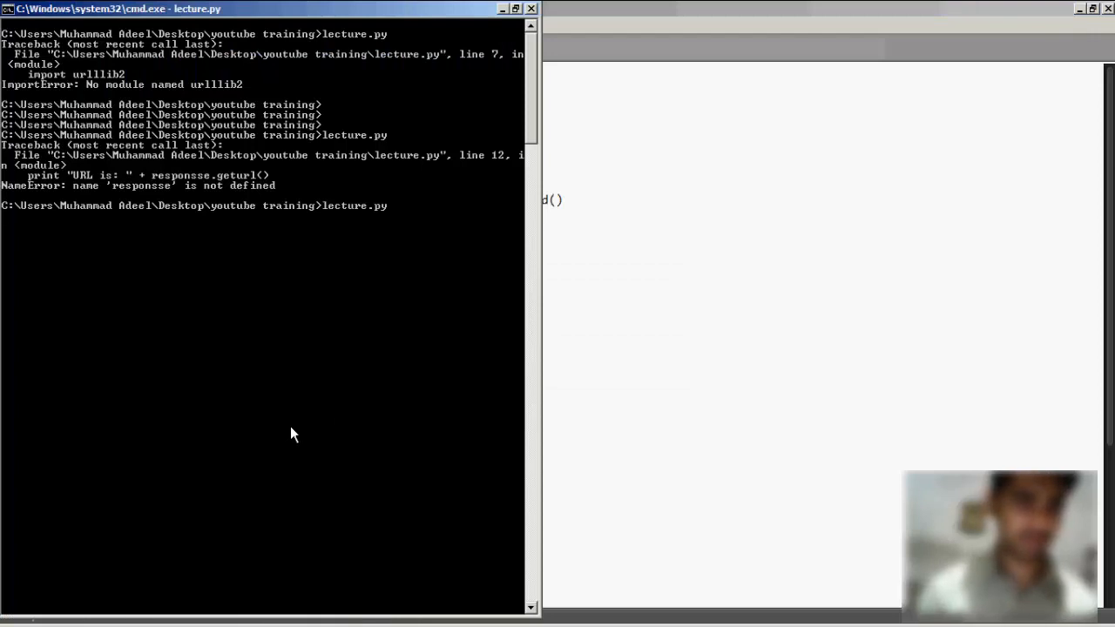
key("Return")
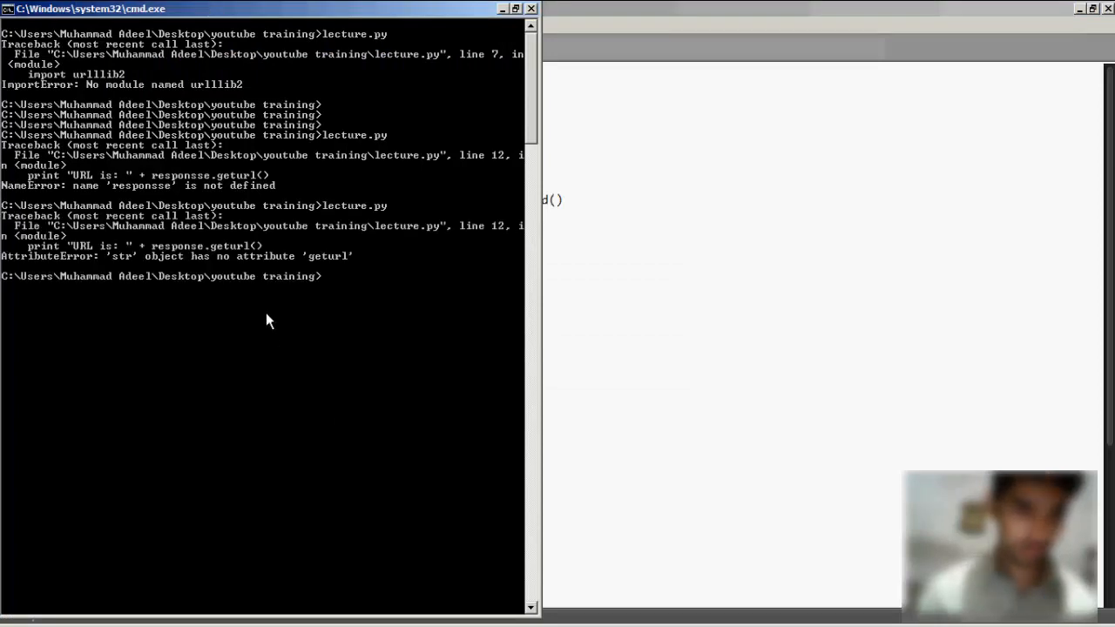
mouse_move(329, 350)
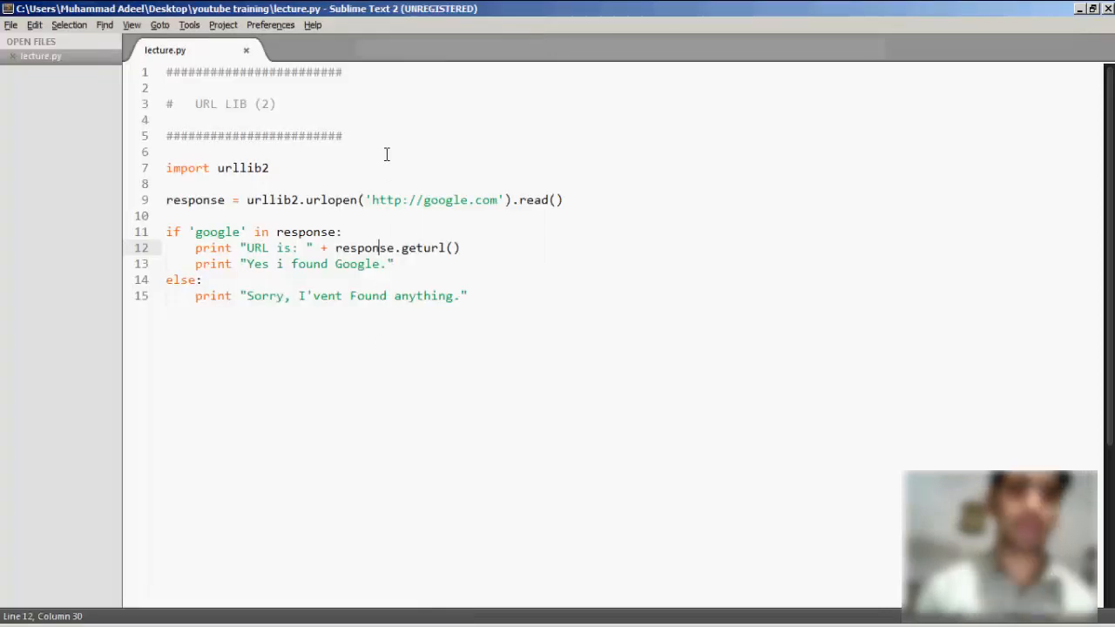
mouse_move(307, 205)
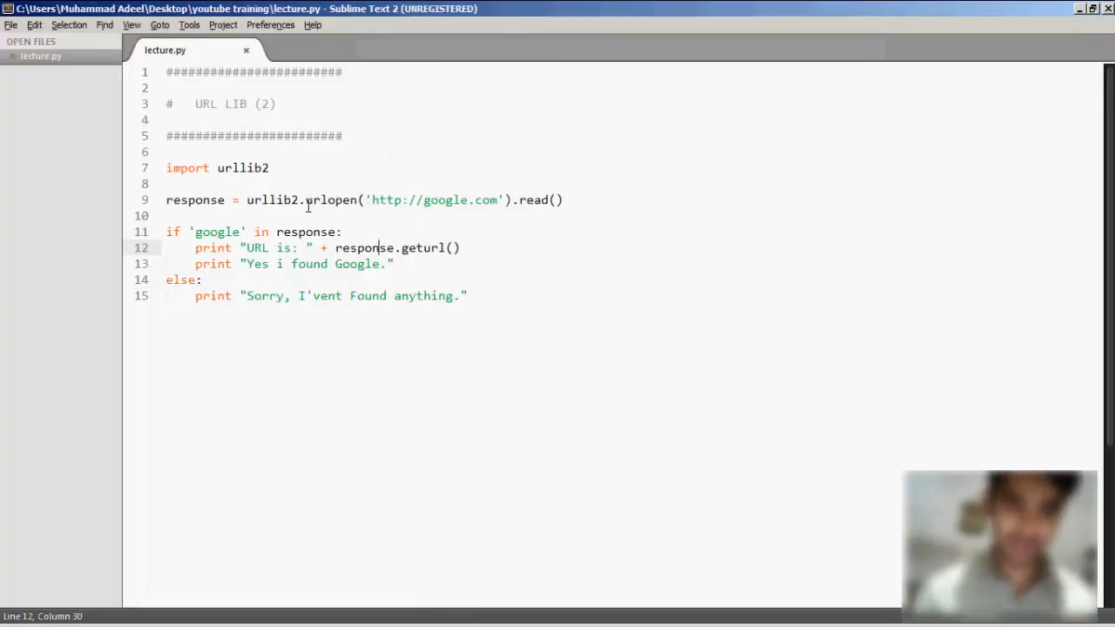
double_click(331, 199)
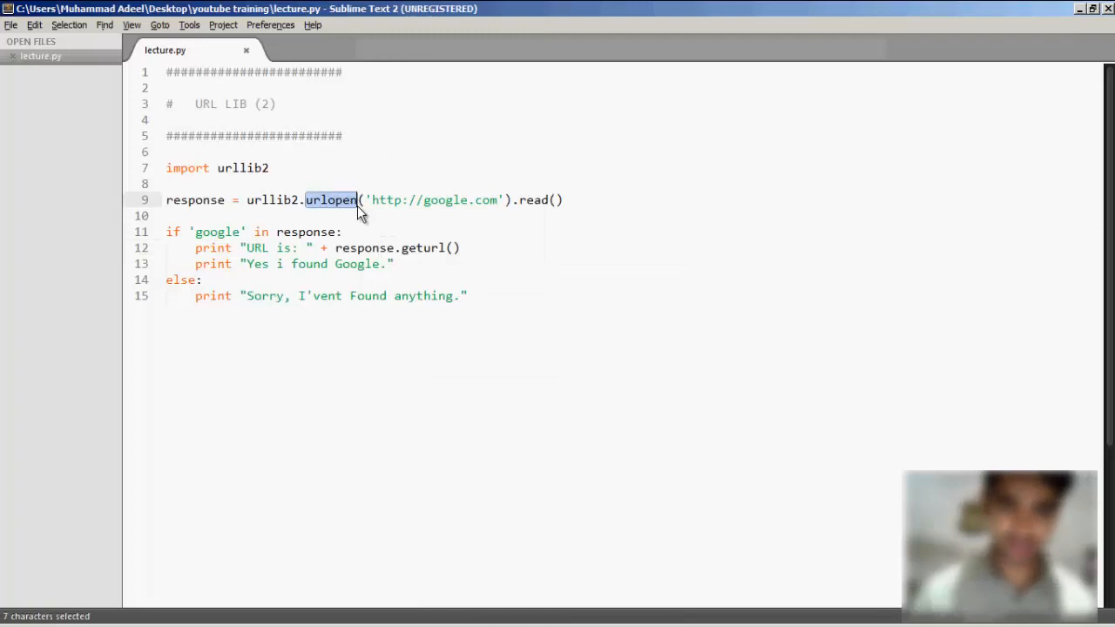
left_click(389, 247)
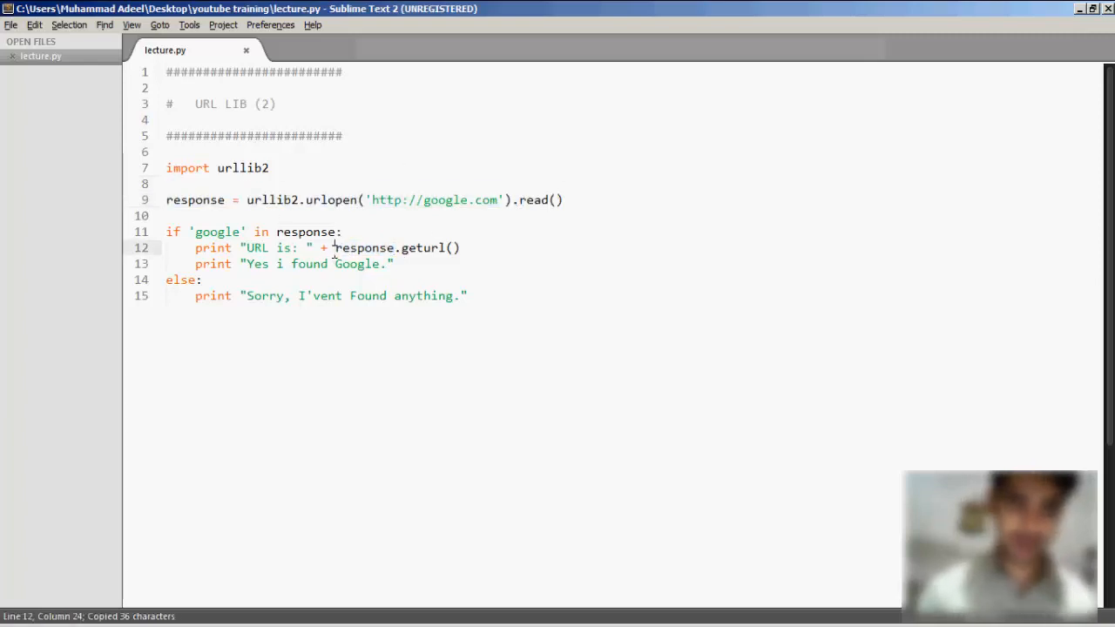
double_click(364, 247)
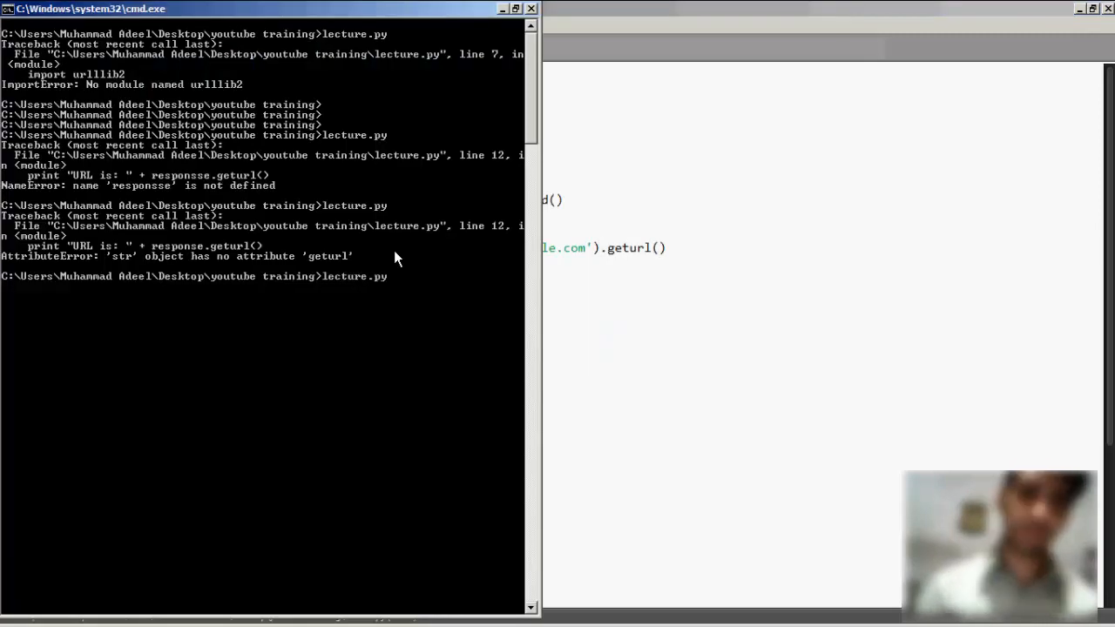
Step: Run lecture.py, printing the google.com.pk URL and "Yes i found Google."
key("Return")
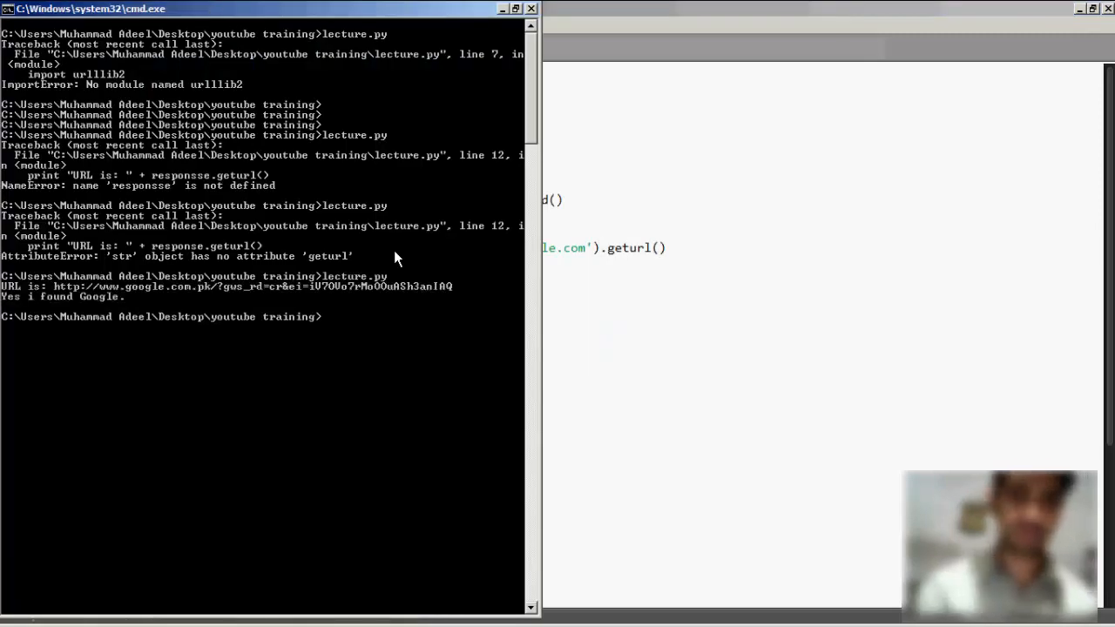
mouse_move(347, 338)
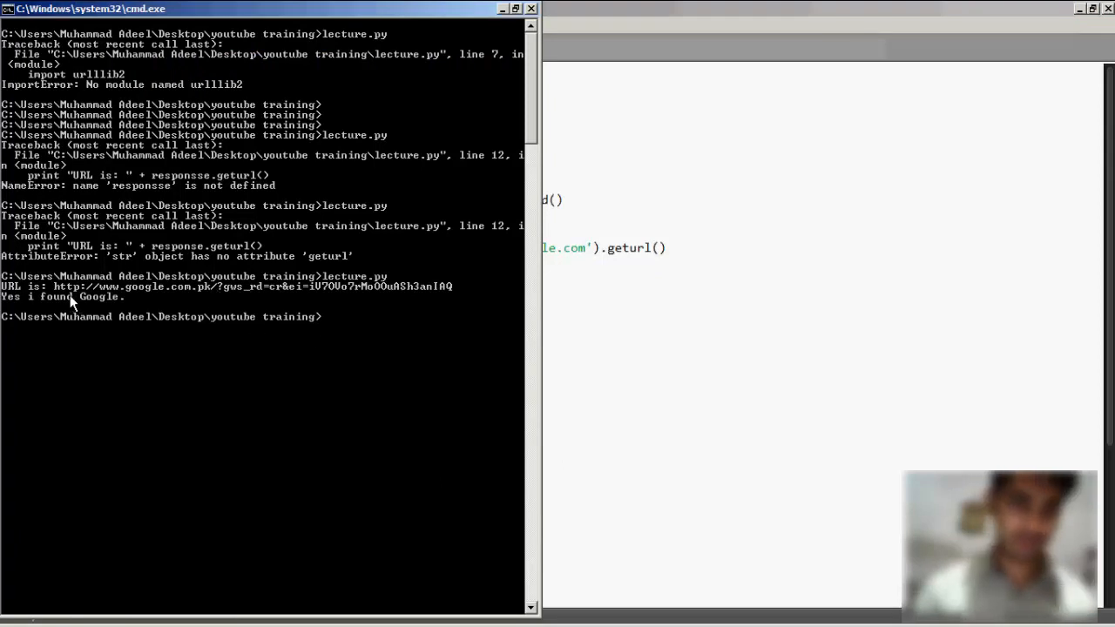
mouse_move(255, 315)
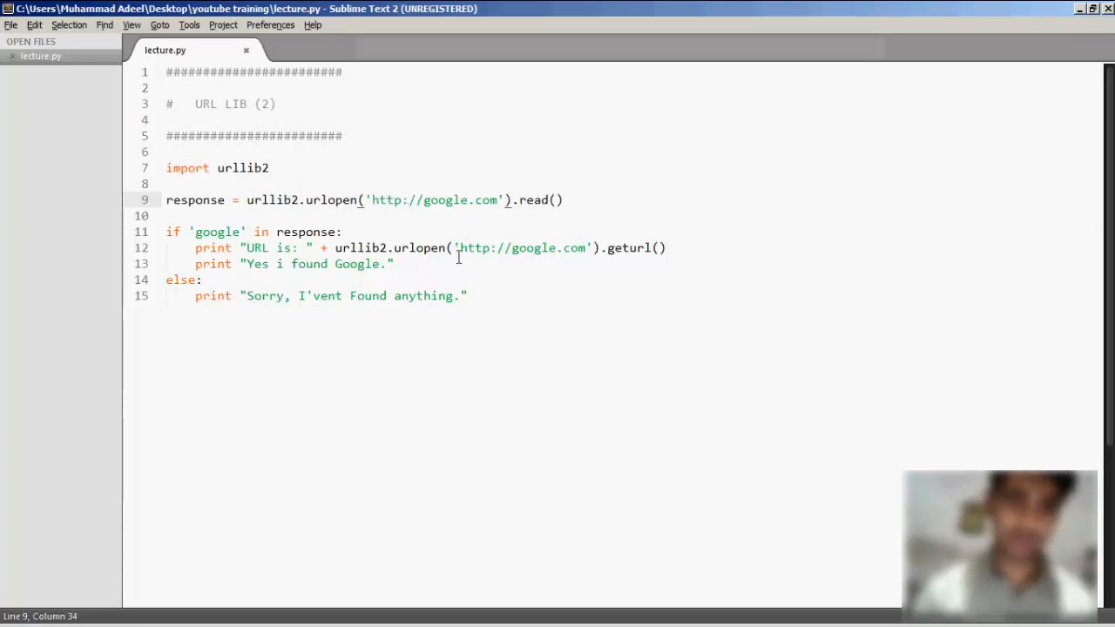
Step: Paste the URL print line as line 13 and change geturl() to .headers
left_click(393, 264)
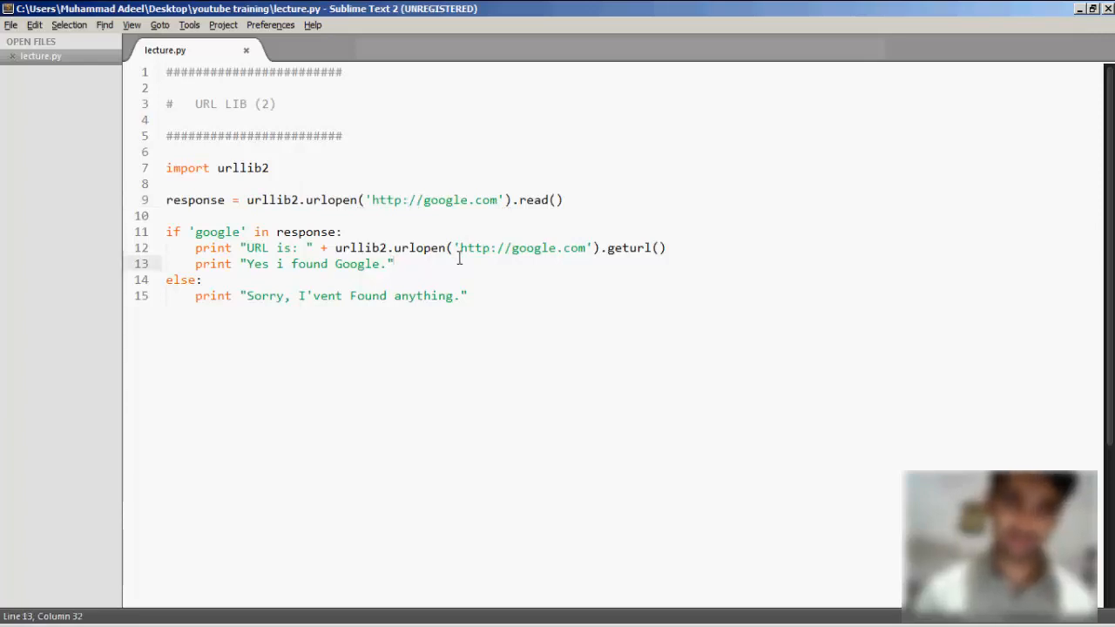
left_click(467, 295)
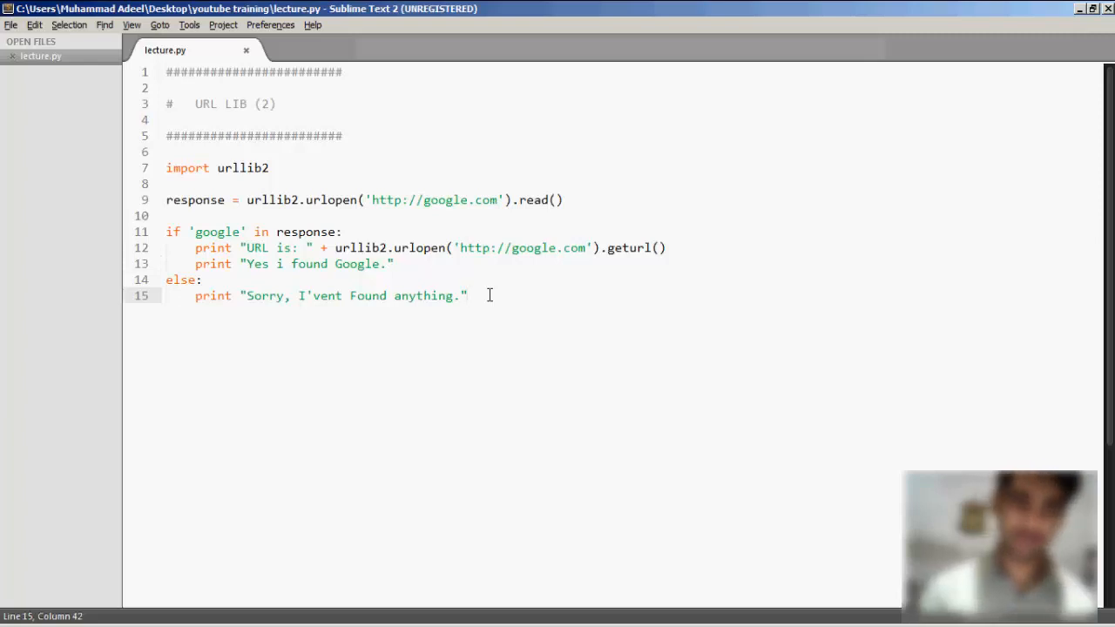
mouse_move(195, 264)
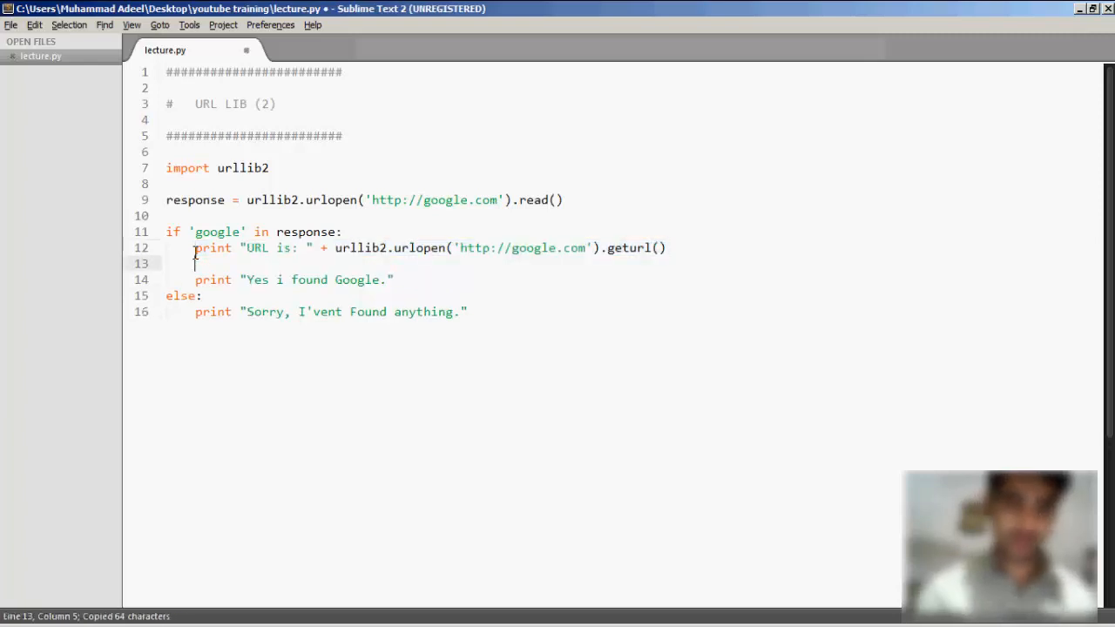
key("ctrl+v")
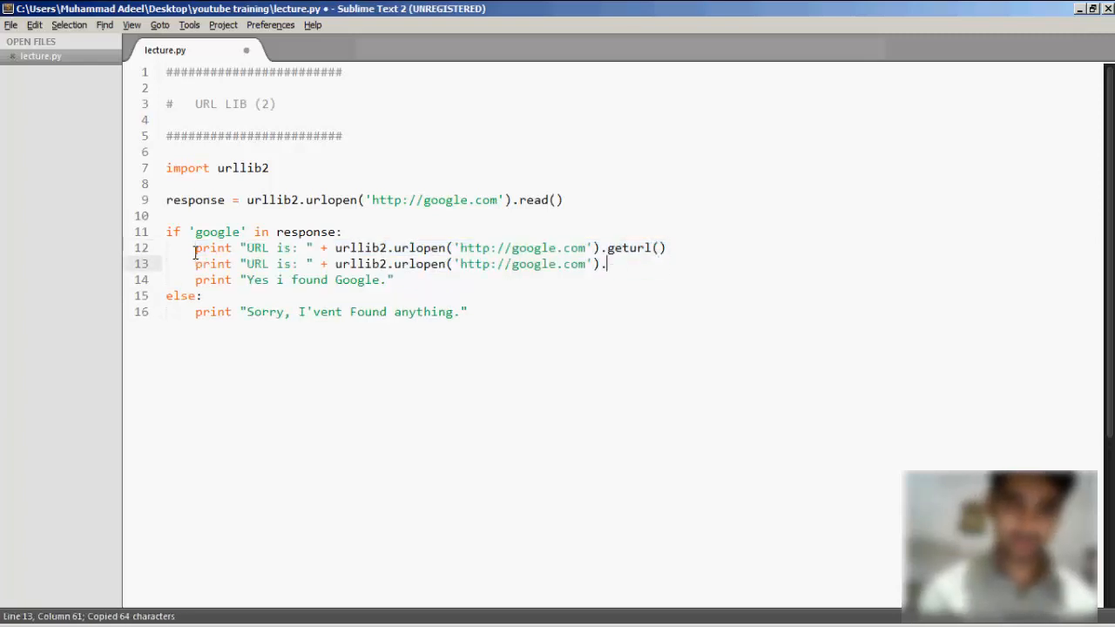
type("g")
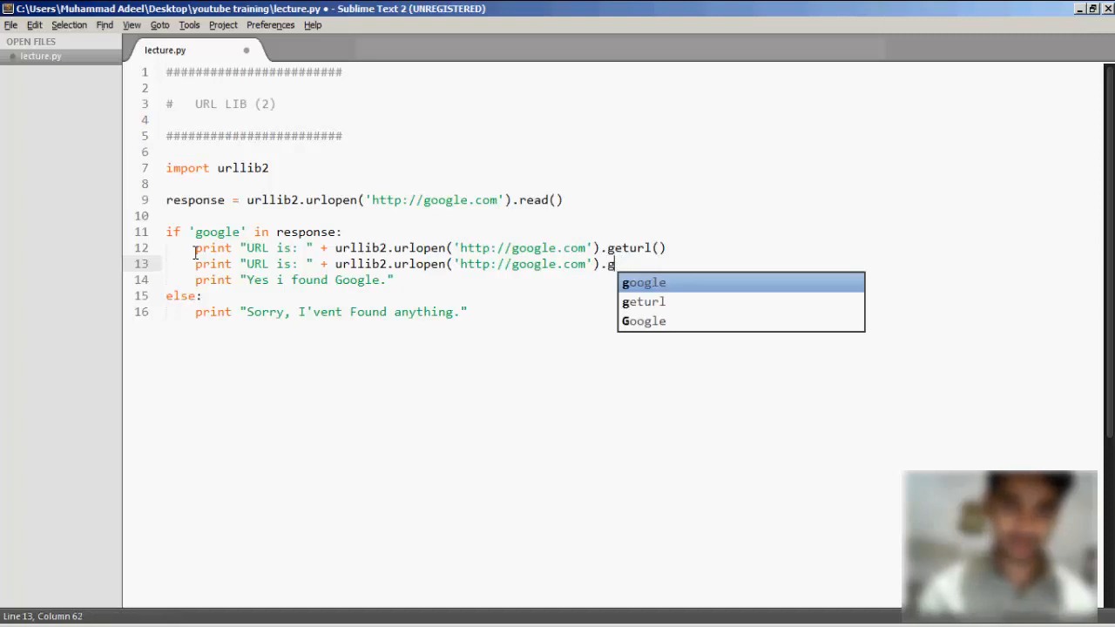
type("eaders")
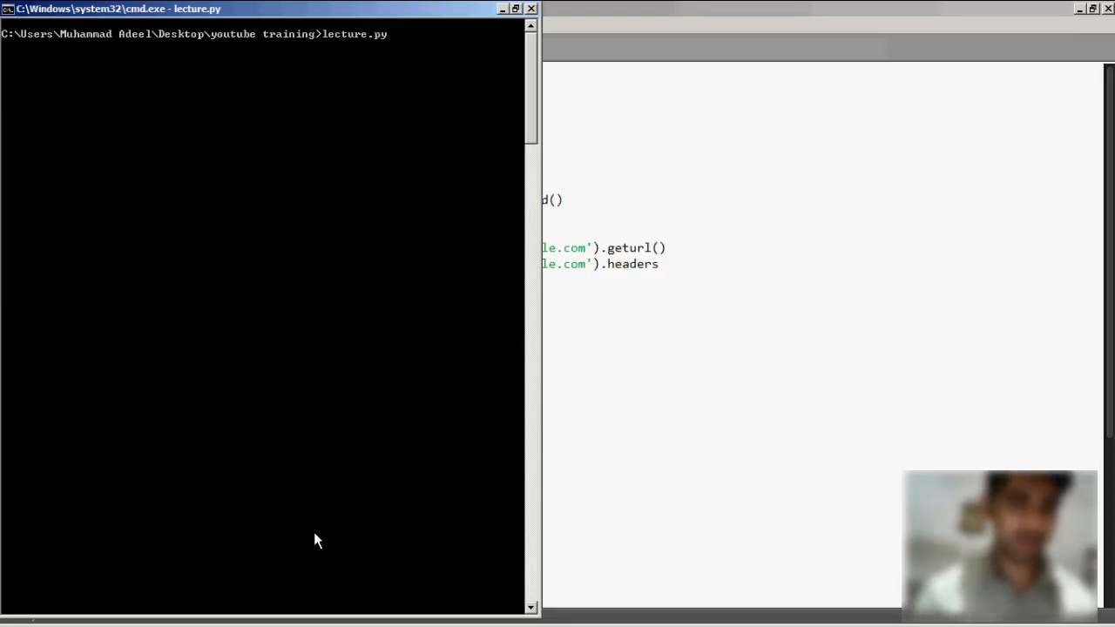
Step: Run lecture.py, getting the URL then a TypeError concatenating 'str' and 'instance'
key("Return")
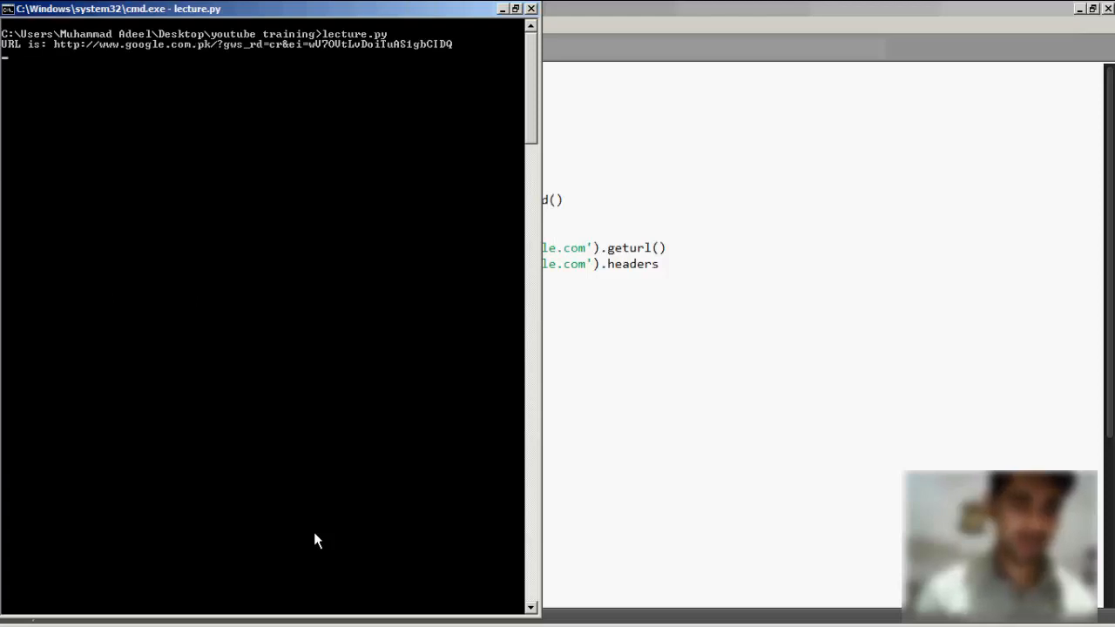
key("Return")
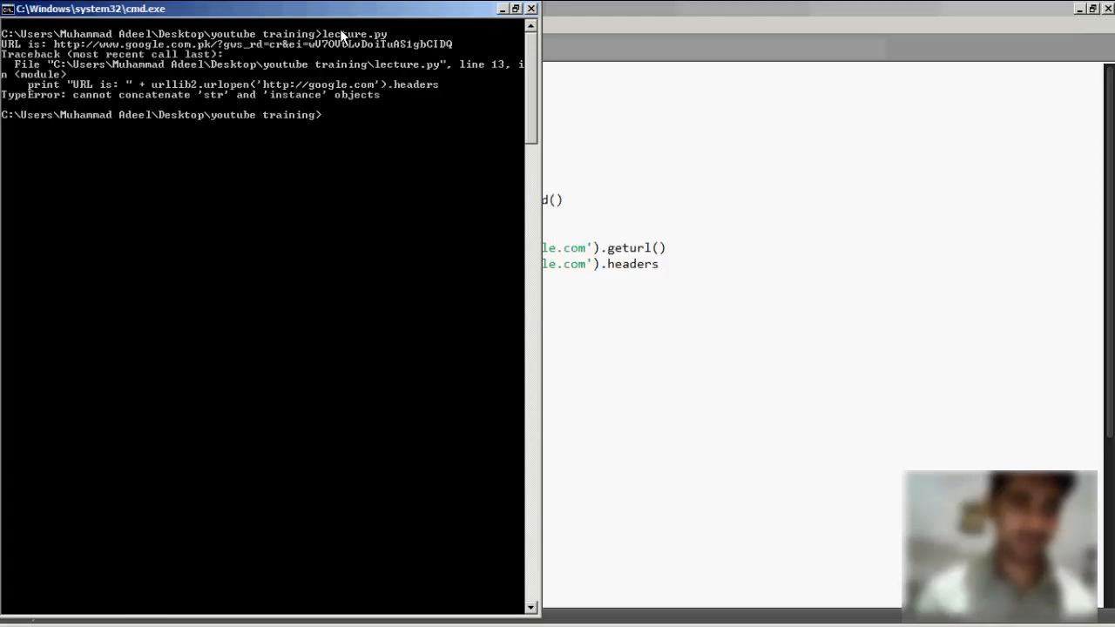
mouse_move(298, 131)
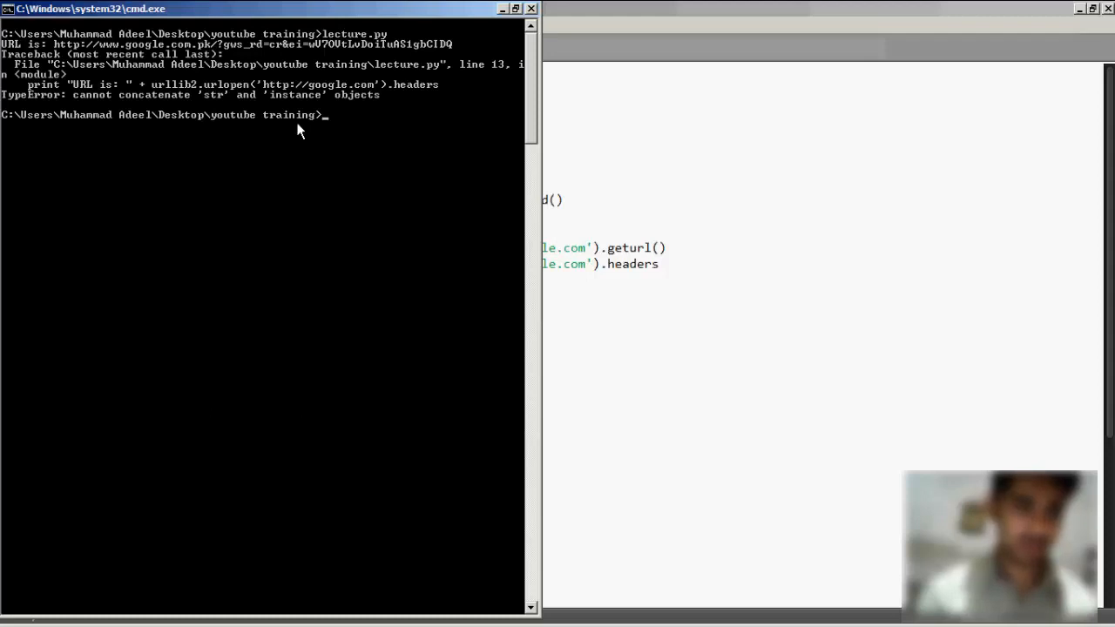
mouse_move(242, 114)
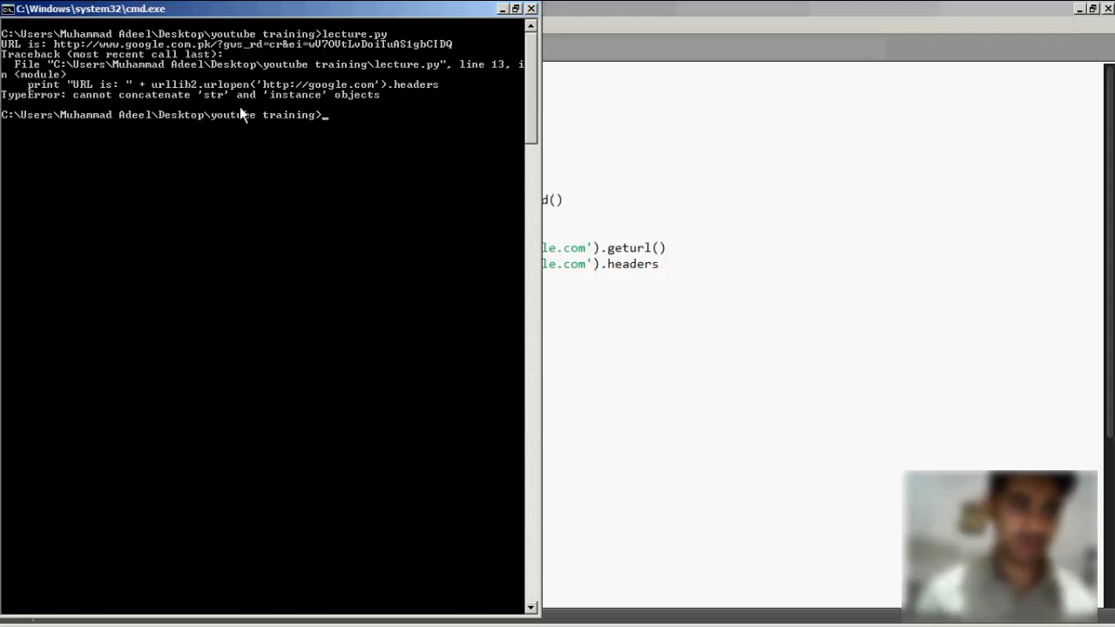
mouse_move(339, 112)
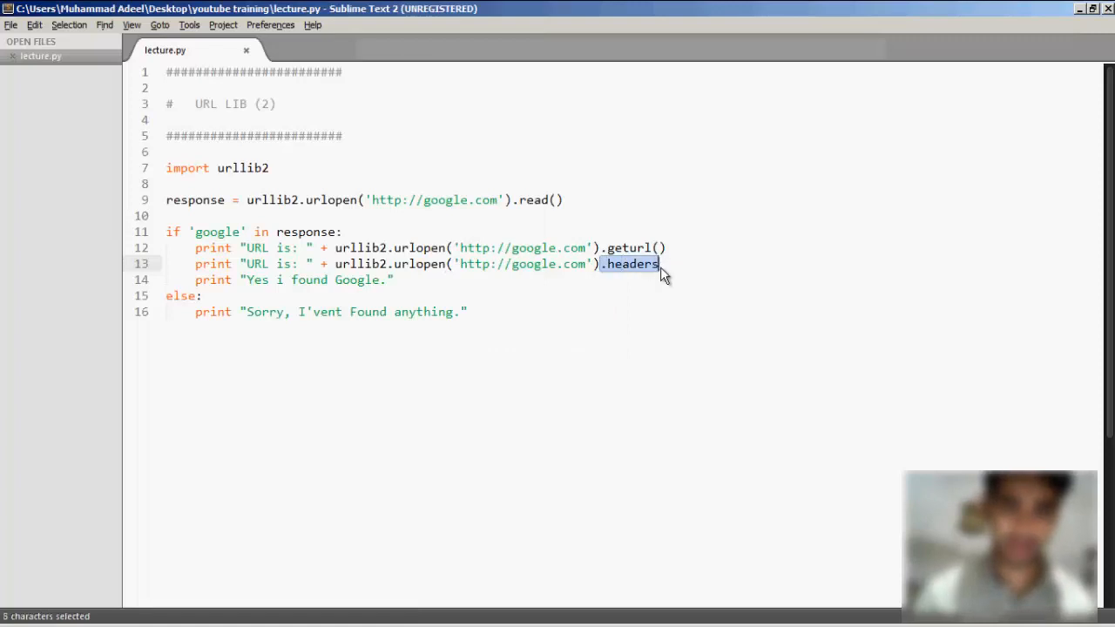
Step: Remove .headers and rename the line 9 variable from response to request
key("Delete")
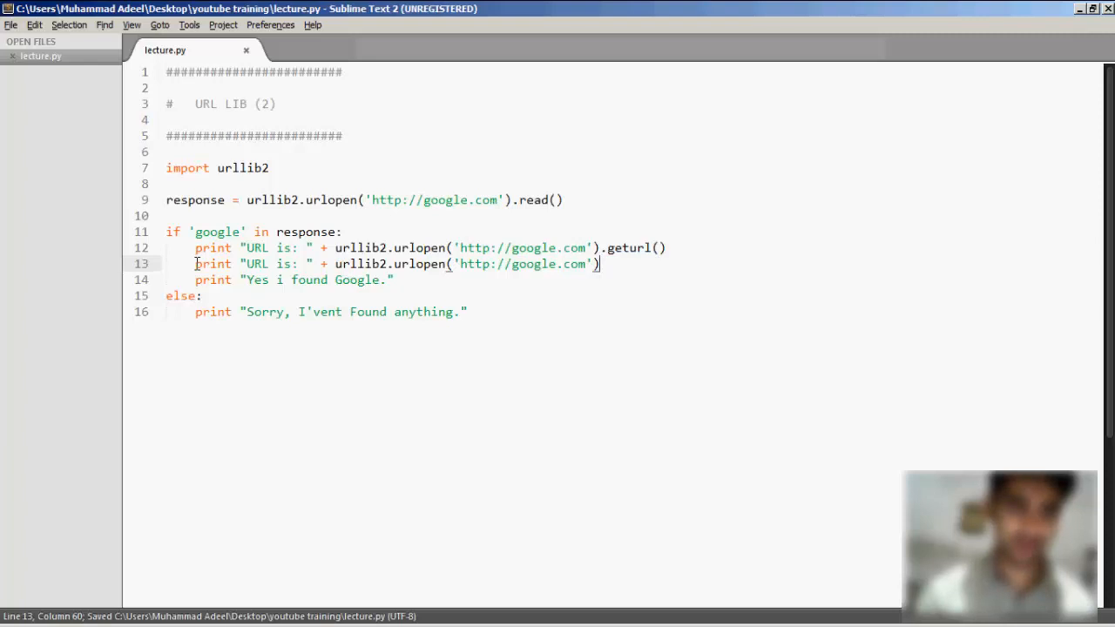
double_click(194, 199)
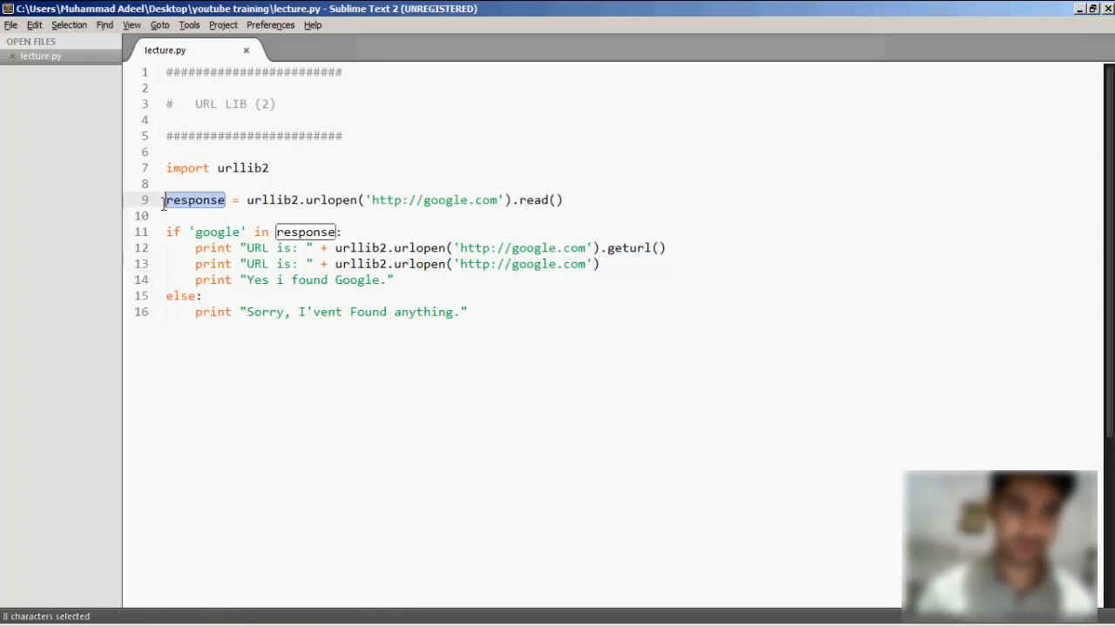
type("req")
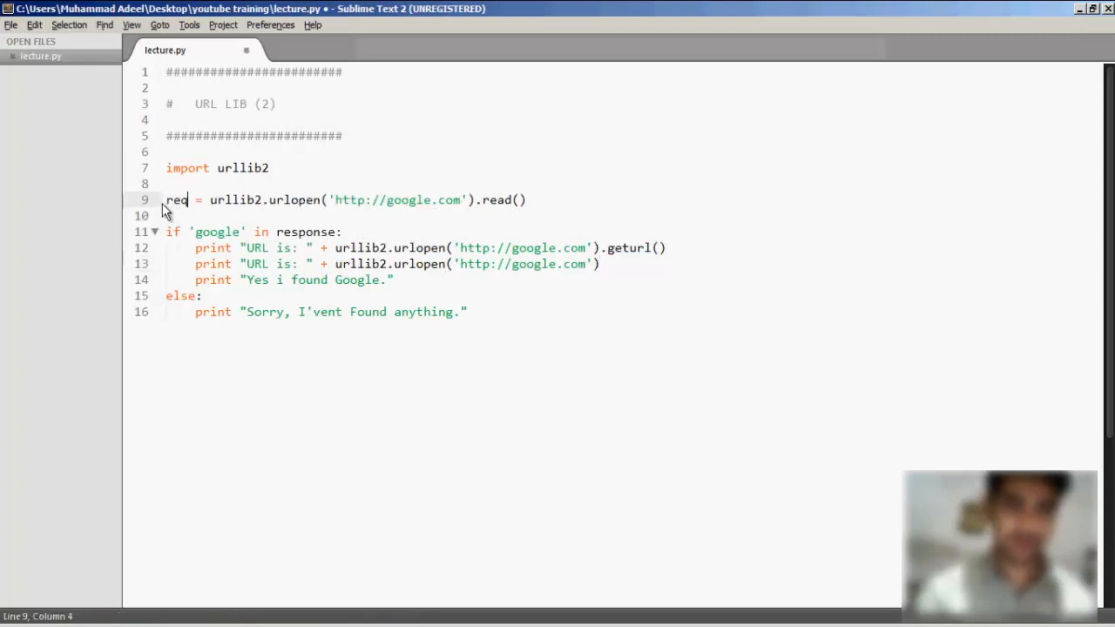
type("uest")
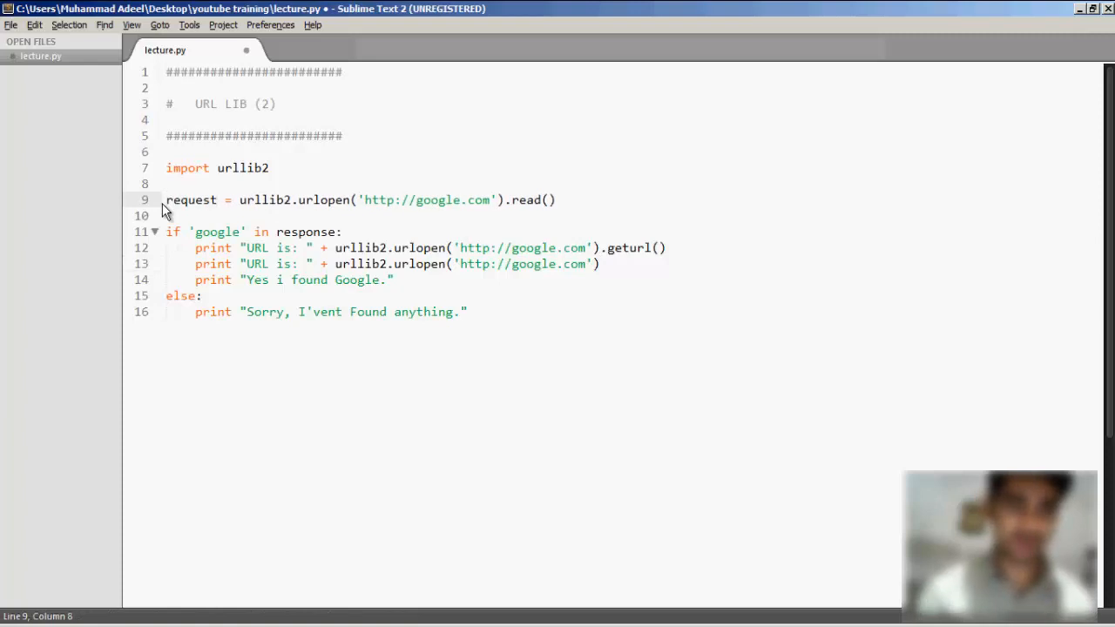
key("Return")
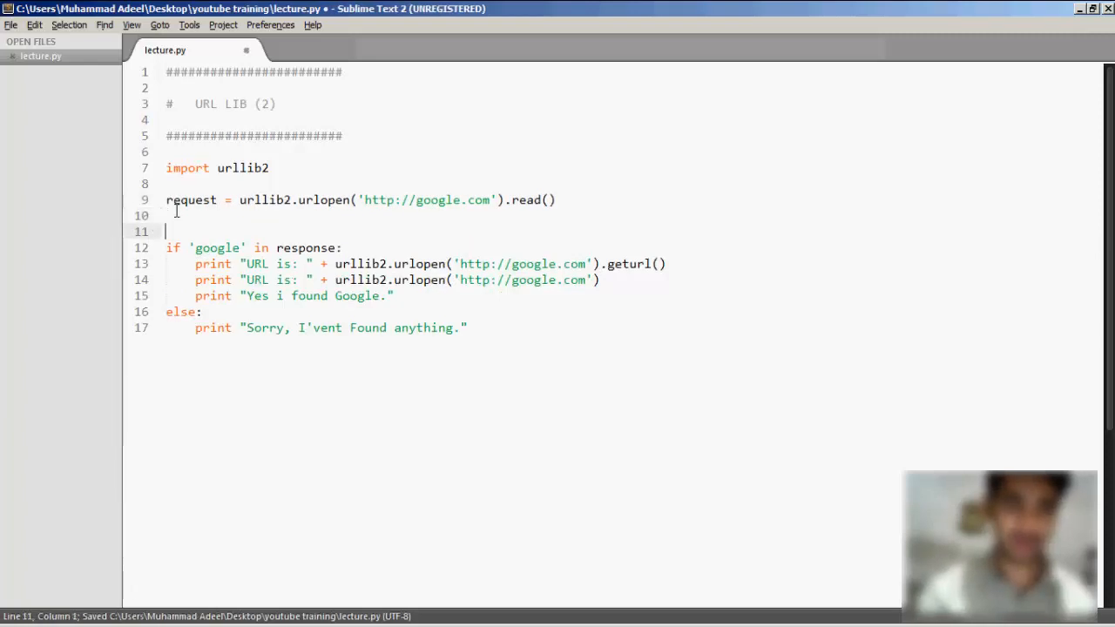
Step: Add a new line response = request.read() below the request assignment
type("response =")
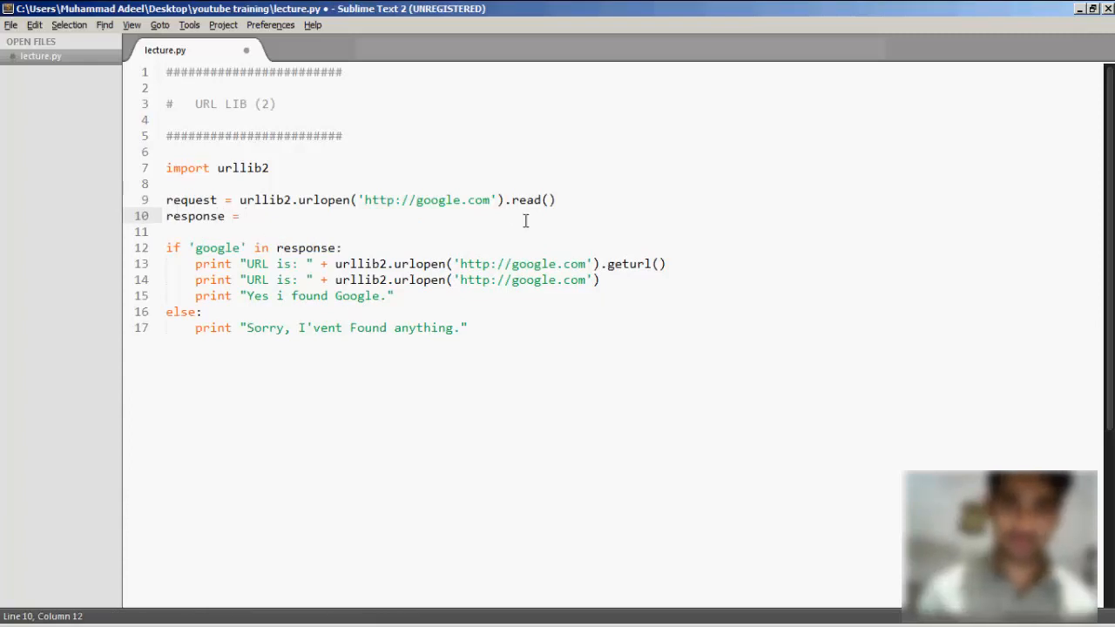
left_click(518, 200)
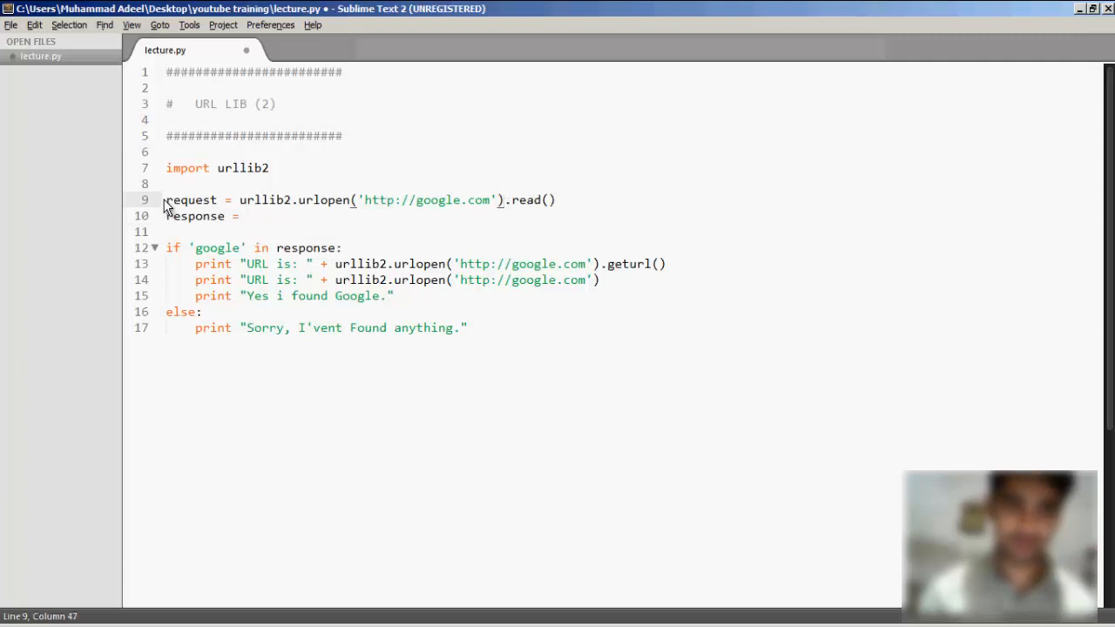
double_click(190, 200)
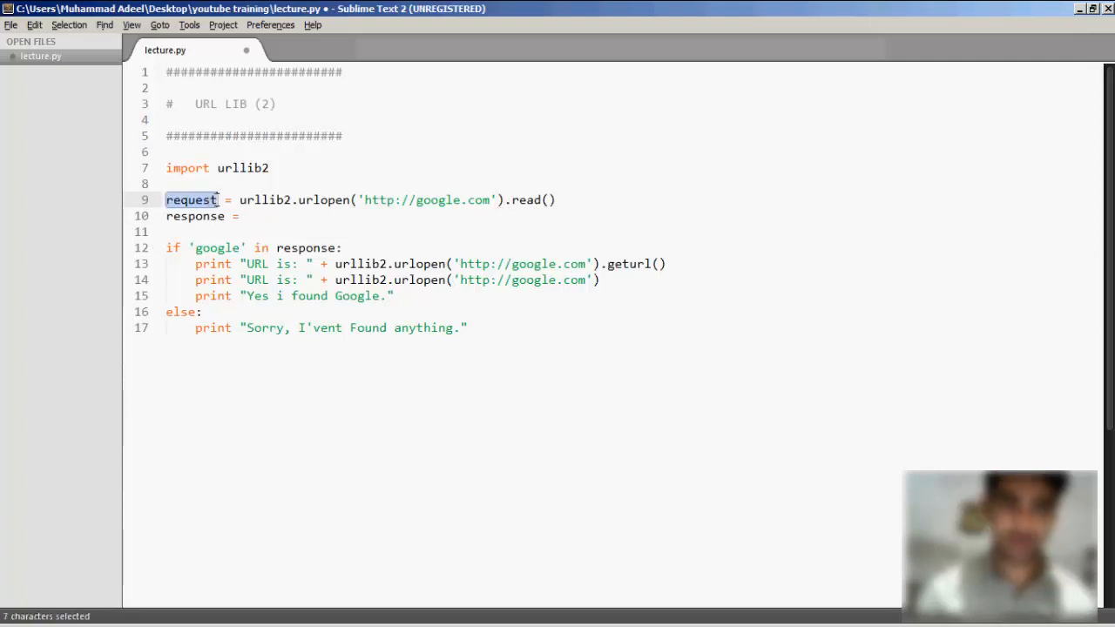
type("request")
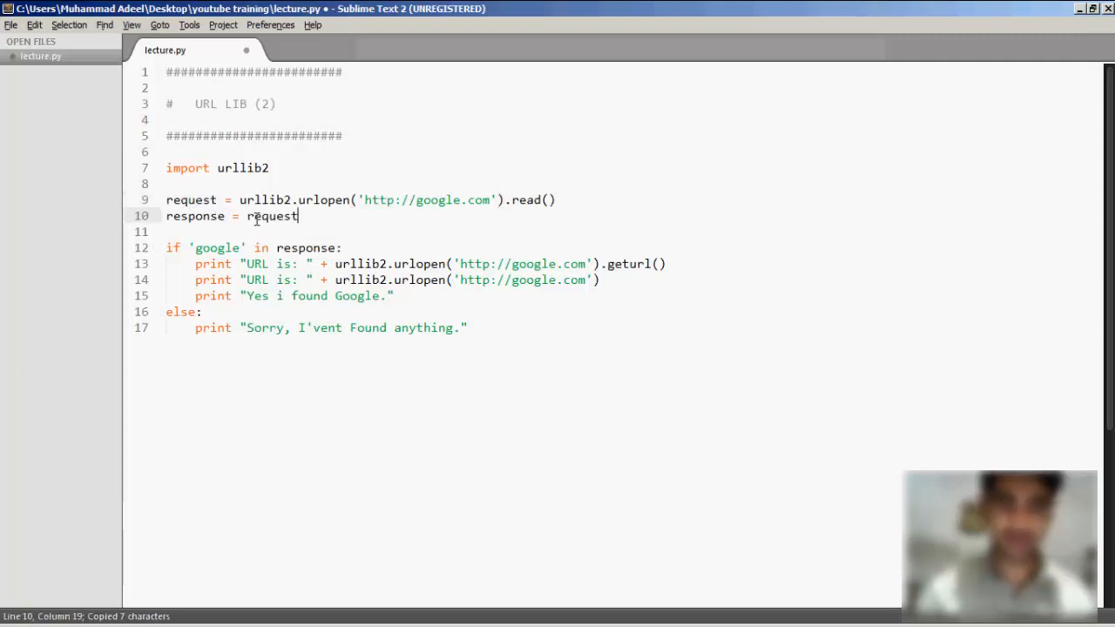
type(".read()")
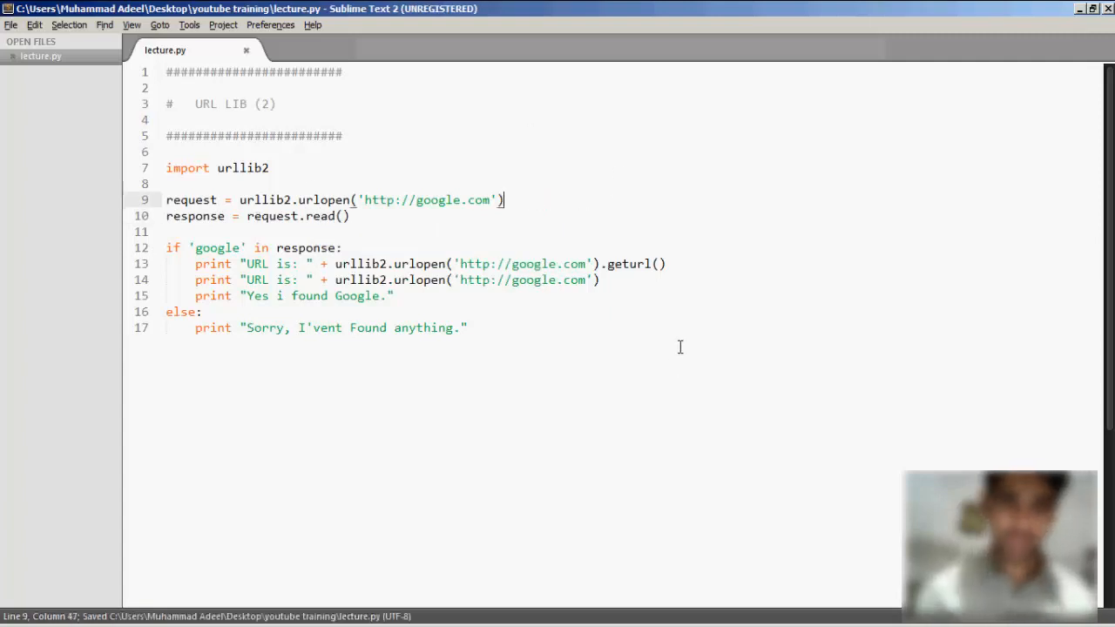
Step: Change the two print lines to use request.geturl() and request.info()
double_click(629, 264)
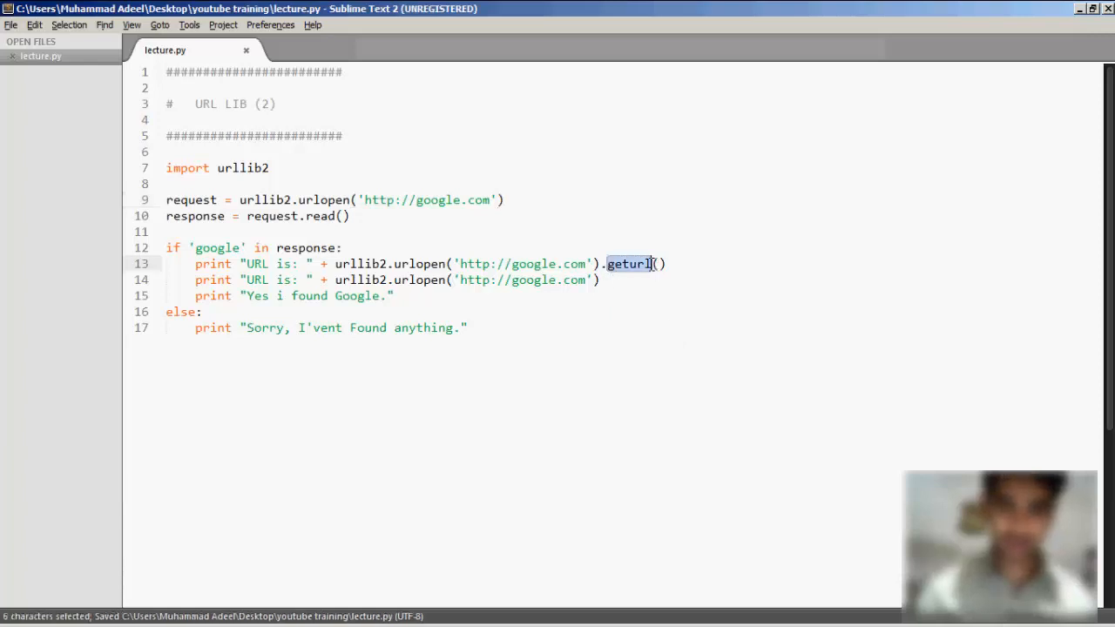
type("req")
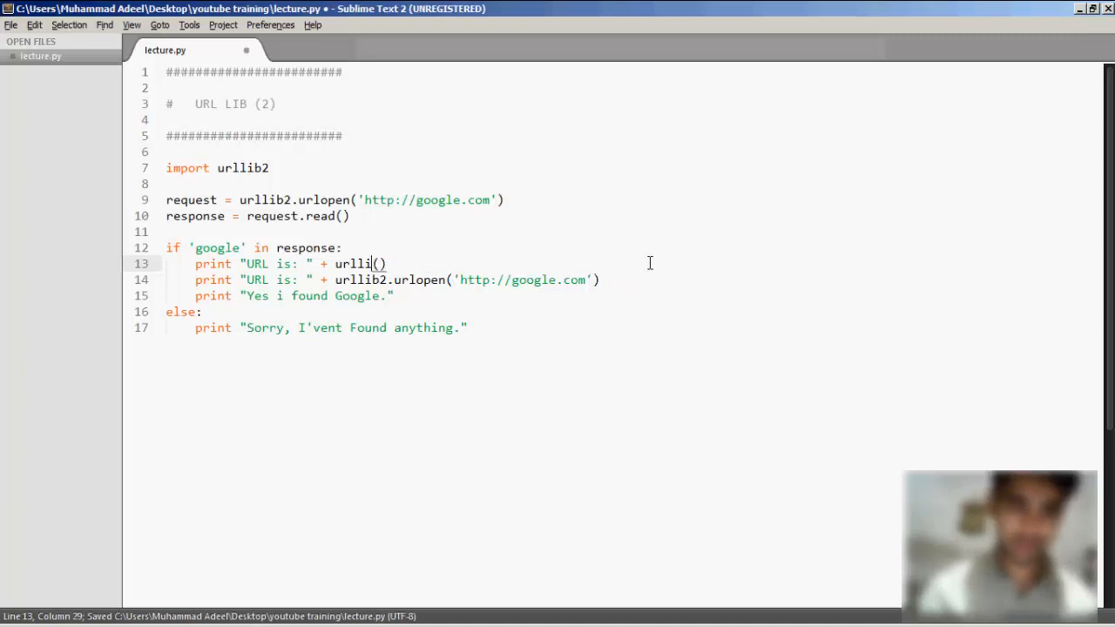
type("request.get")
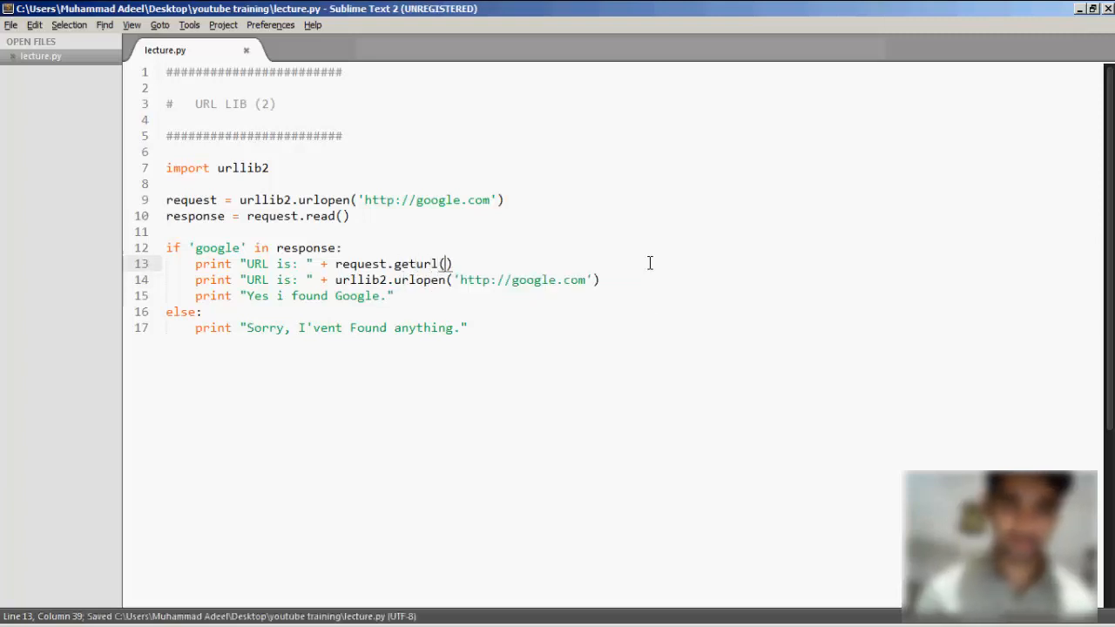
left_click(584, 279)
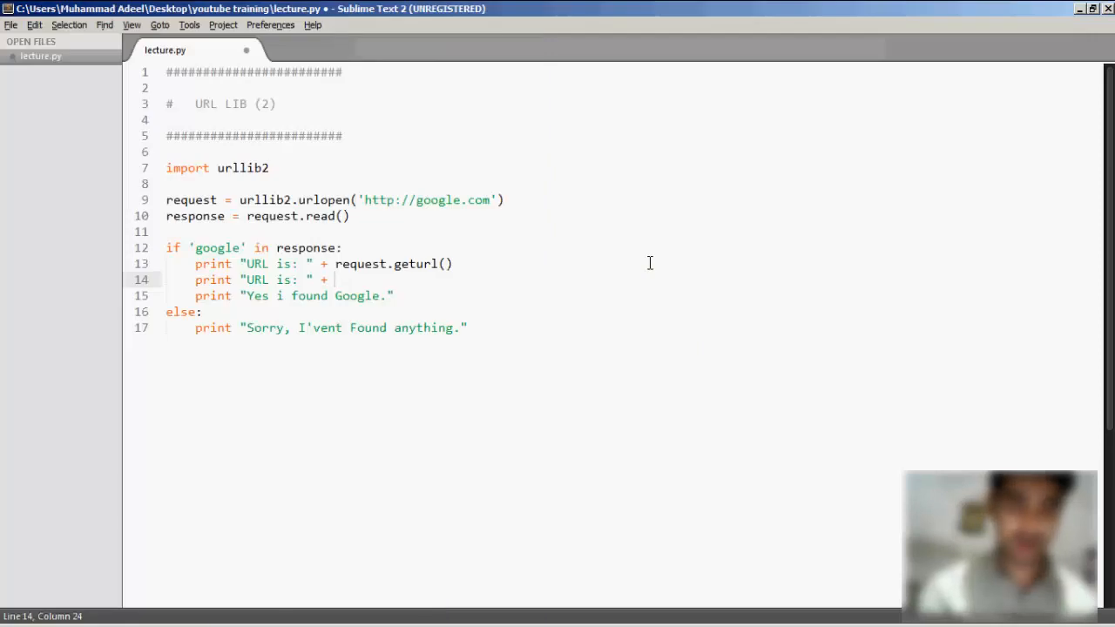
type("request")
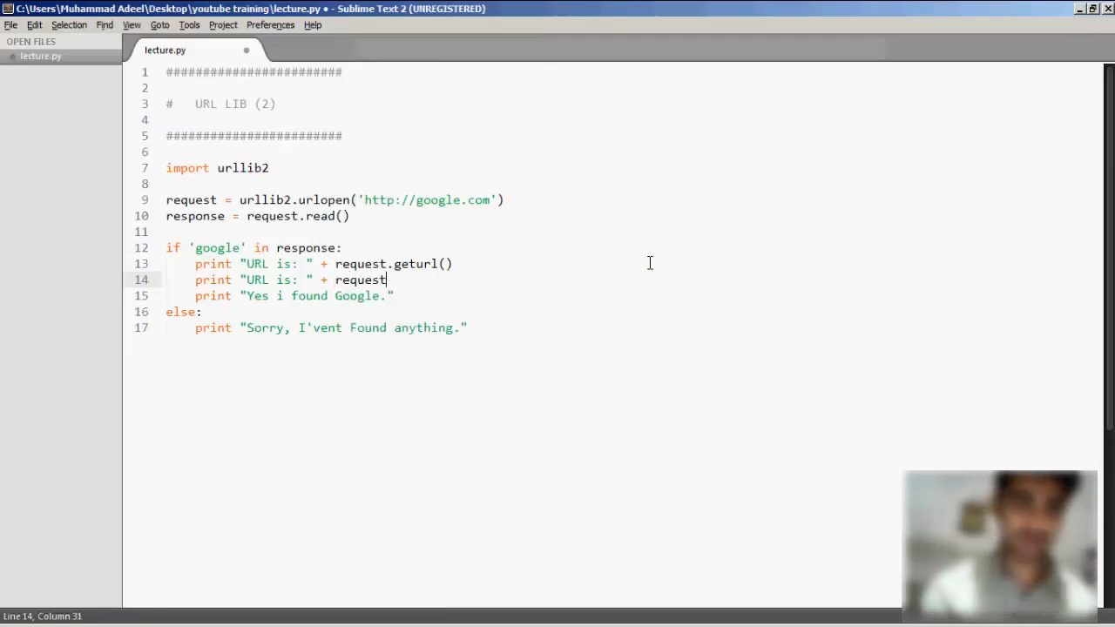
type(".info")
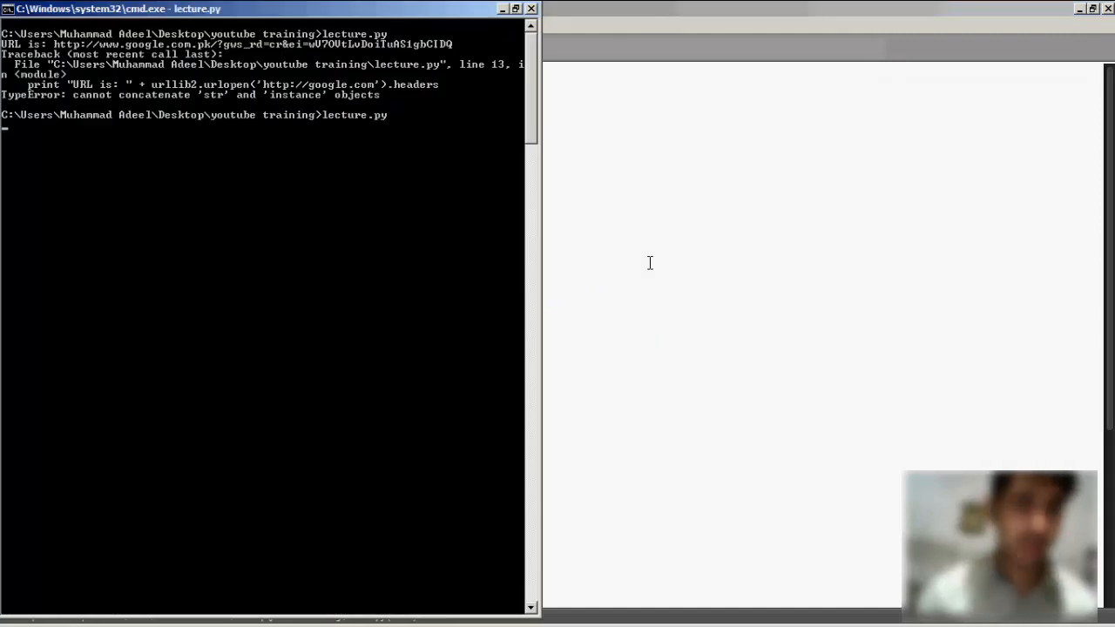
mouse_move(328, 383)
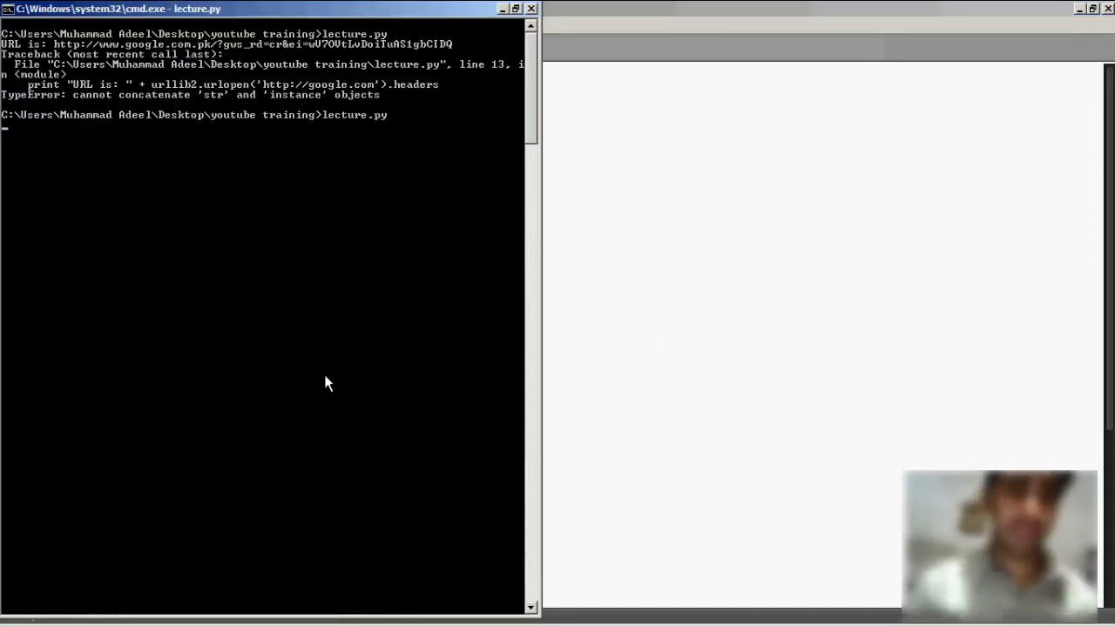
Step: Rerun lecture.py in Command Prompt; it prints the URL, then raises a TypeError on line 14
key("Return")
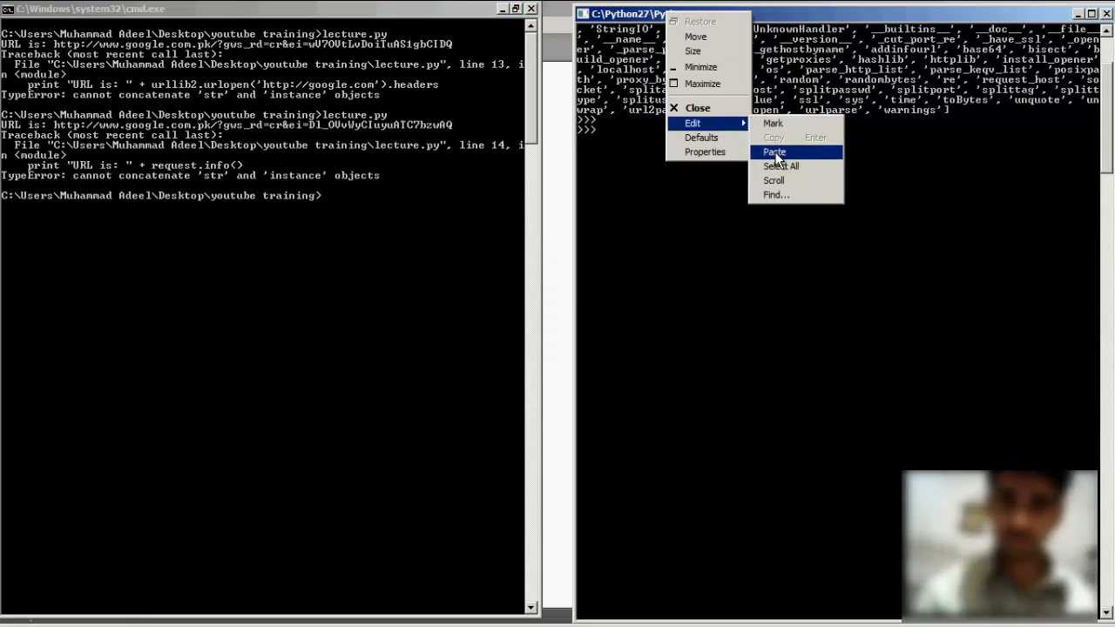
Step: In the Python shell, paste the urlopen code, read the response, and evaluate request.info()
left_click(773, 151)
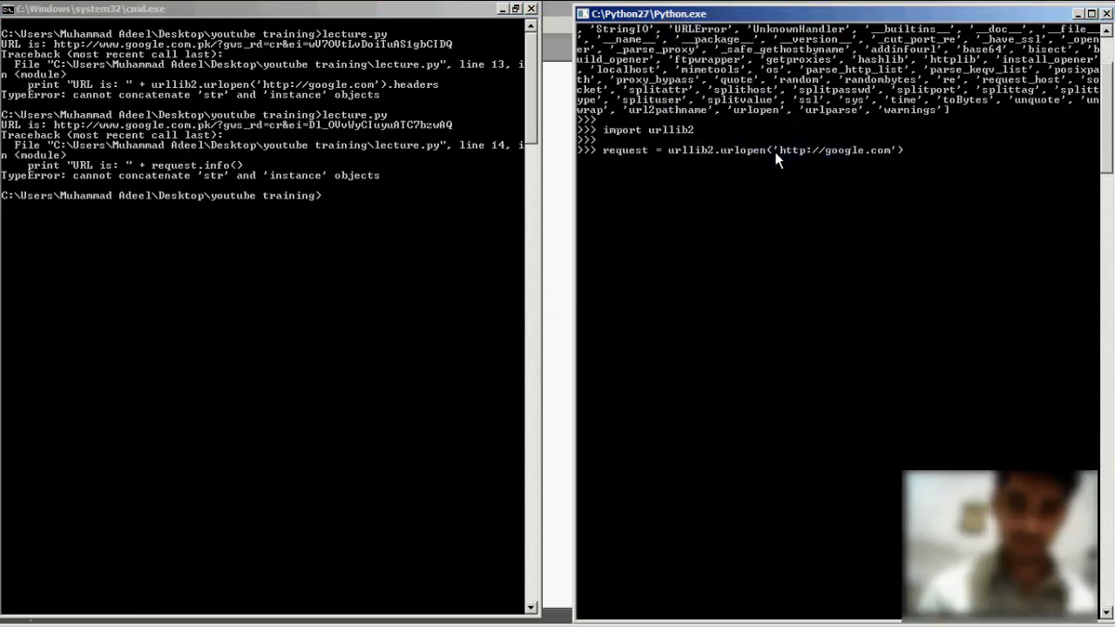
type("response = request.read()")
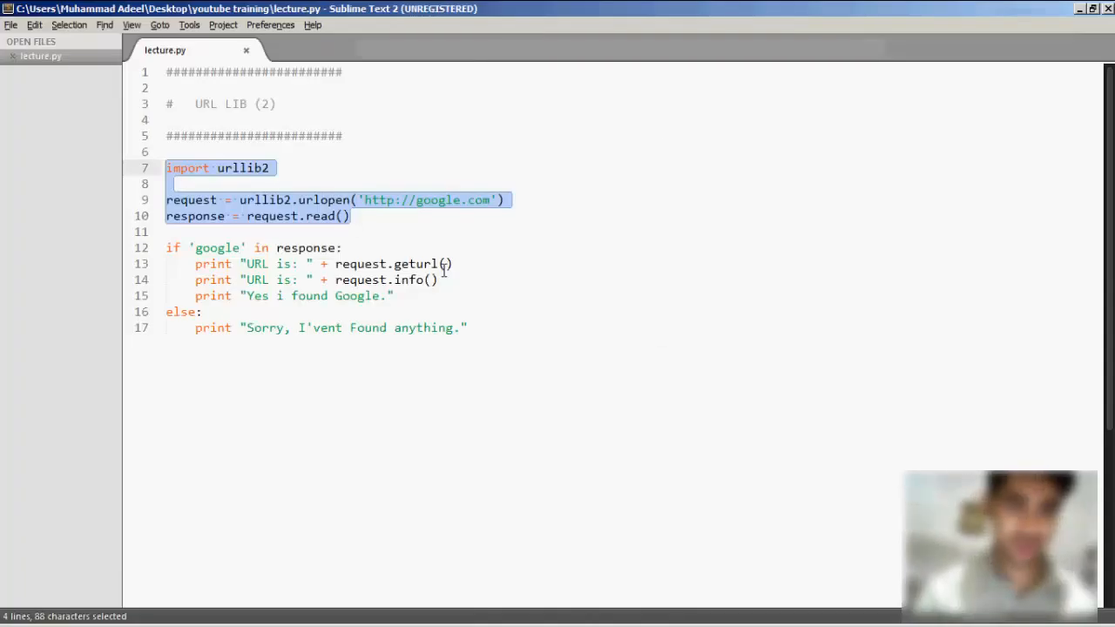
mouse_move(345, 251)
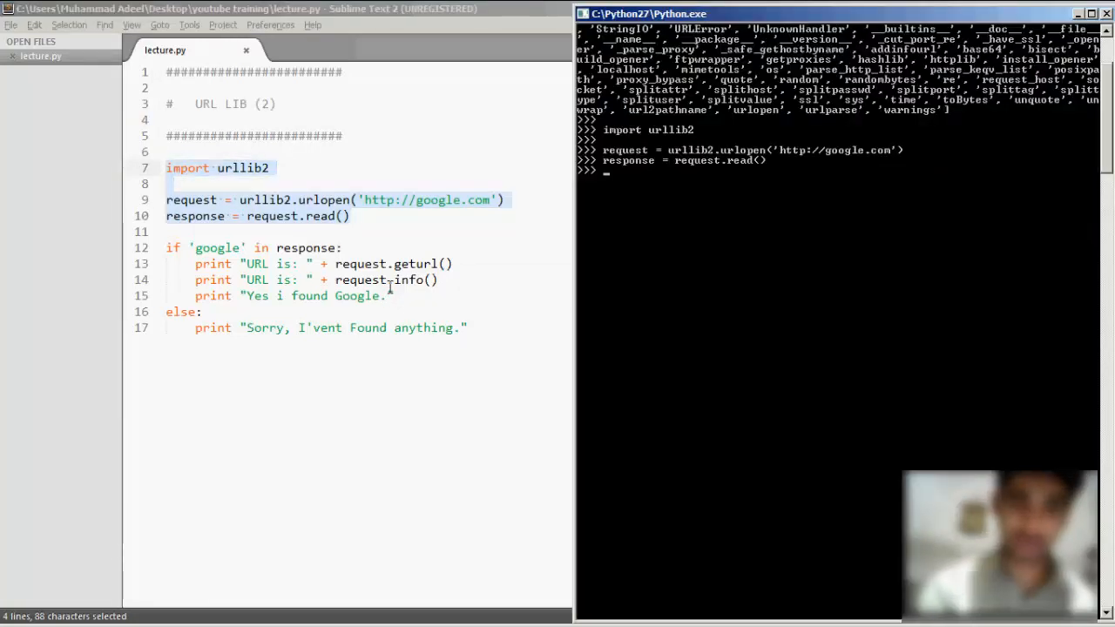
type("request.info")
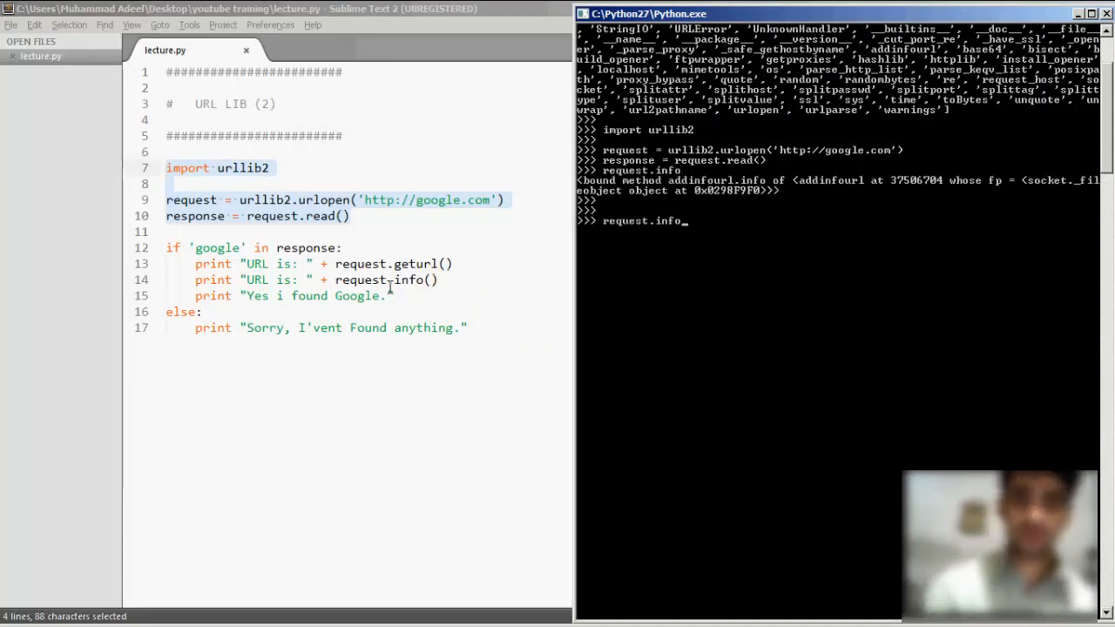
key("Return")
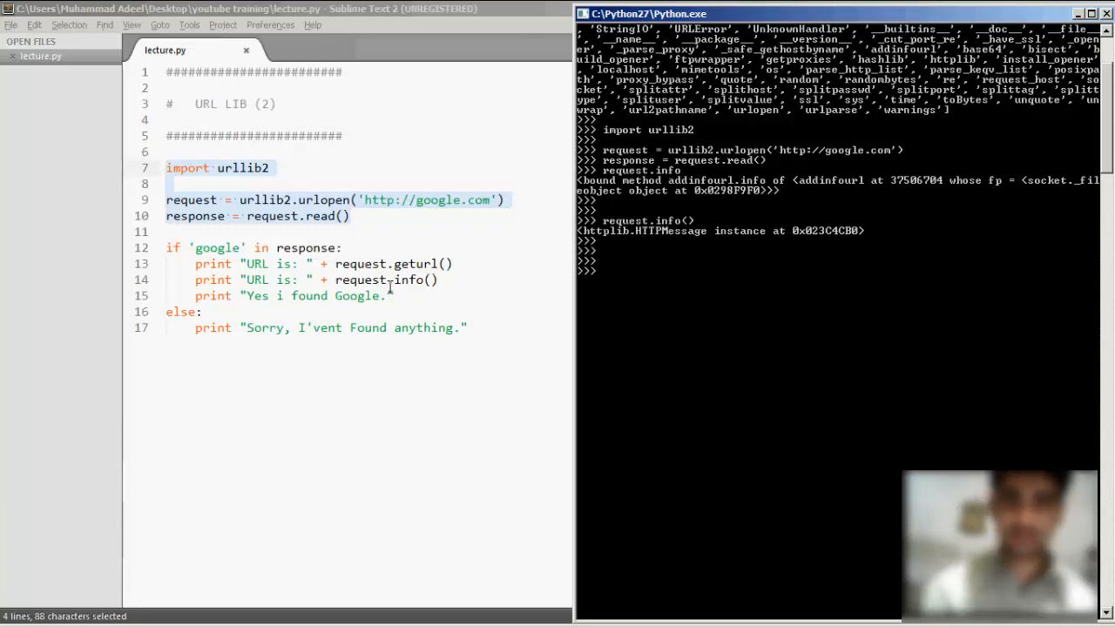
Step: Inspect dir(request), request.info() and request.headers in the shell
type("dir")
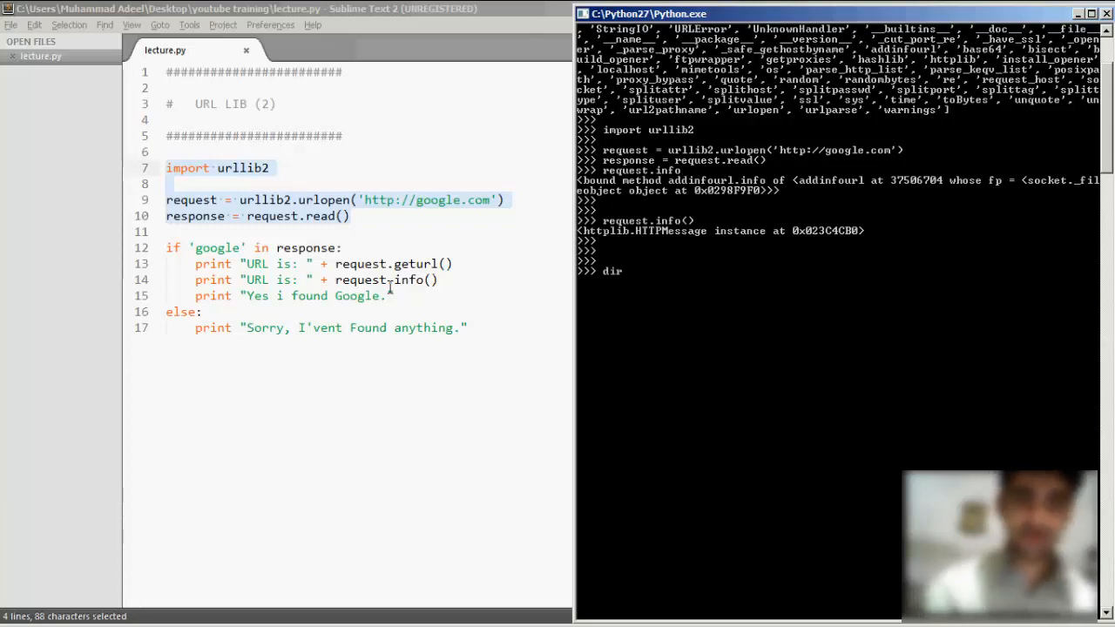
type("(reque")
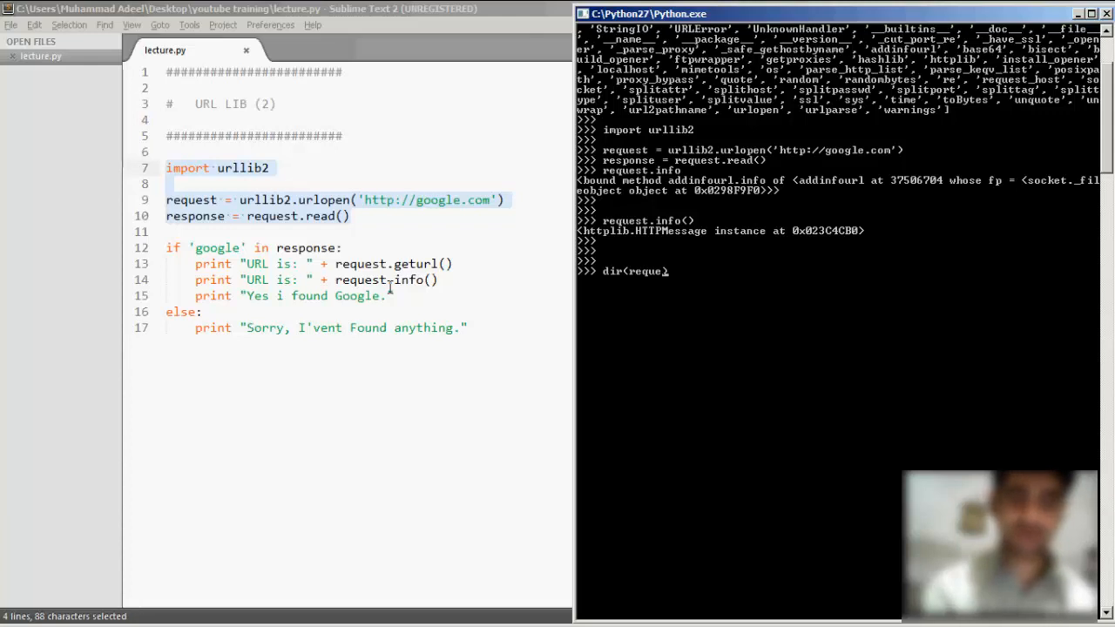
key("Return")
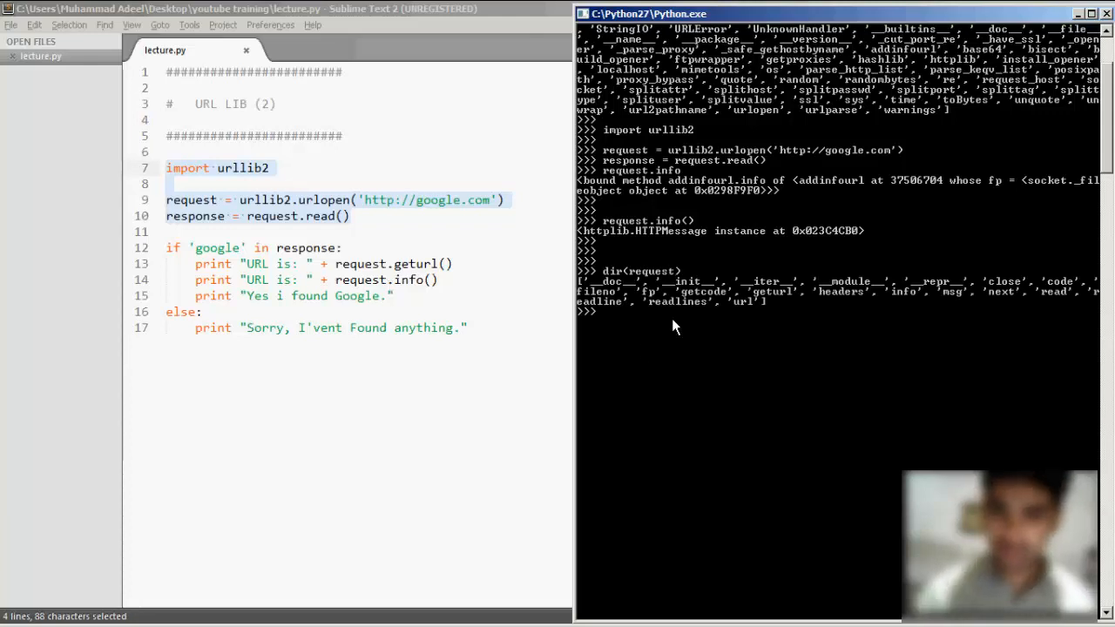
type("request.info()")
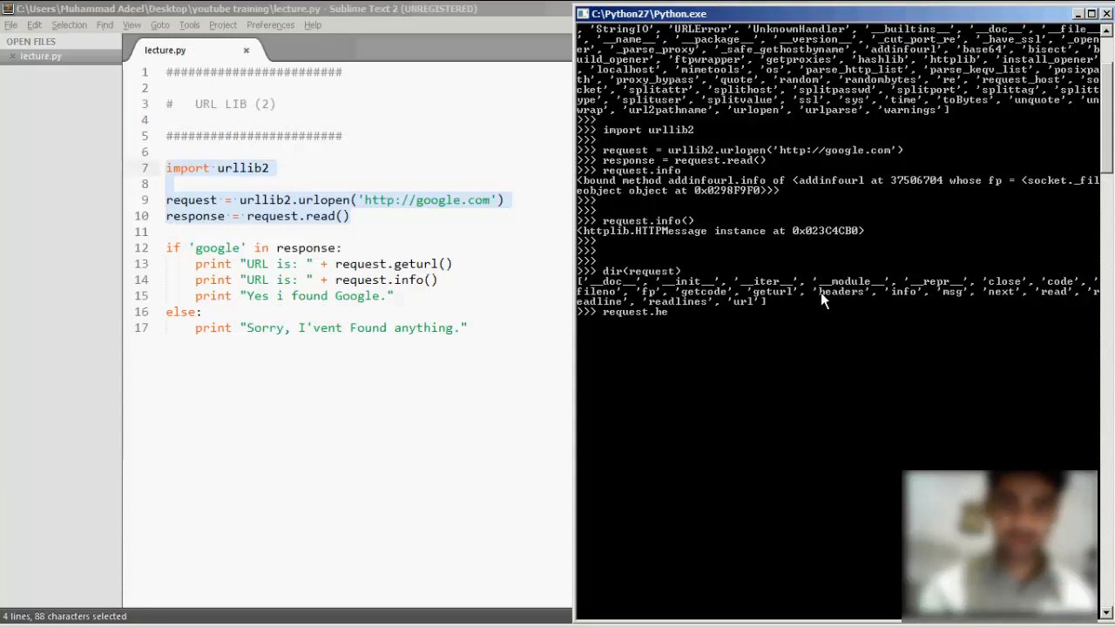
key("Return")
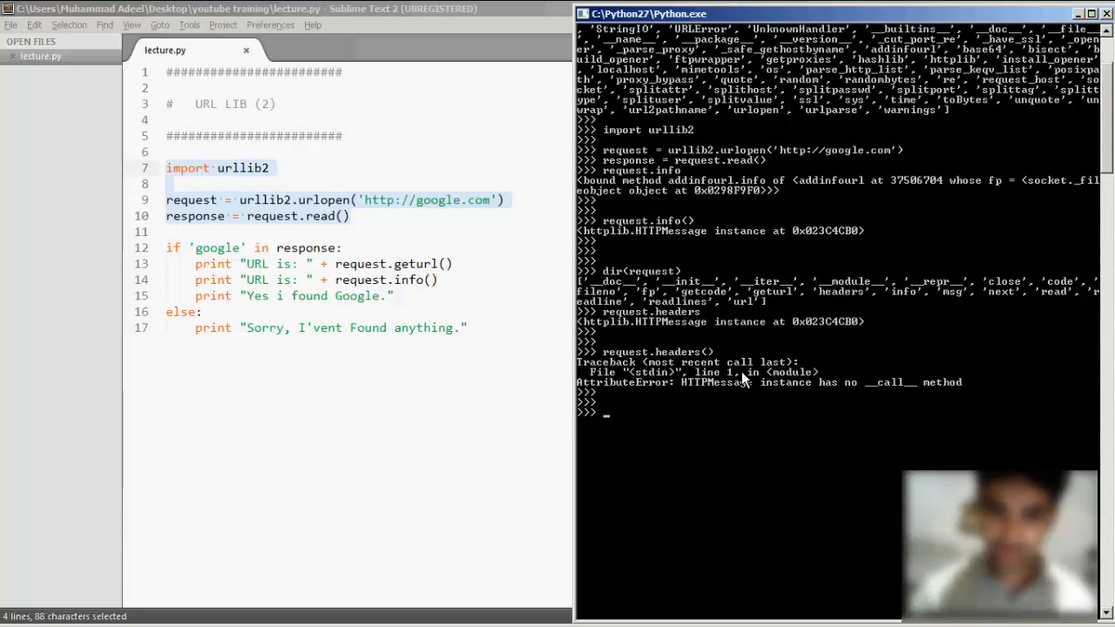
mouse_move(851, 391)
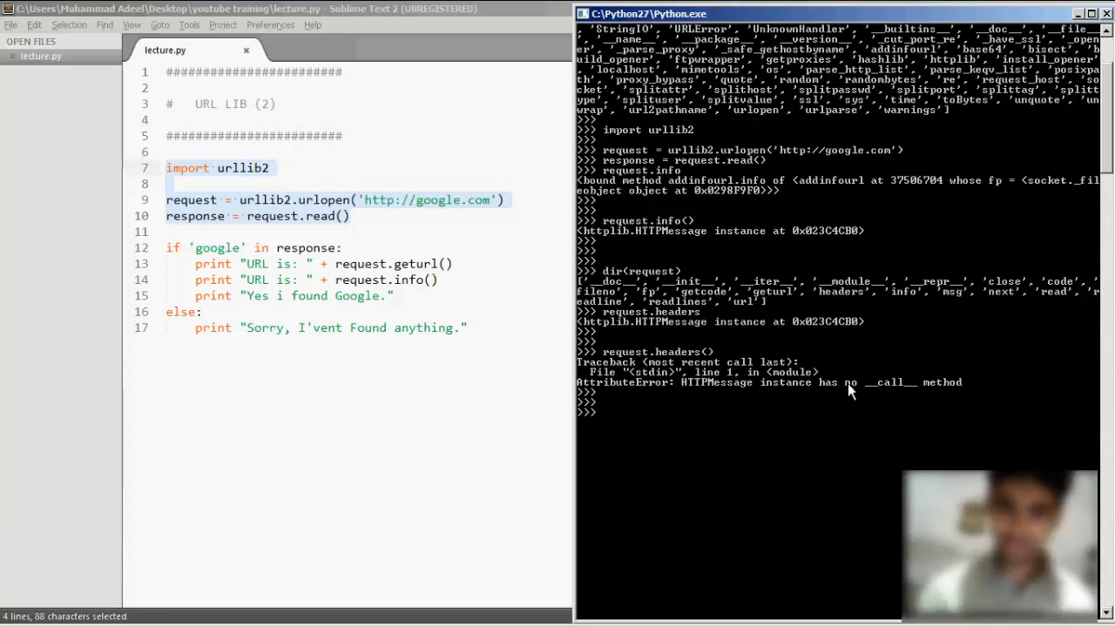
type("request.headers")
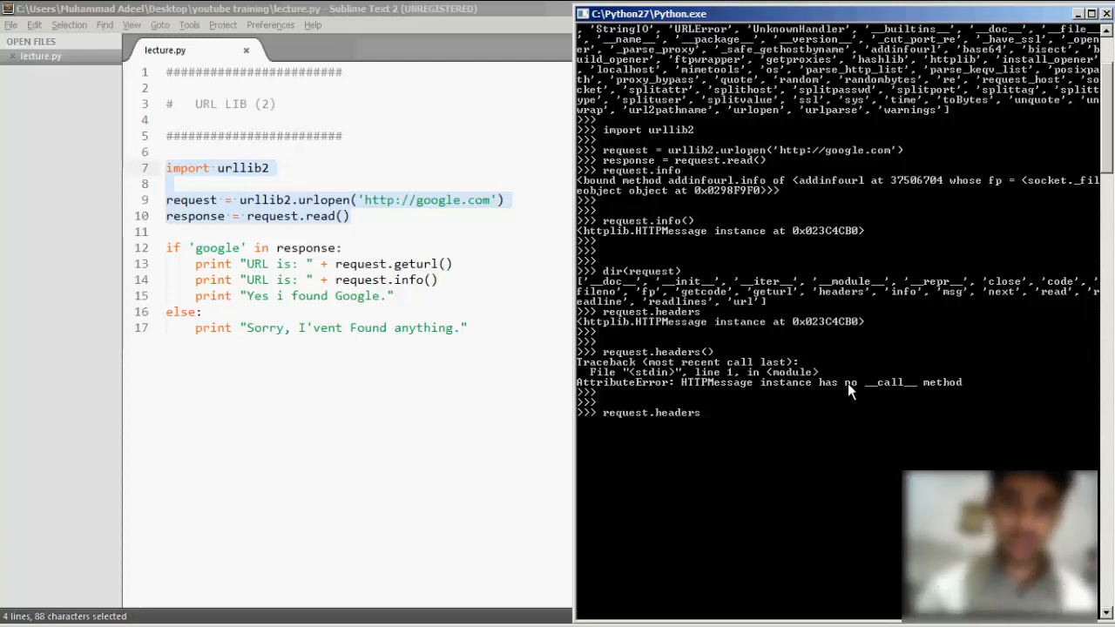
key("Return")
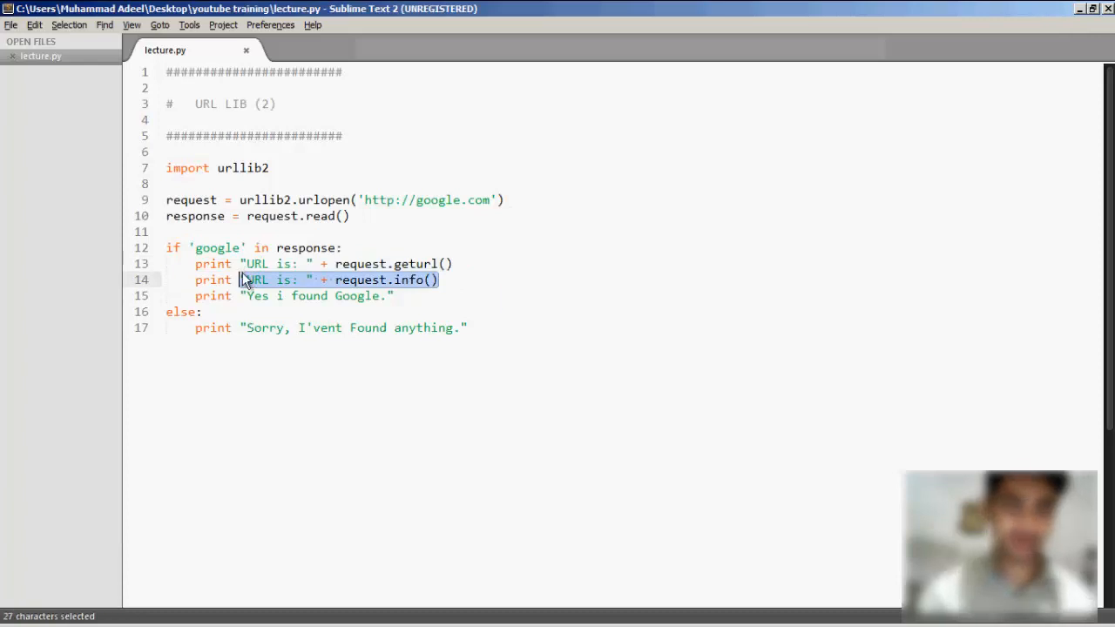
Step: Replace the URL label and request.info() on line 14 with request.headers
type("request.he")
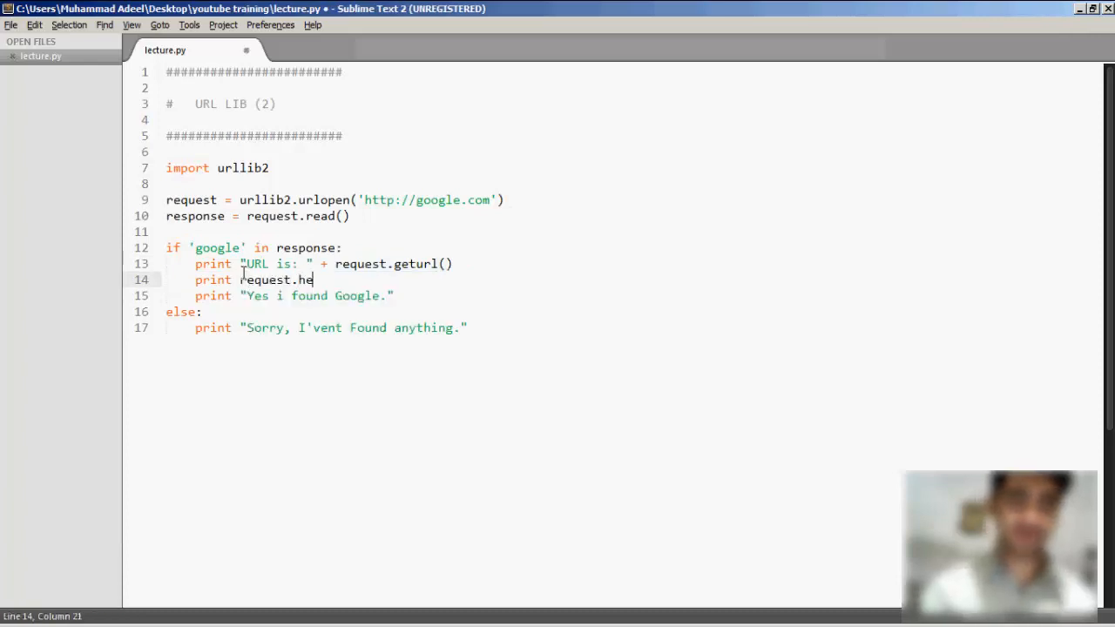
type("aders")
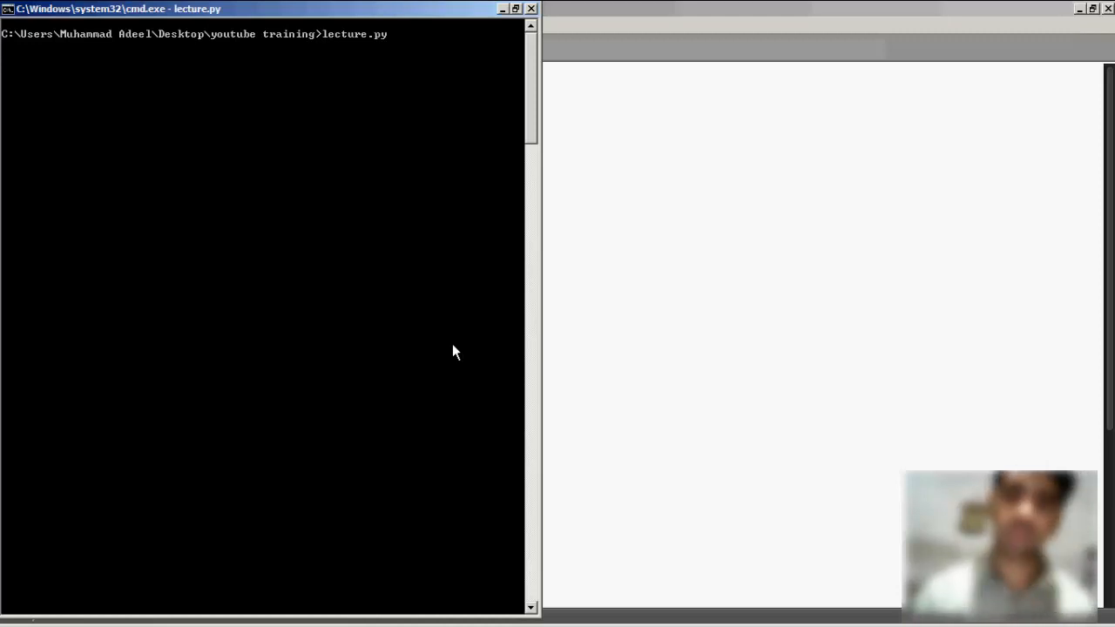
Step: Run lecture.py in cmd to print the URL, Google's headers and 'Yes i found Google.'
key("Return")
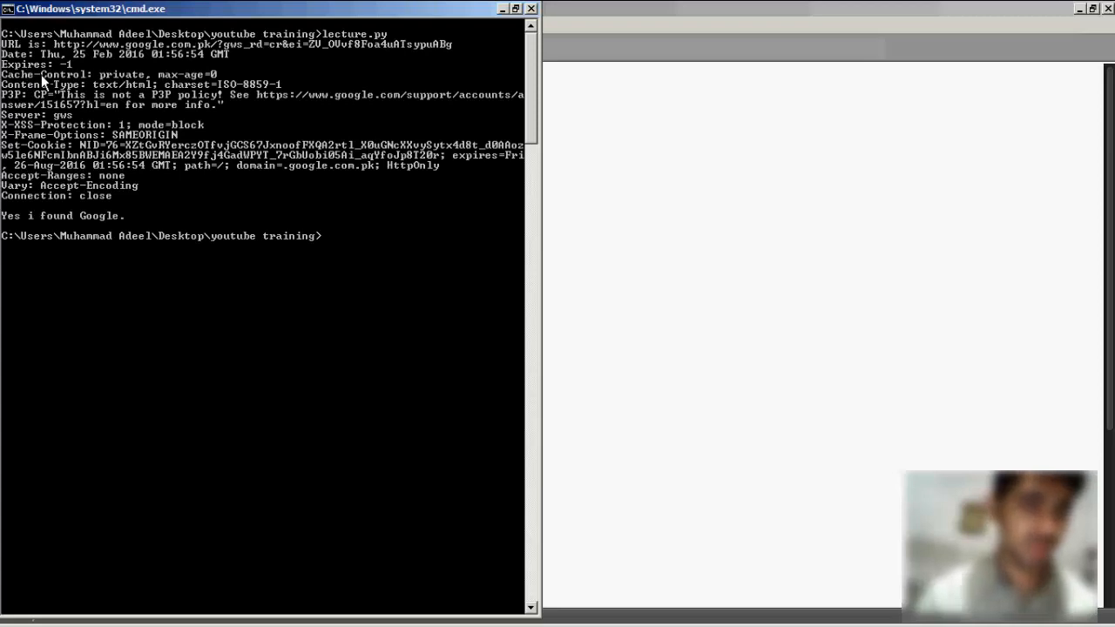
mouse_move(94, 97)
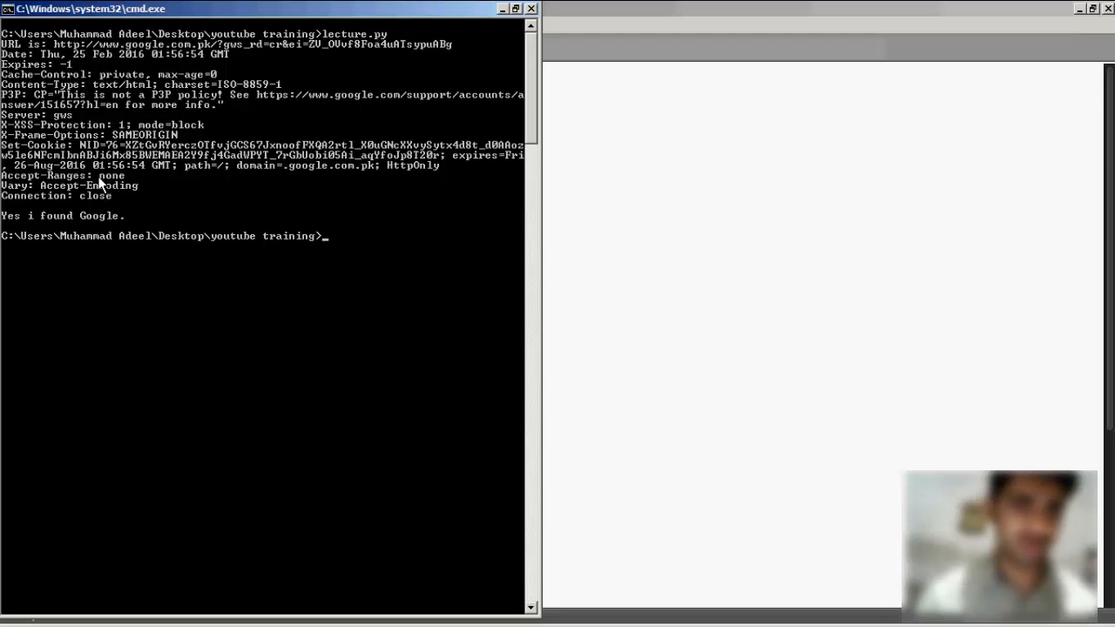
mouse_move(207, 146)
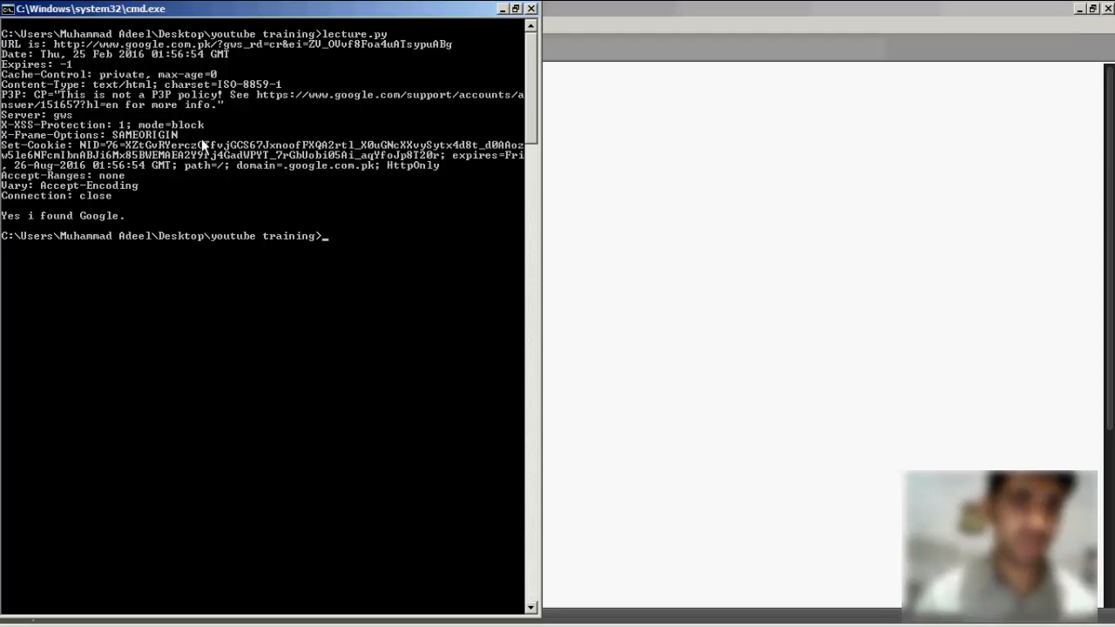
mouse_move(503, 245)
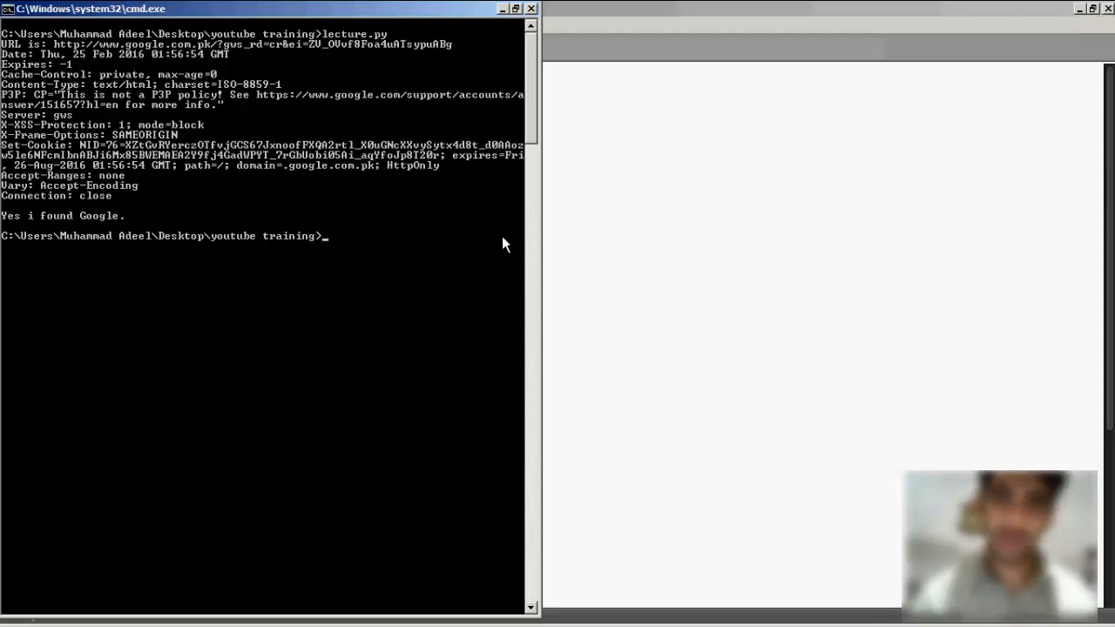